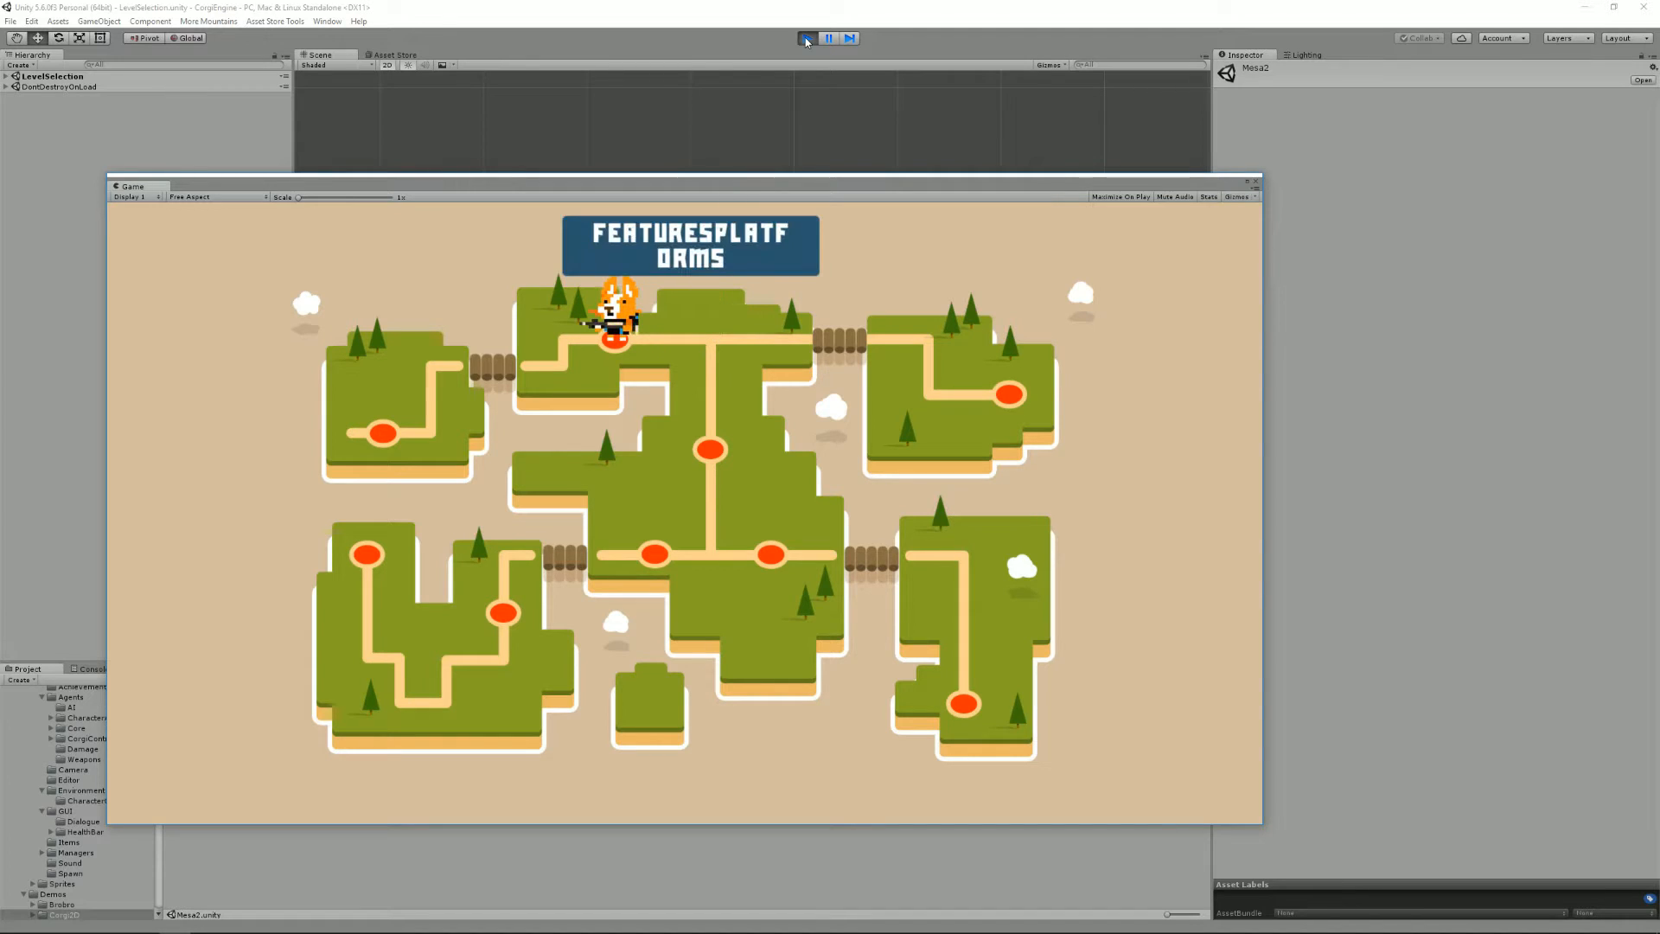
- Stop running the level-selection demo so the Mesa2 scene can be edited
left_click(806, 38)
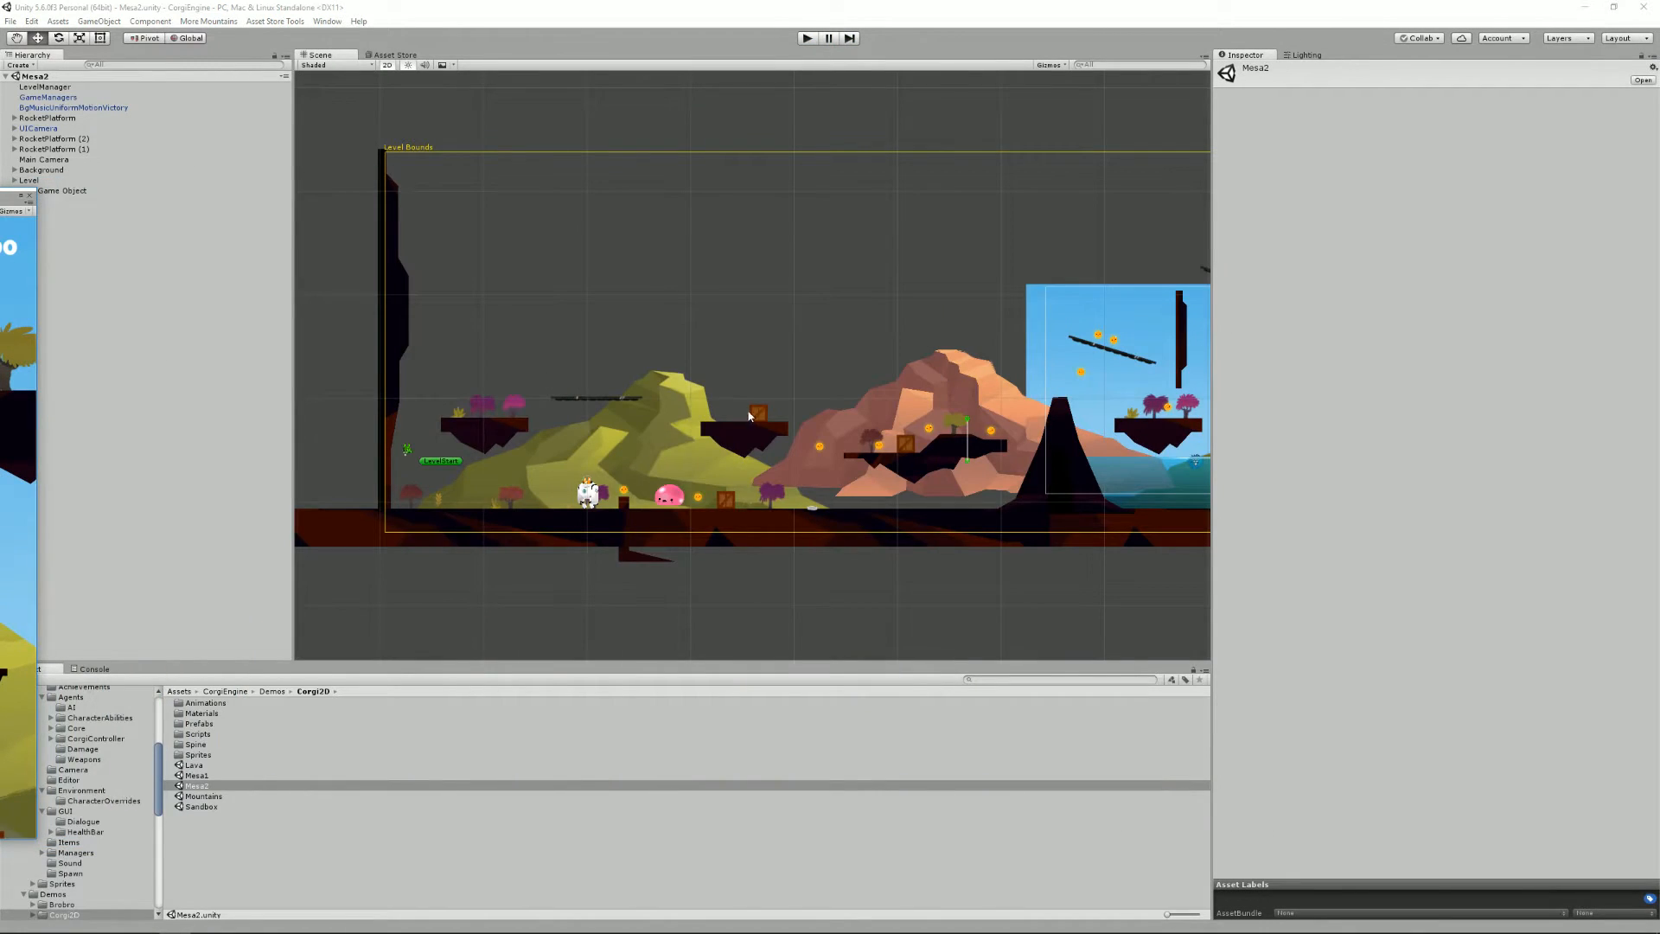
- Select the wooden crate on the floating platform to inspect its components
left_click(757, 412)
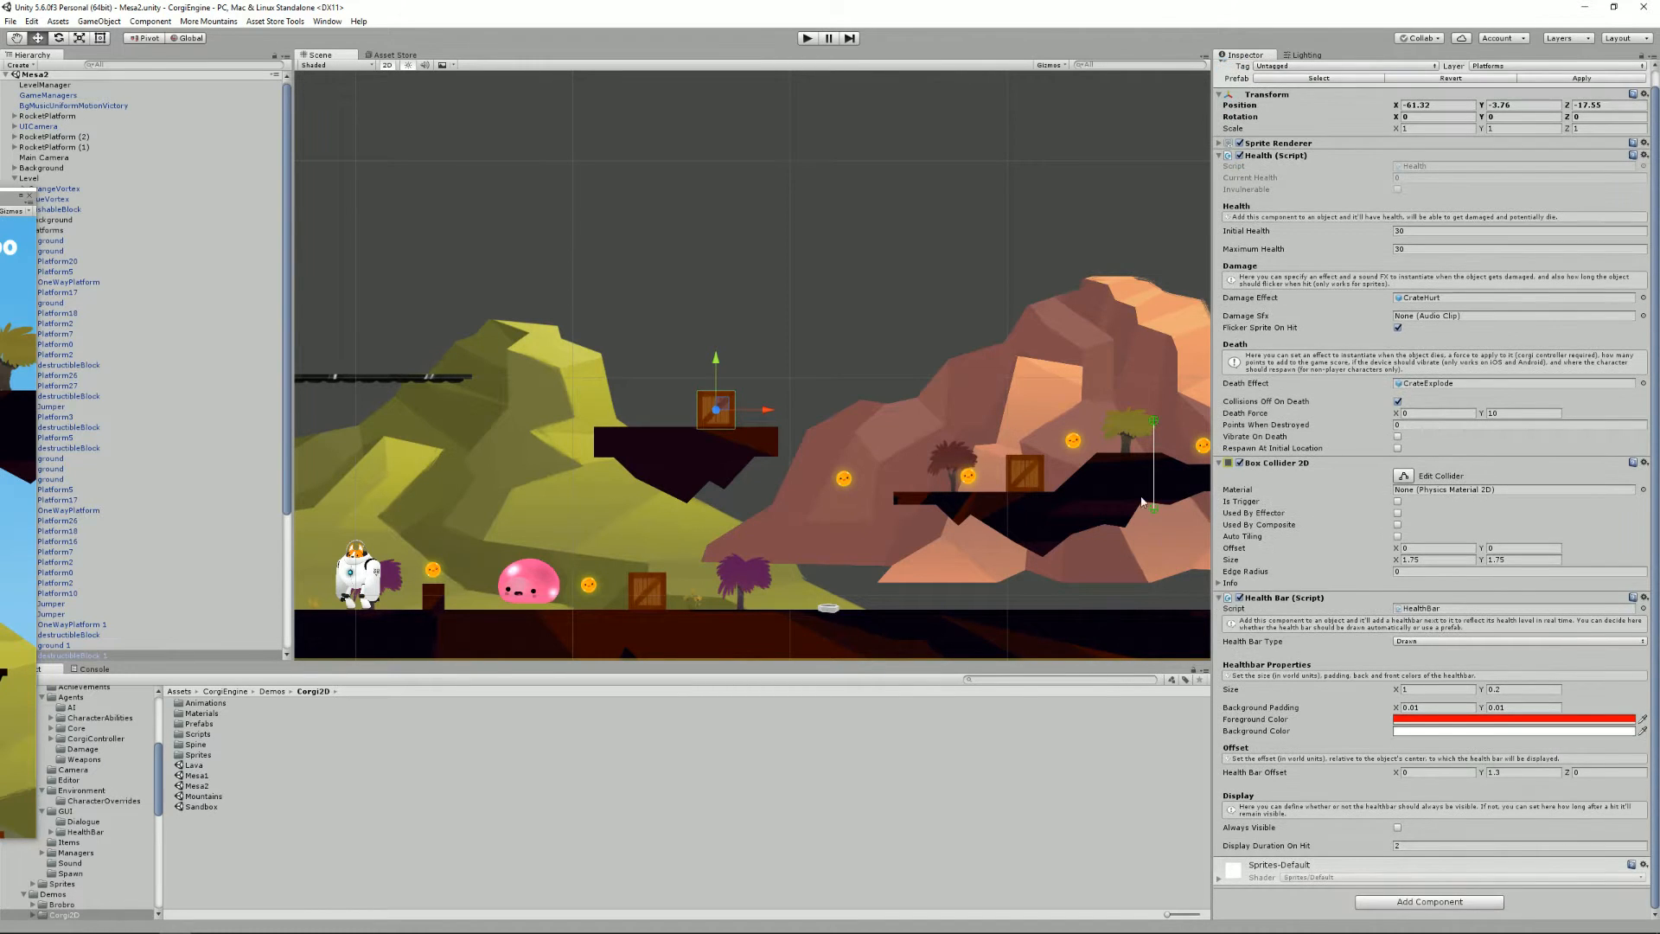
mouse_move(688, 356)
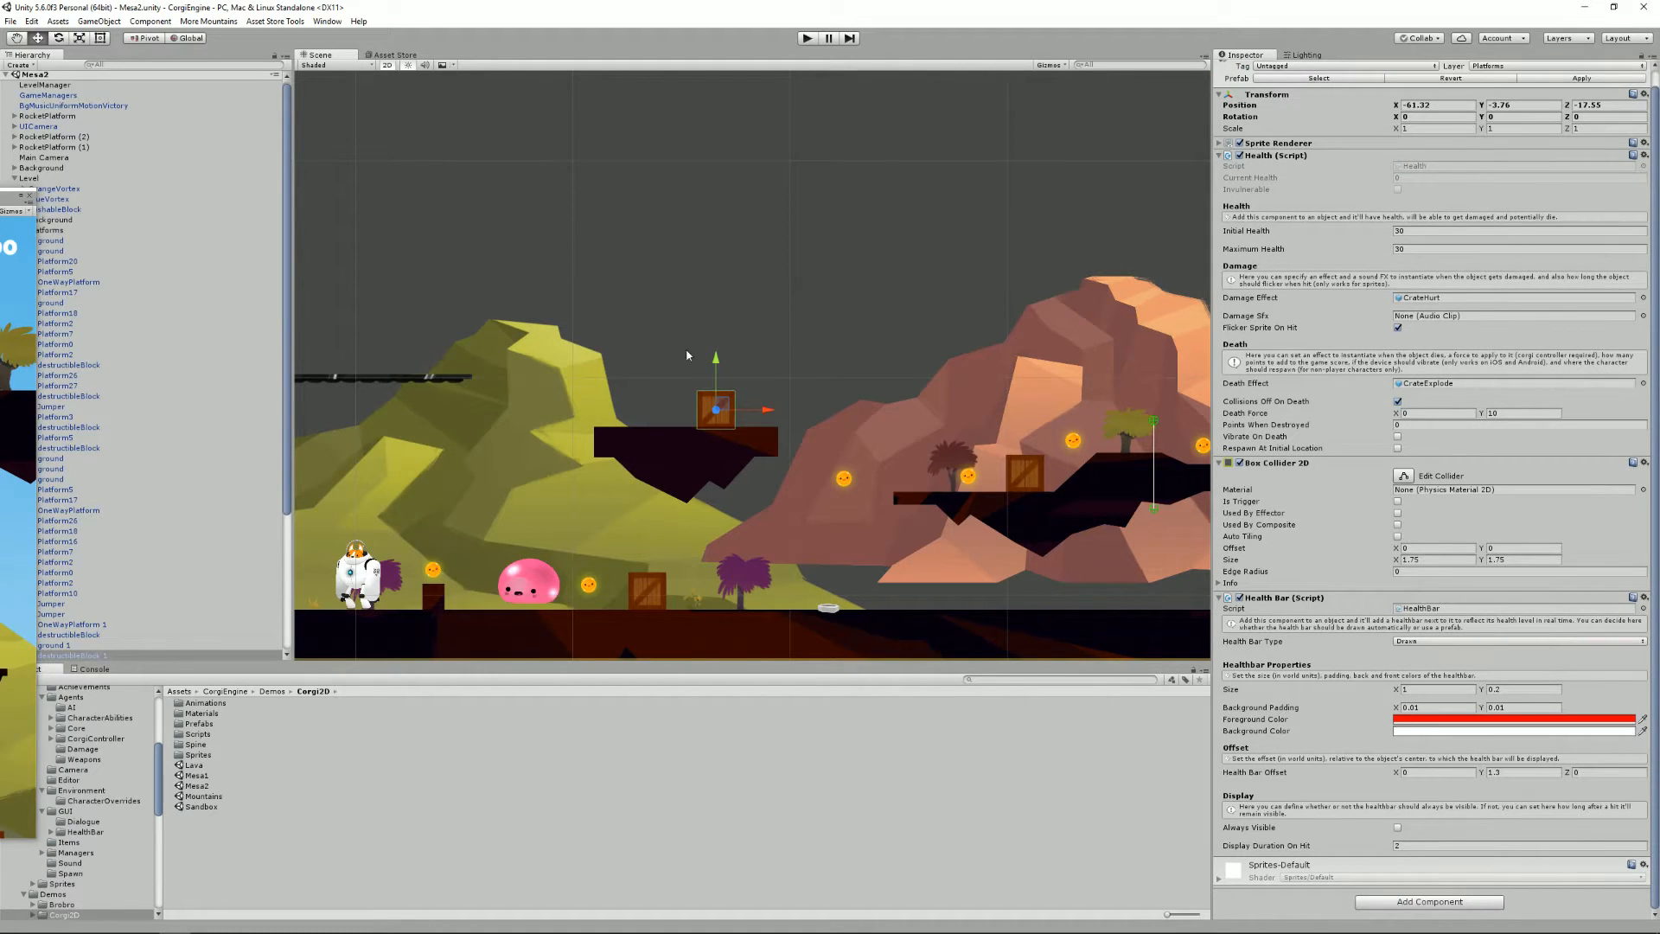
mouse_move(759, 387)
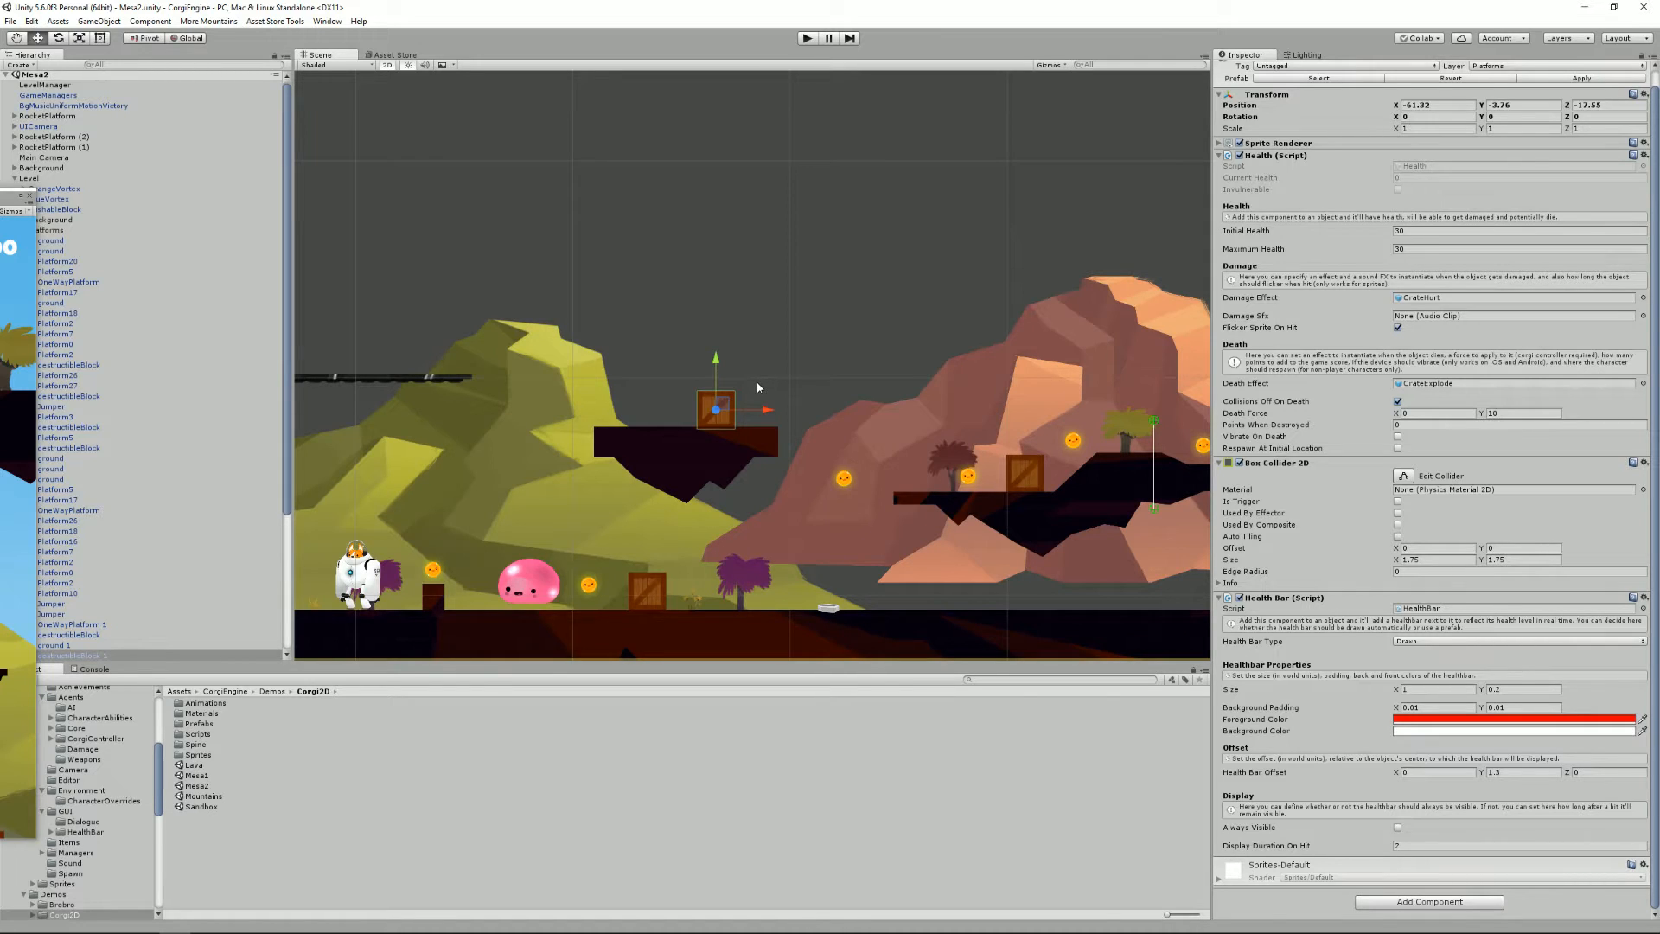
mouse_move(756, 392)
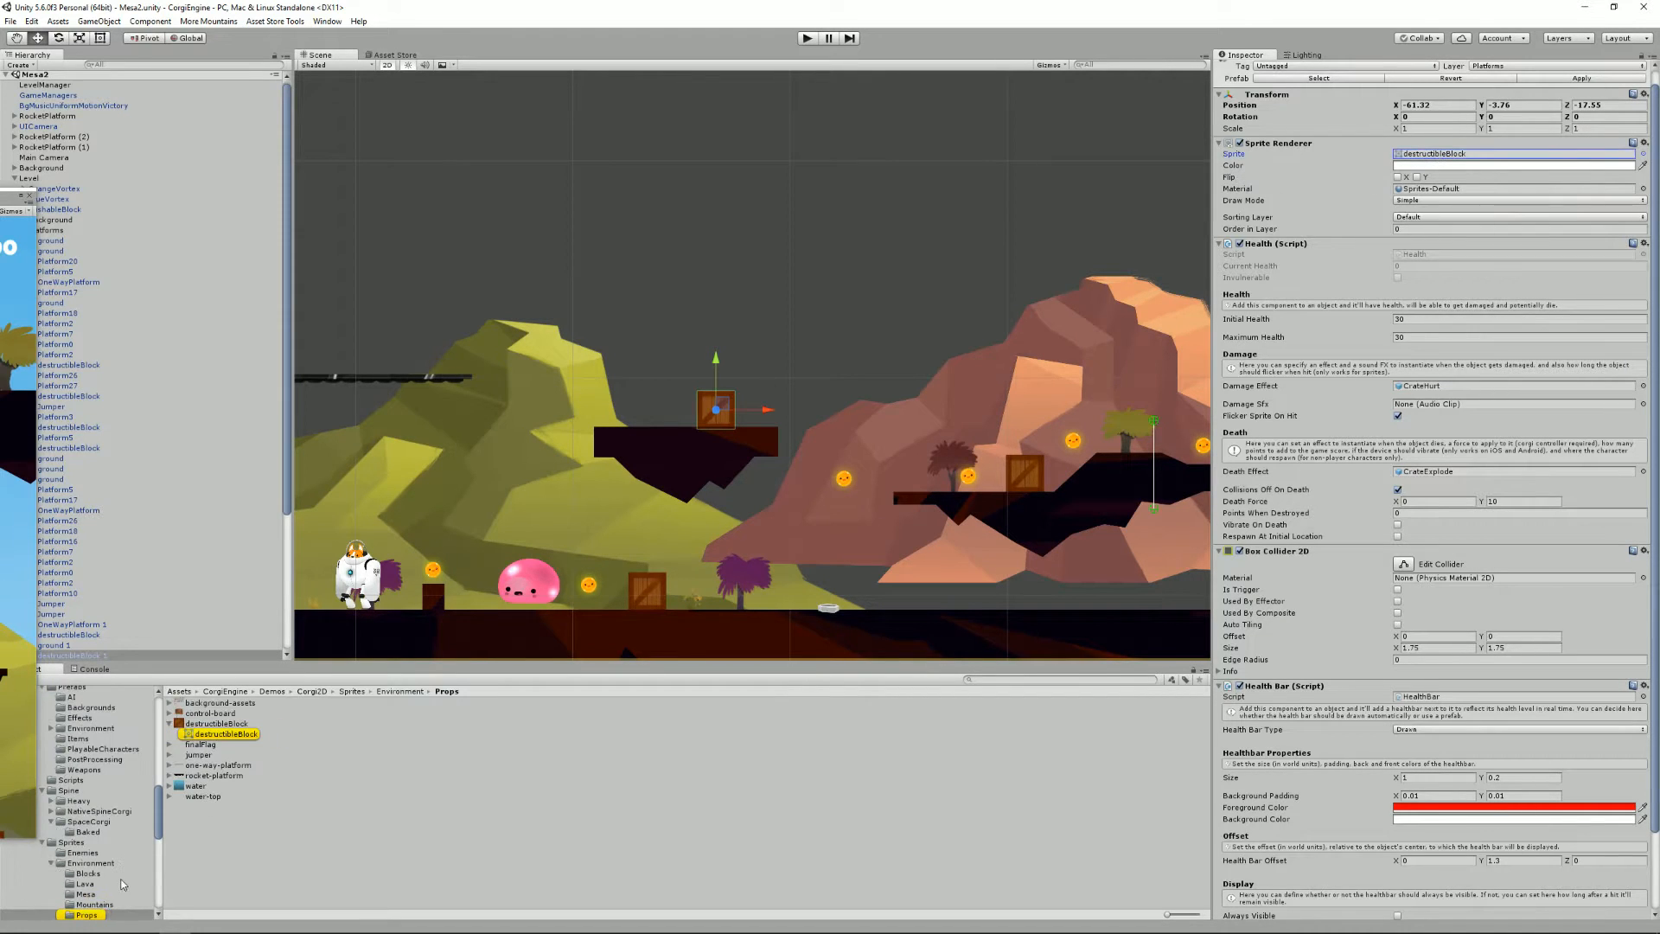
- Reveal the destructibleBlock sprite's image file on disk via Show in Explorer
left_click(218, 723)
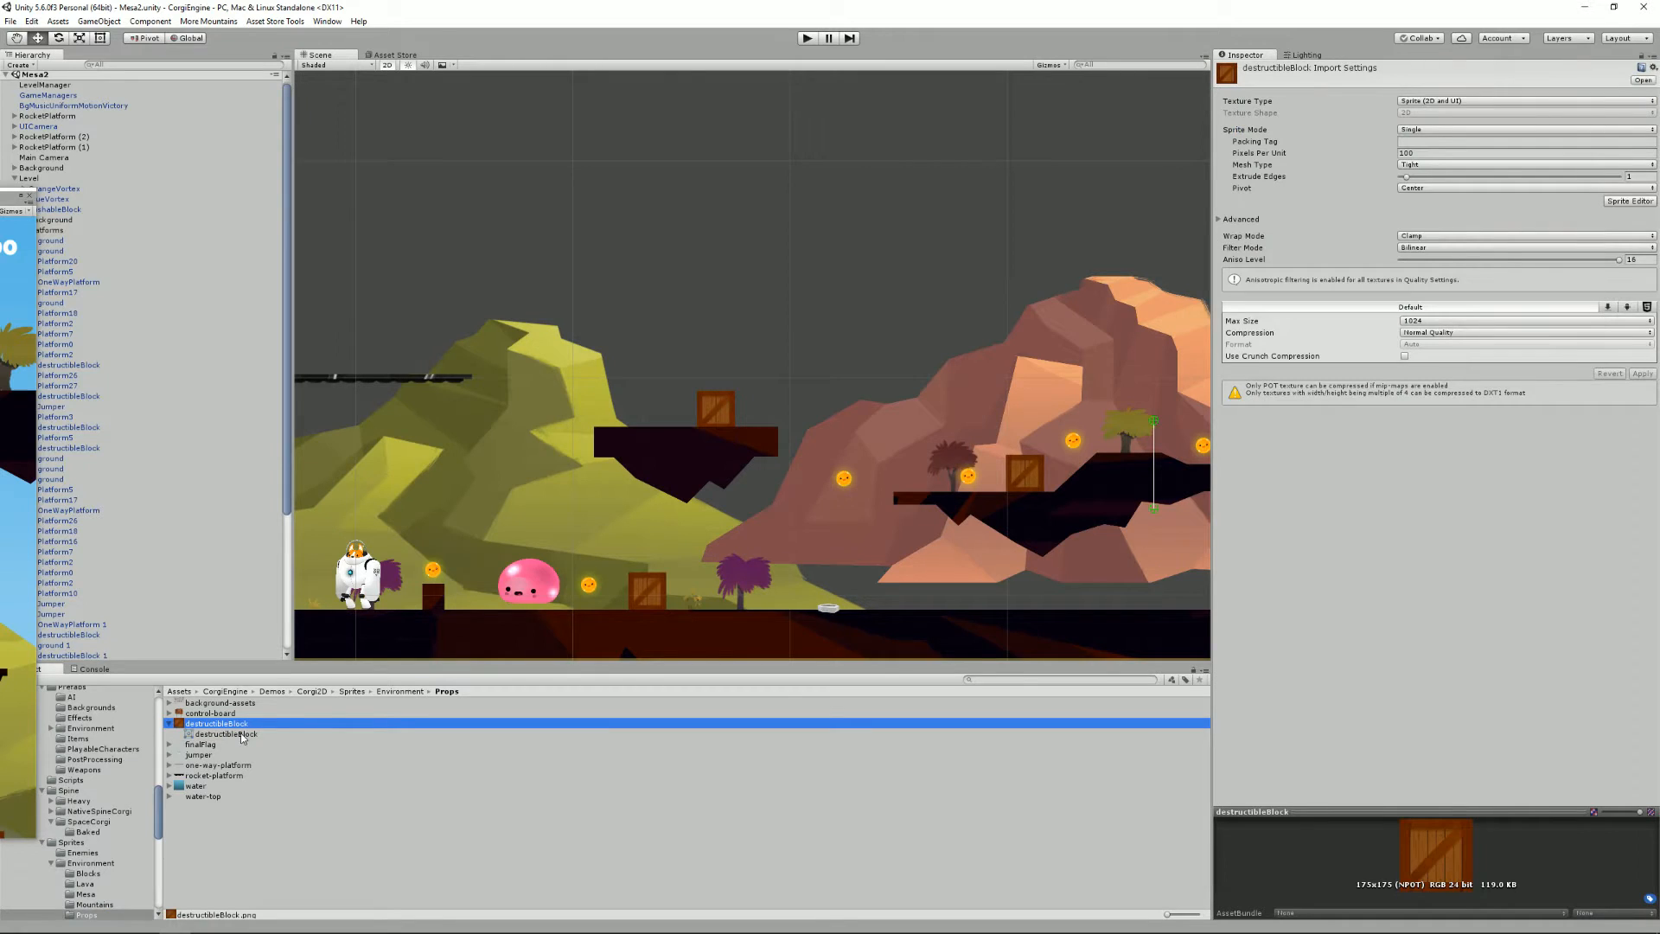
left_click(221, 734)
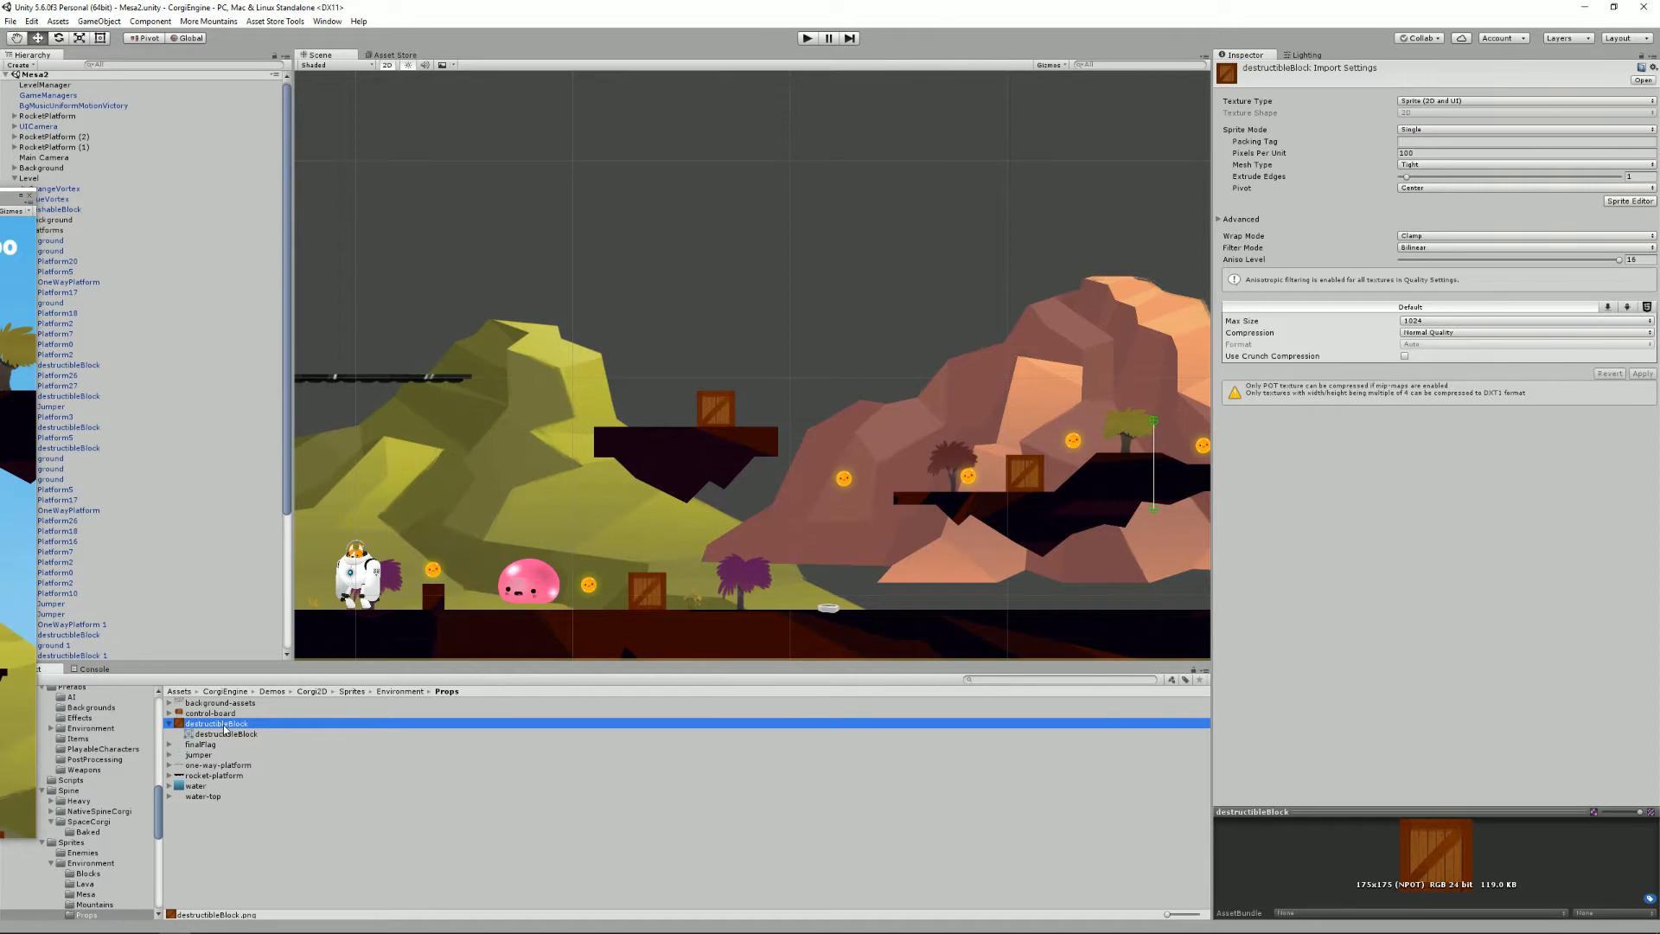
right_click(220, 734)
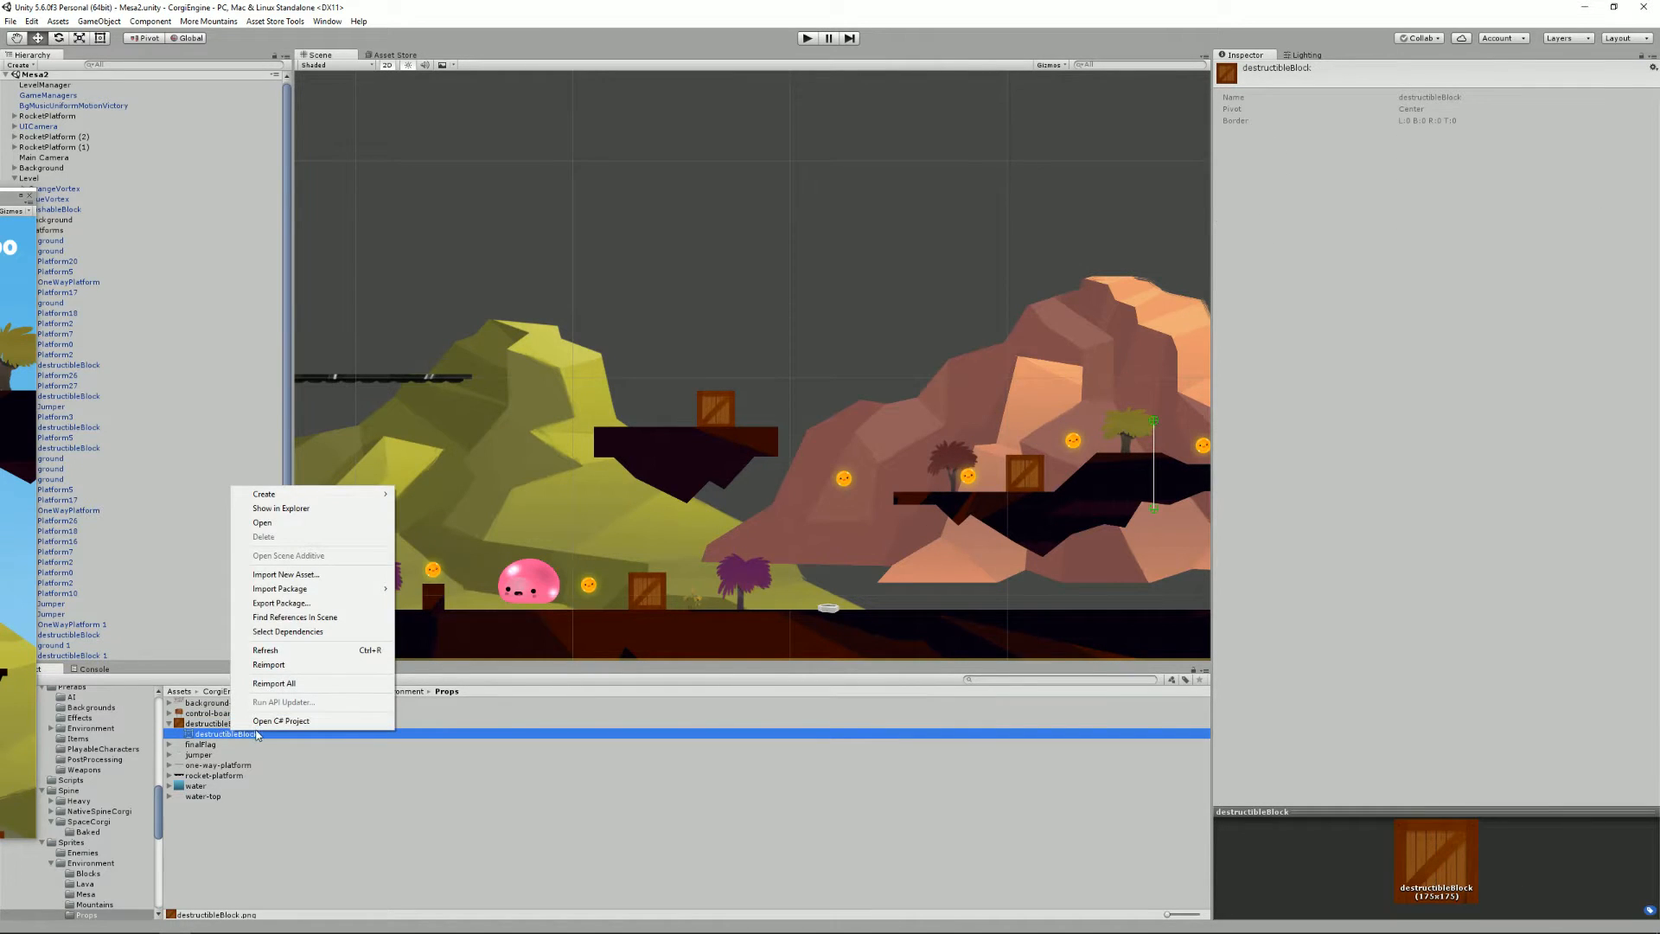
mouse_move(314, 508)
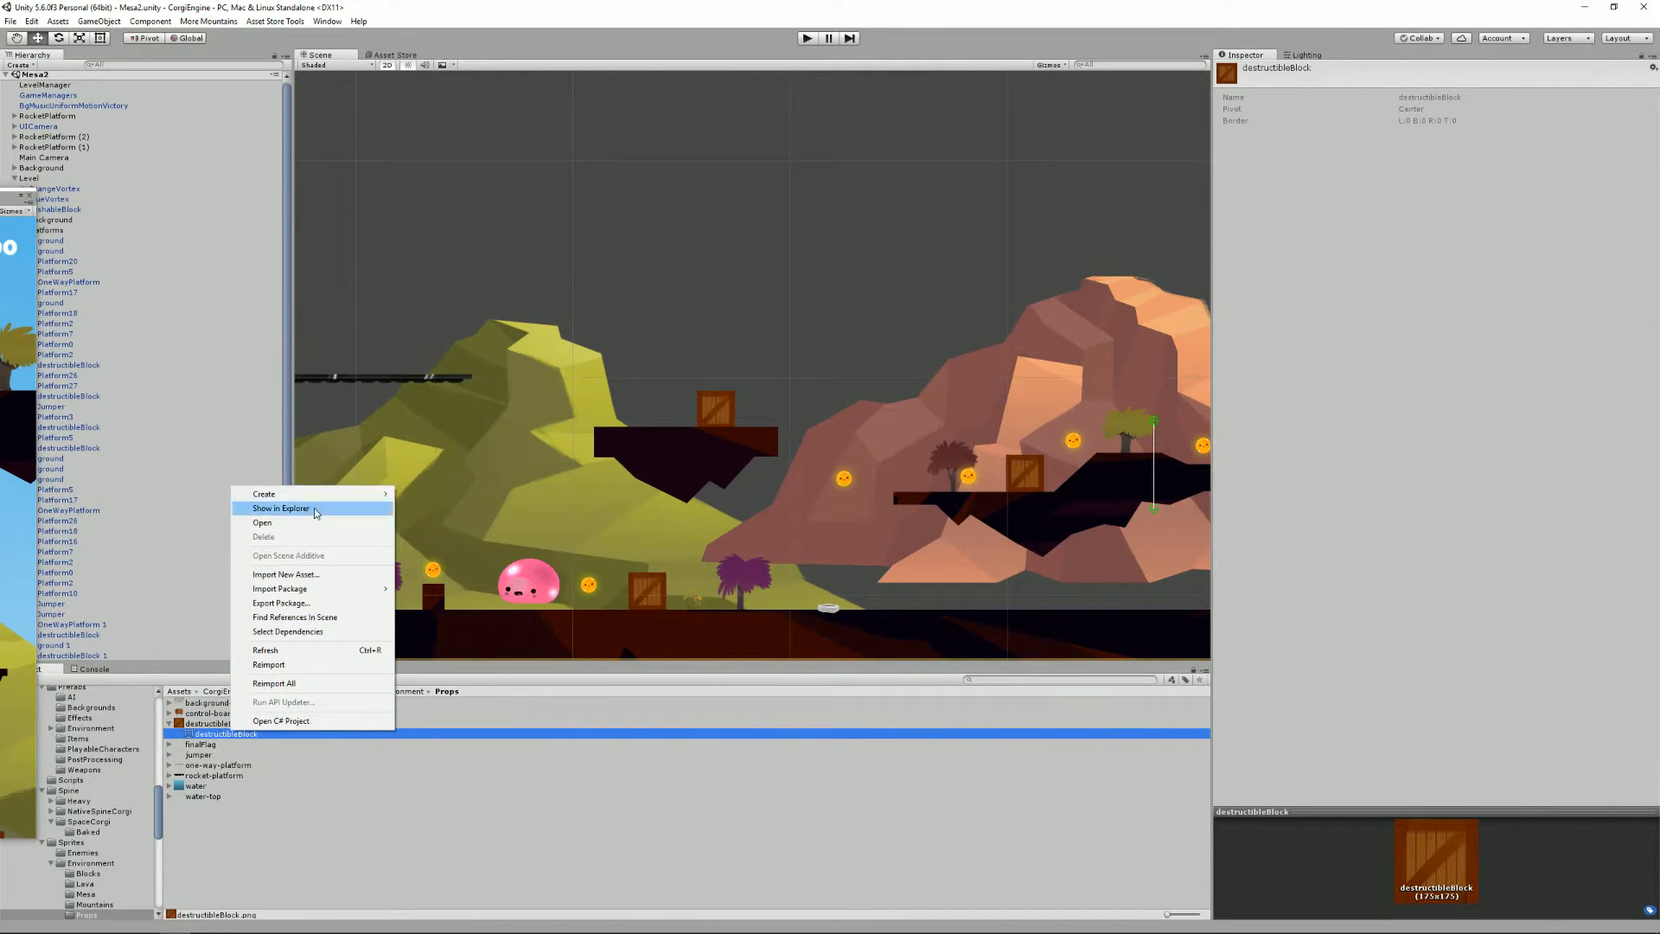
left_click(281, 507)
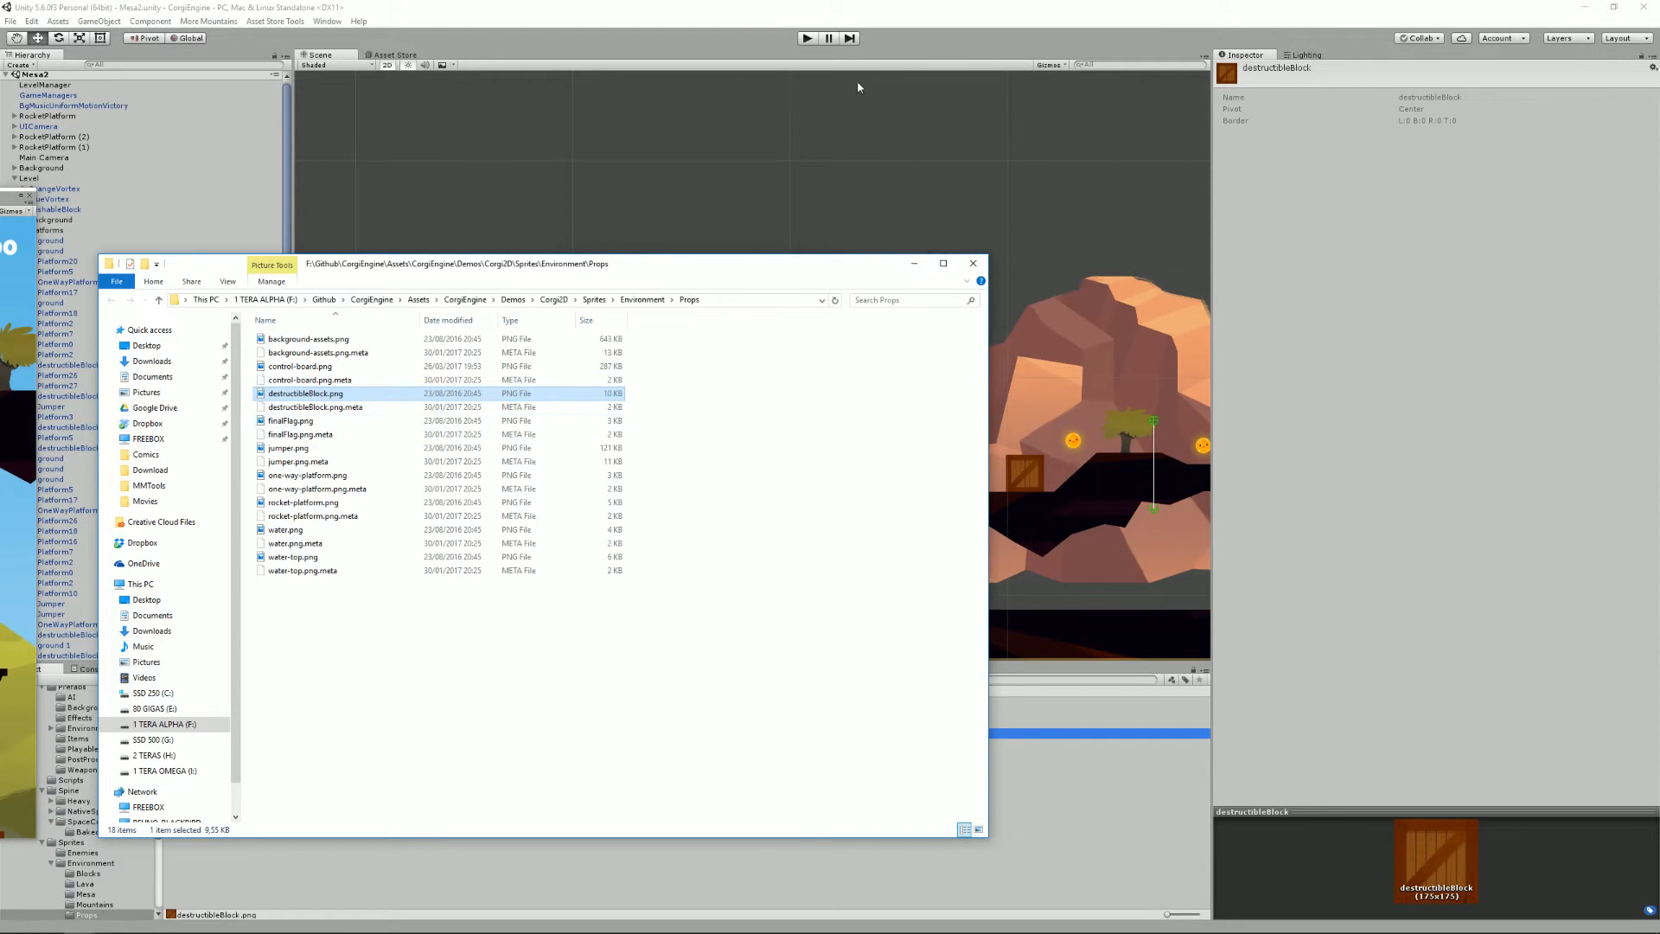
- Check the file actions for destructibleBlock.png in Explorer and dismiss them
right_click(304, 392)
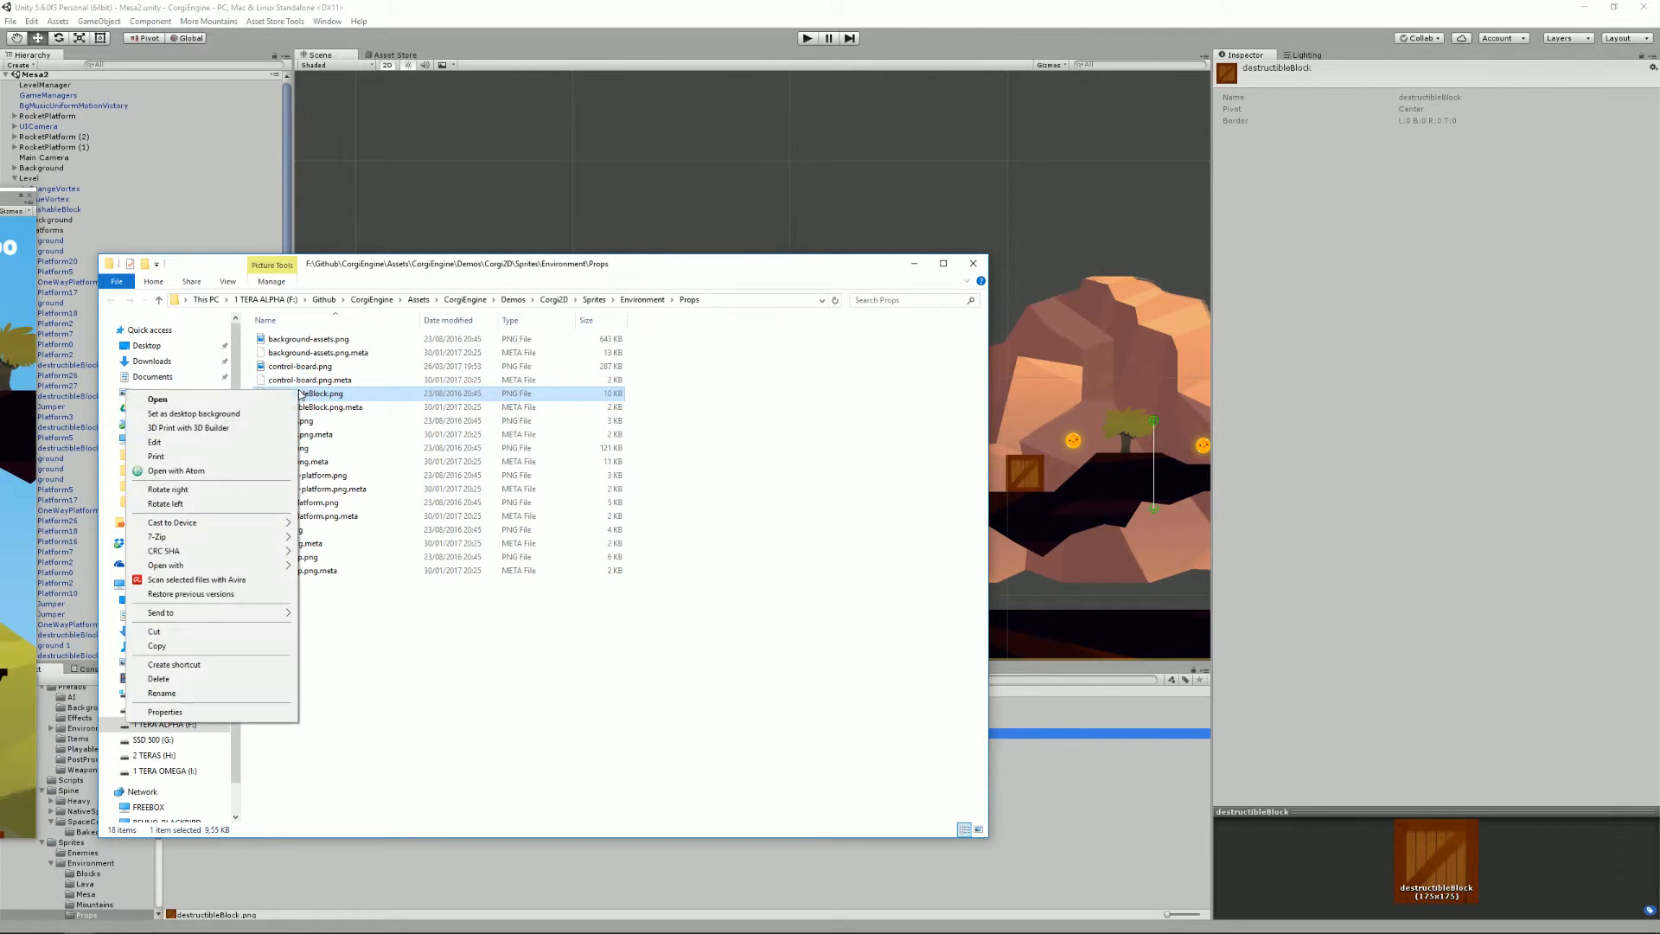
mouse_move(325, 394)
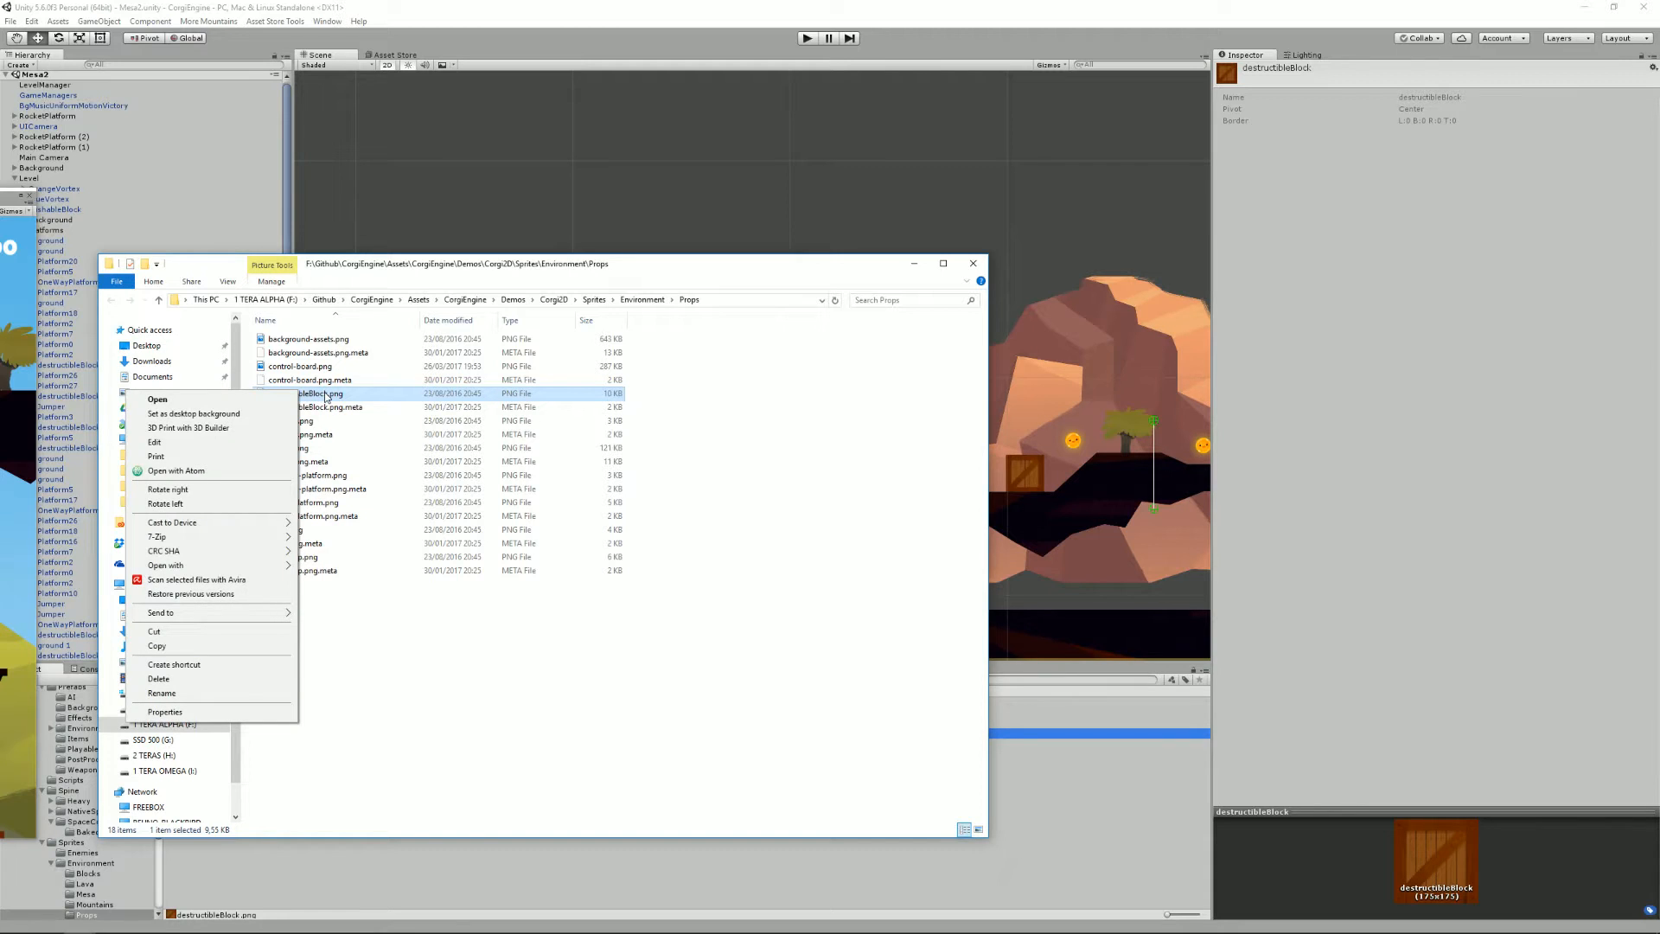
left_click(160, 692)
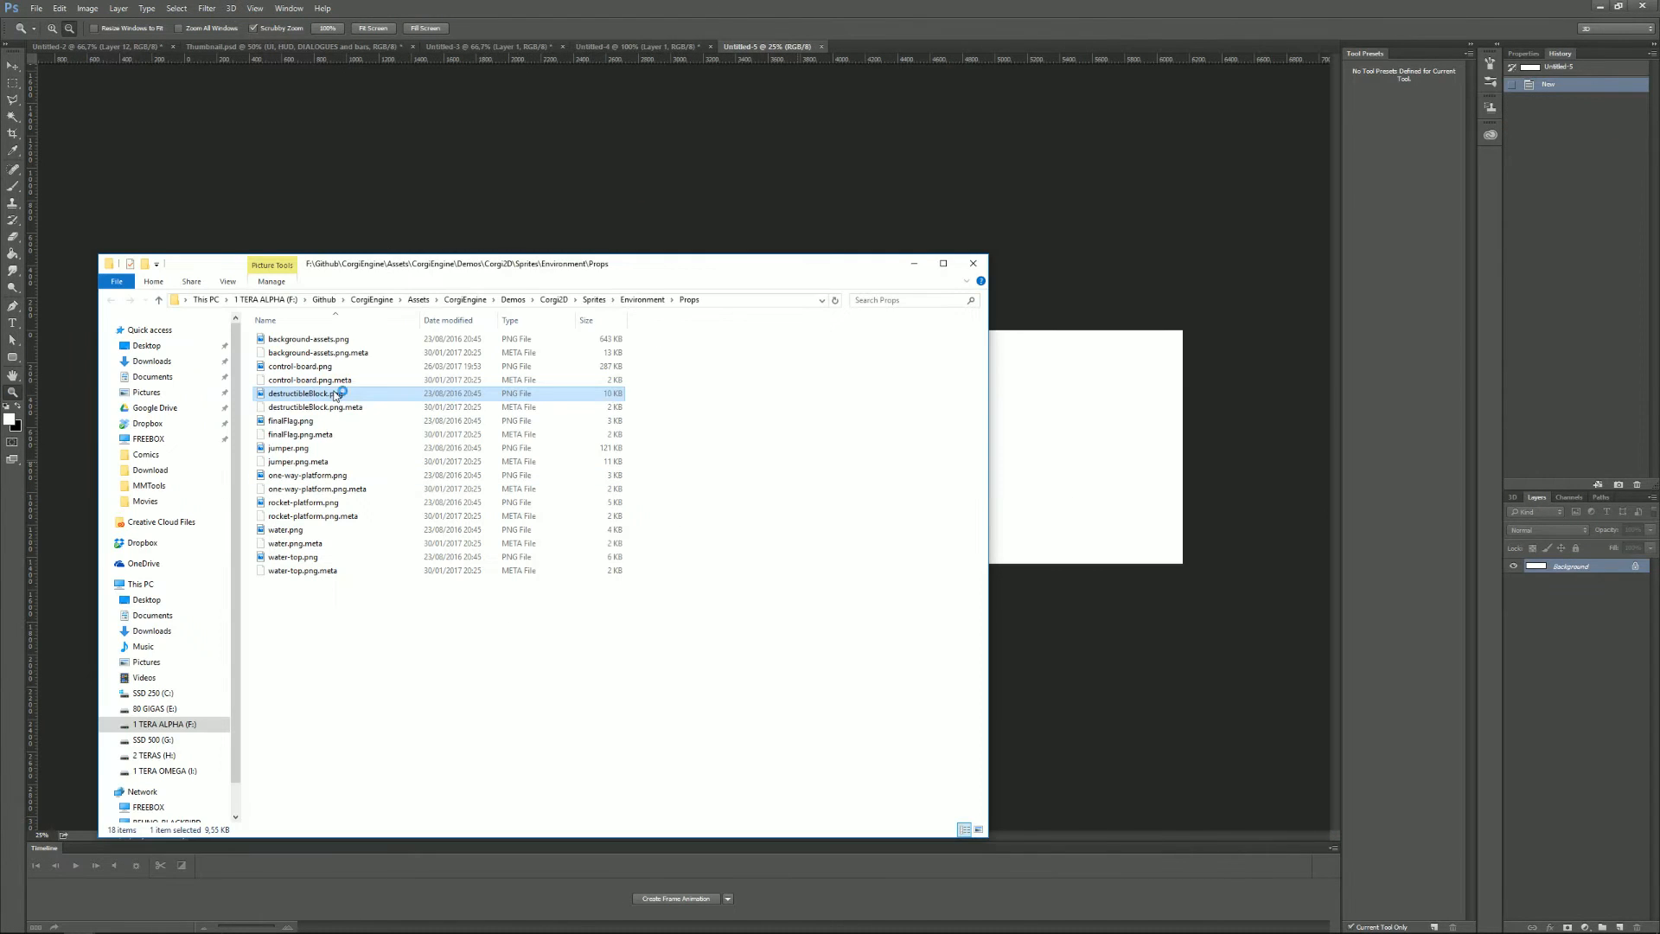
- Open destructibleBlock.png in Photoshop and paint a white smile below the crate's eyes
double_click(303, 393)
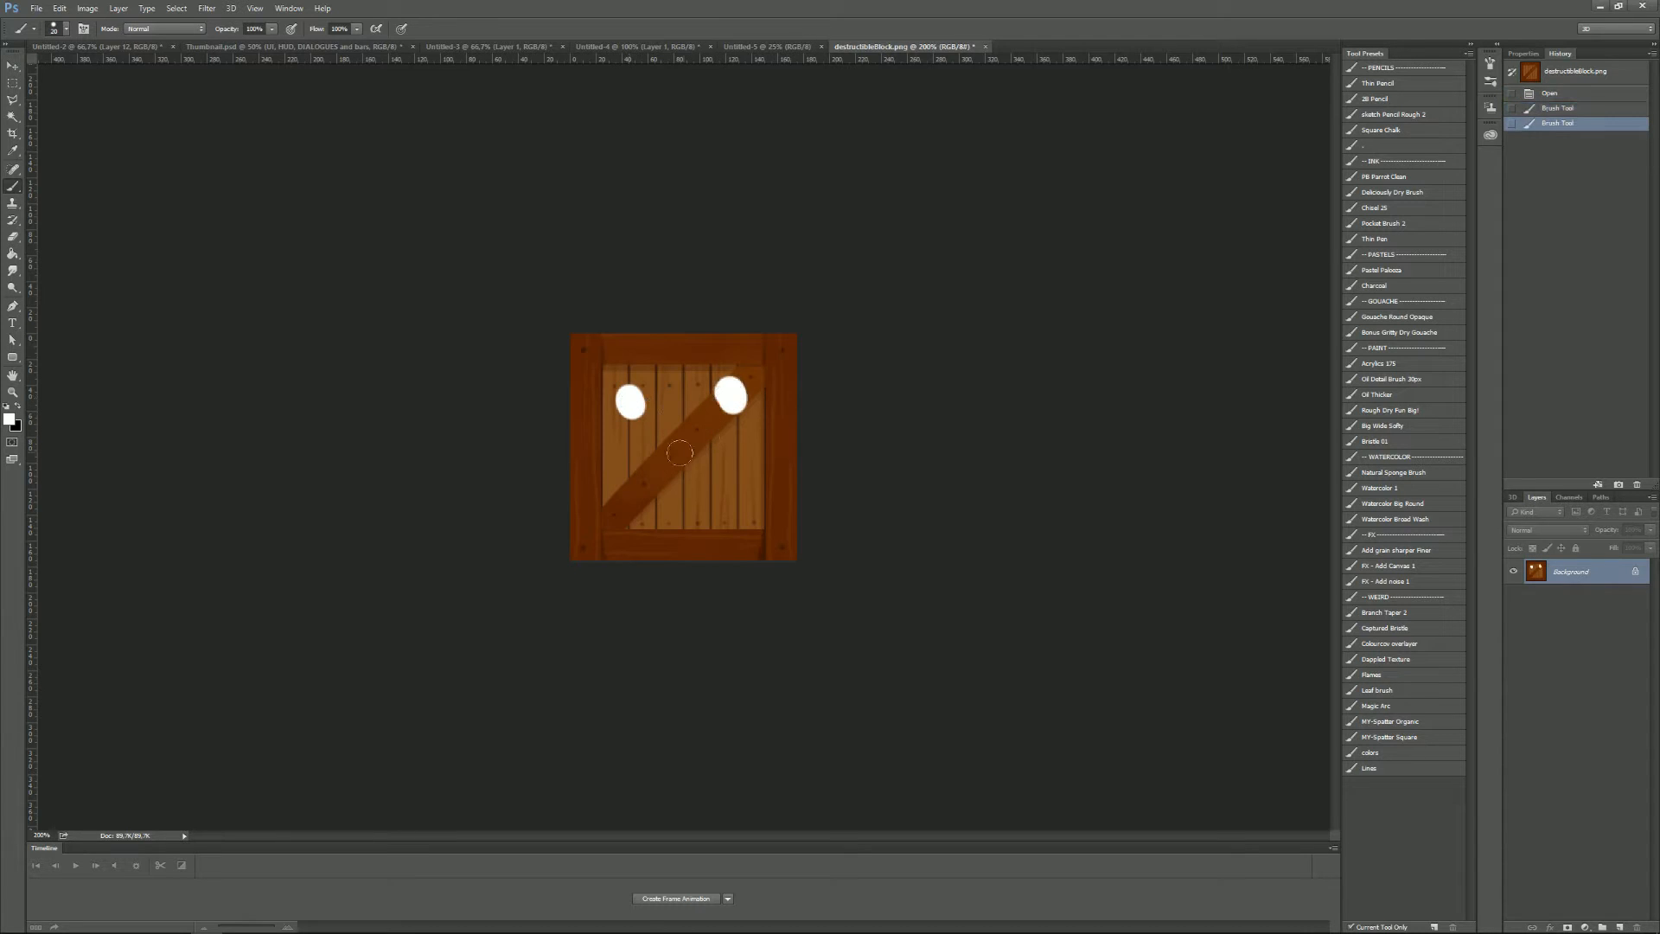
left_click_drag(630, 444, 731, 444)
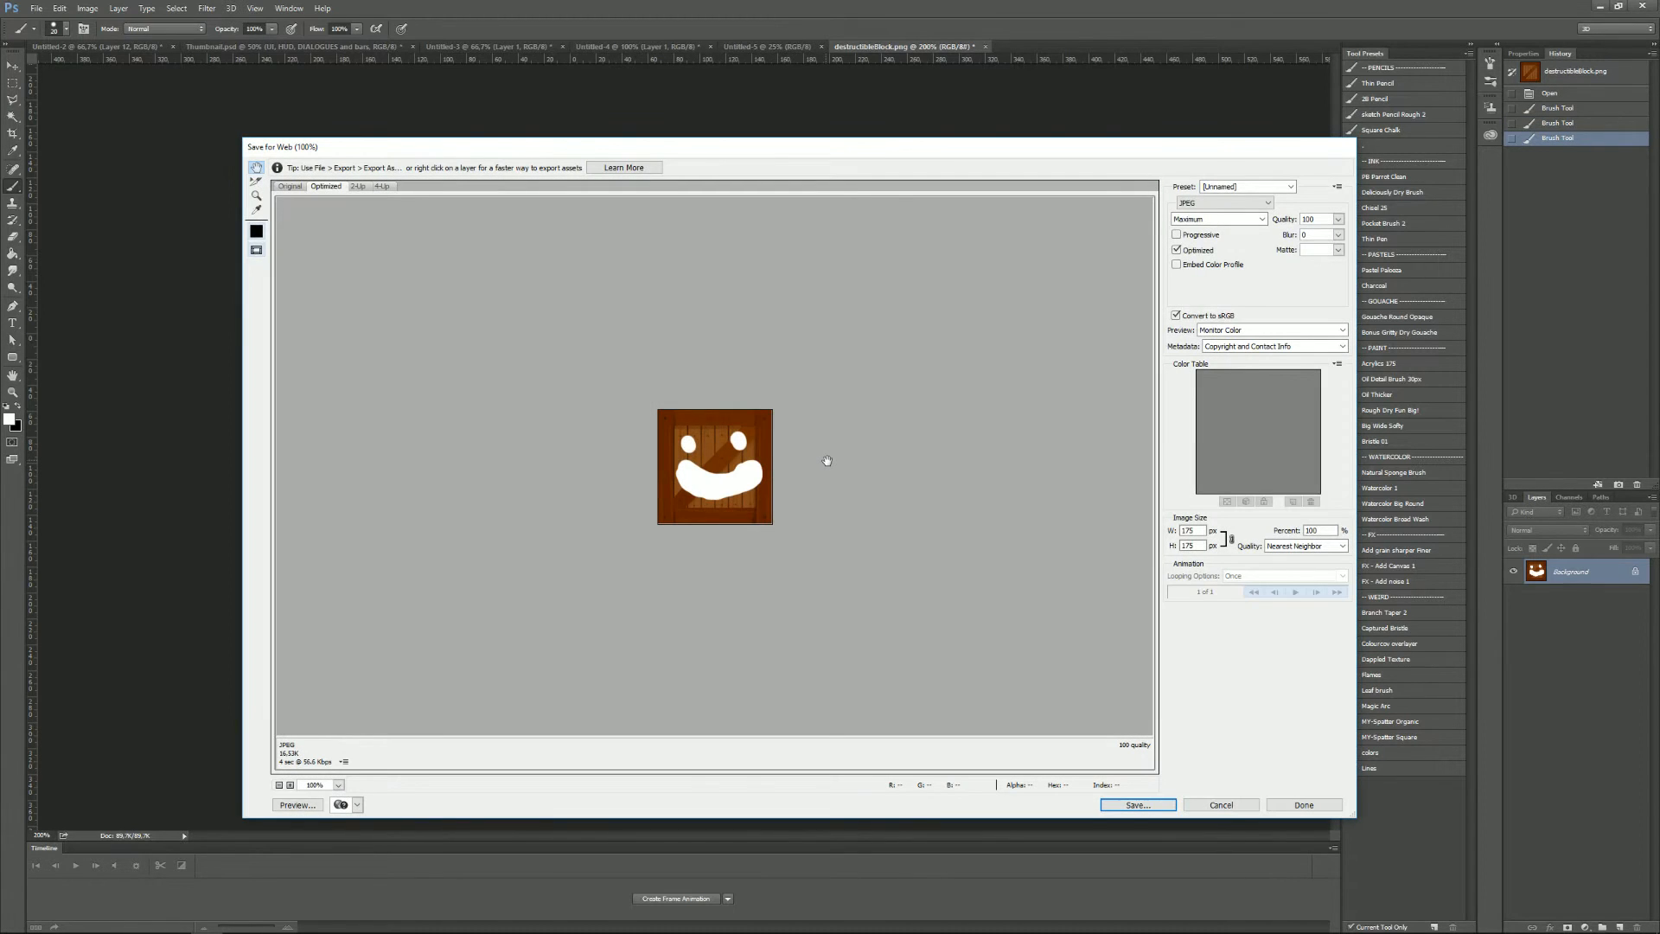
mouse_move(1010, 307)
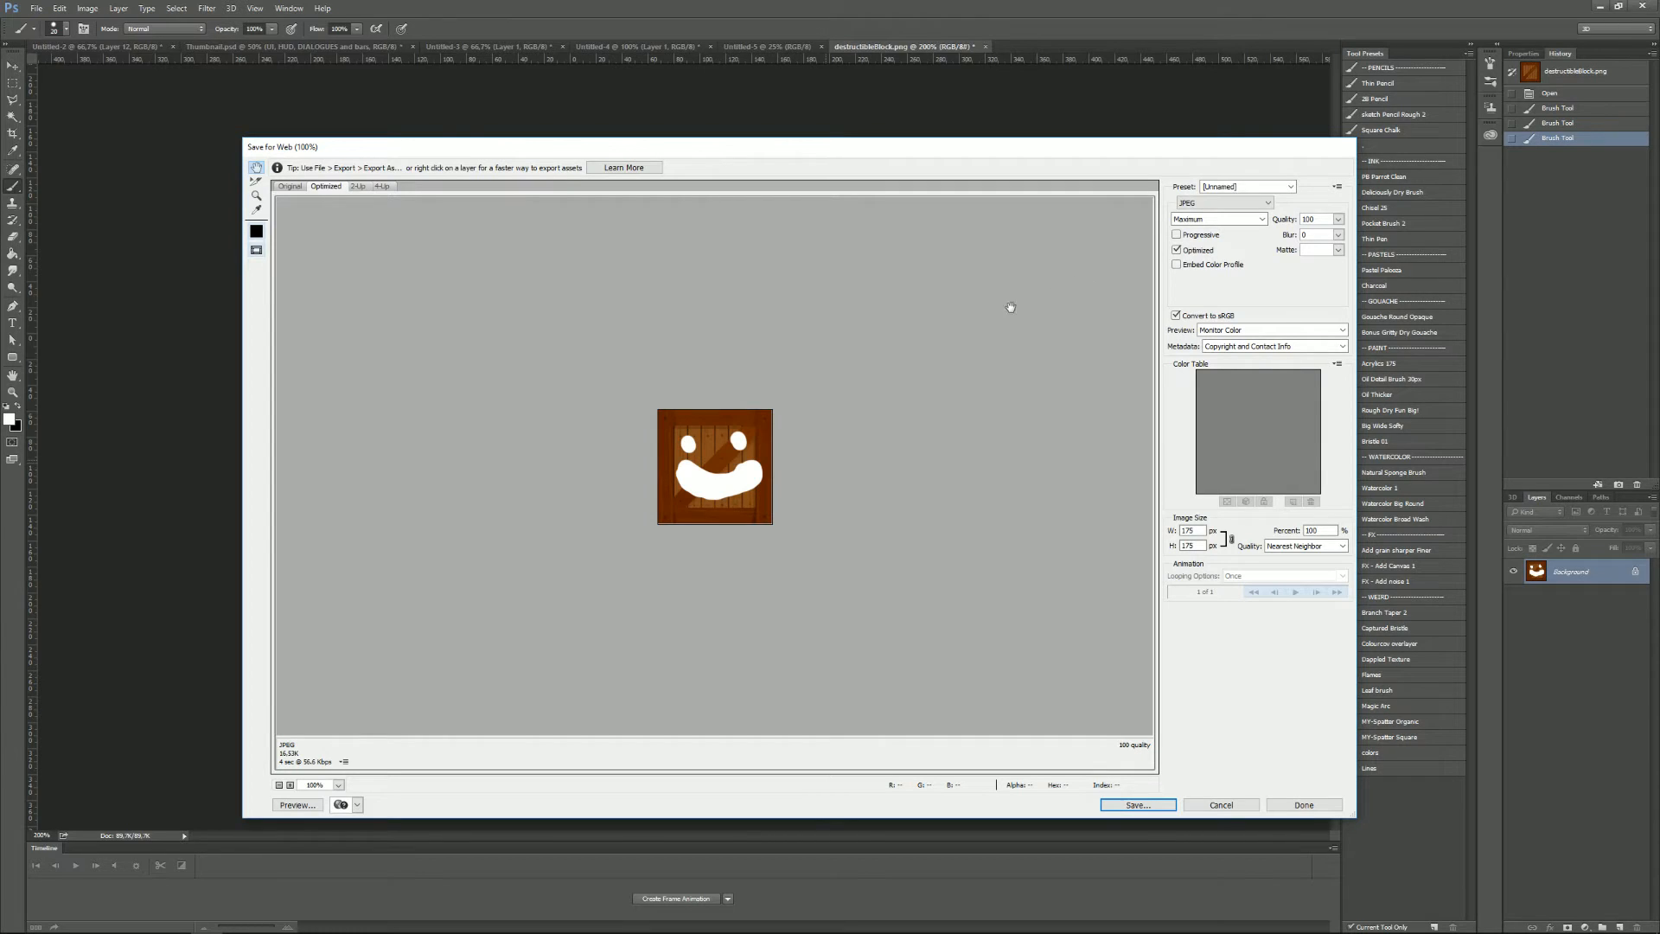
- Switch the Save for Web format to PNG-24 with transparency and start saving
left_click(1137, 805)
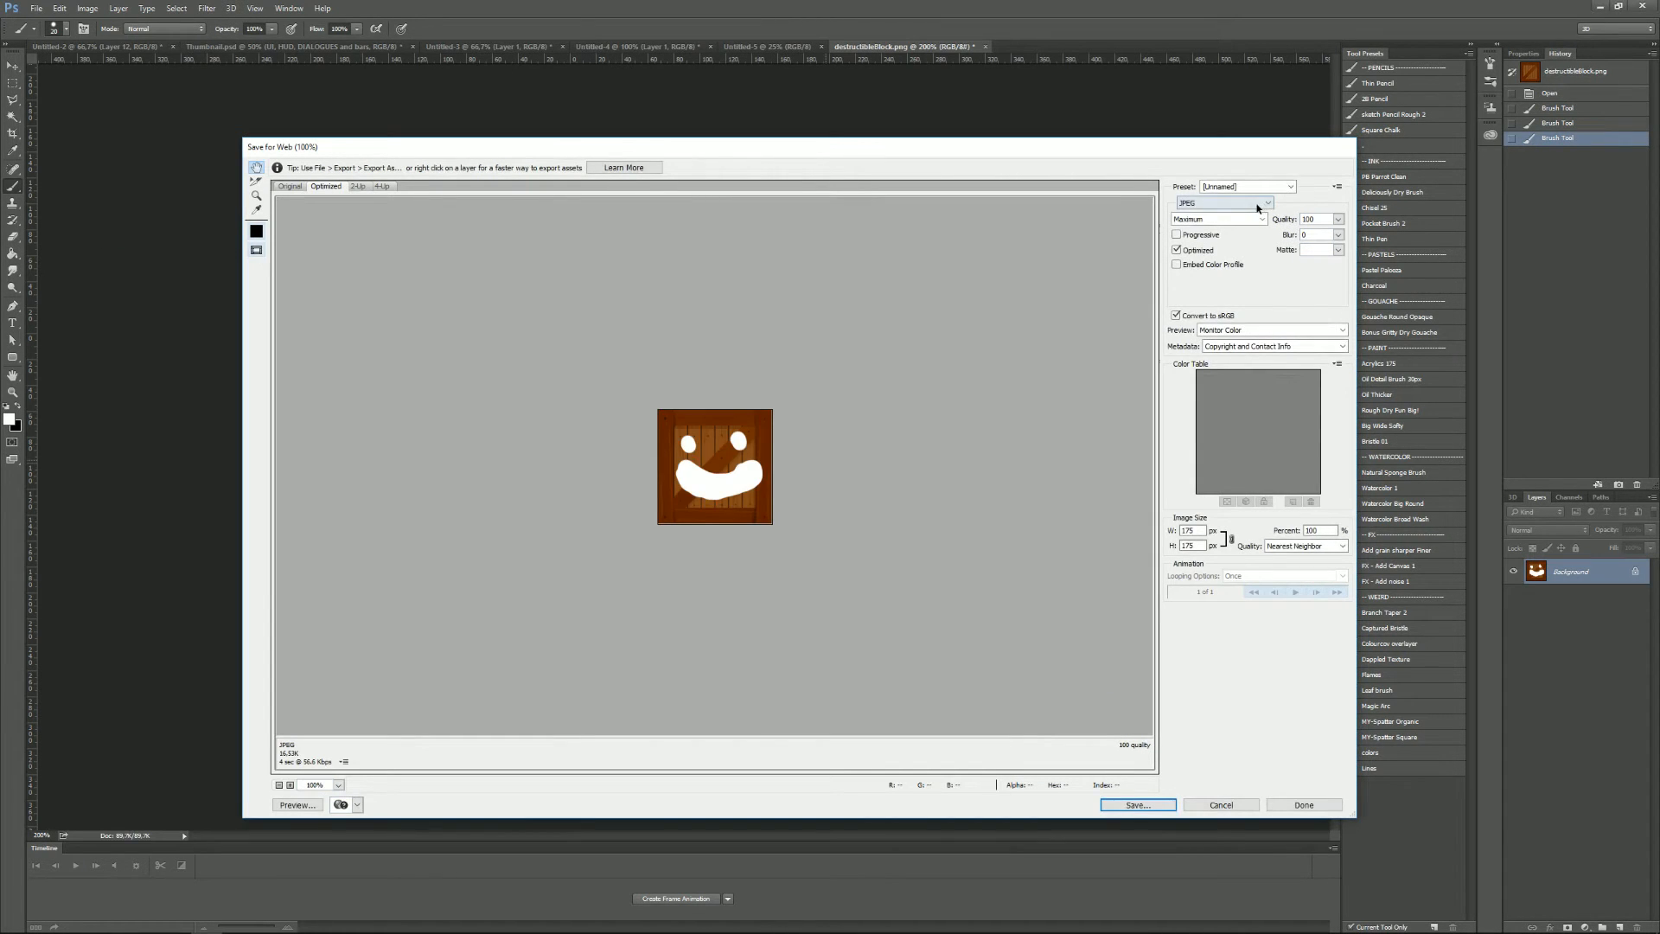
left_click(1265, 202)
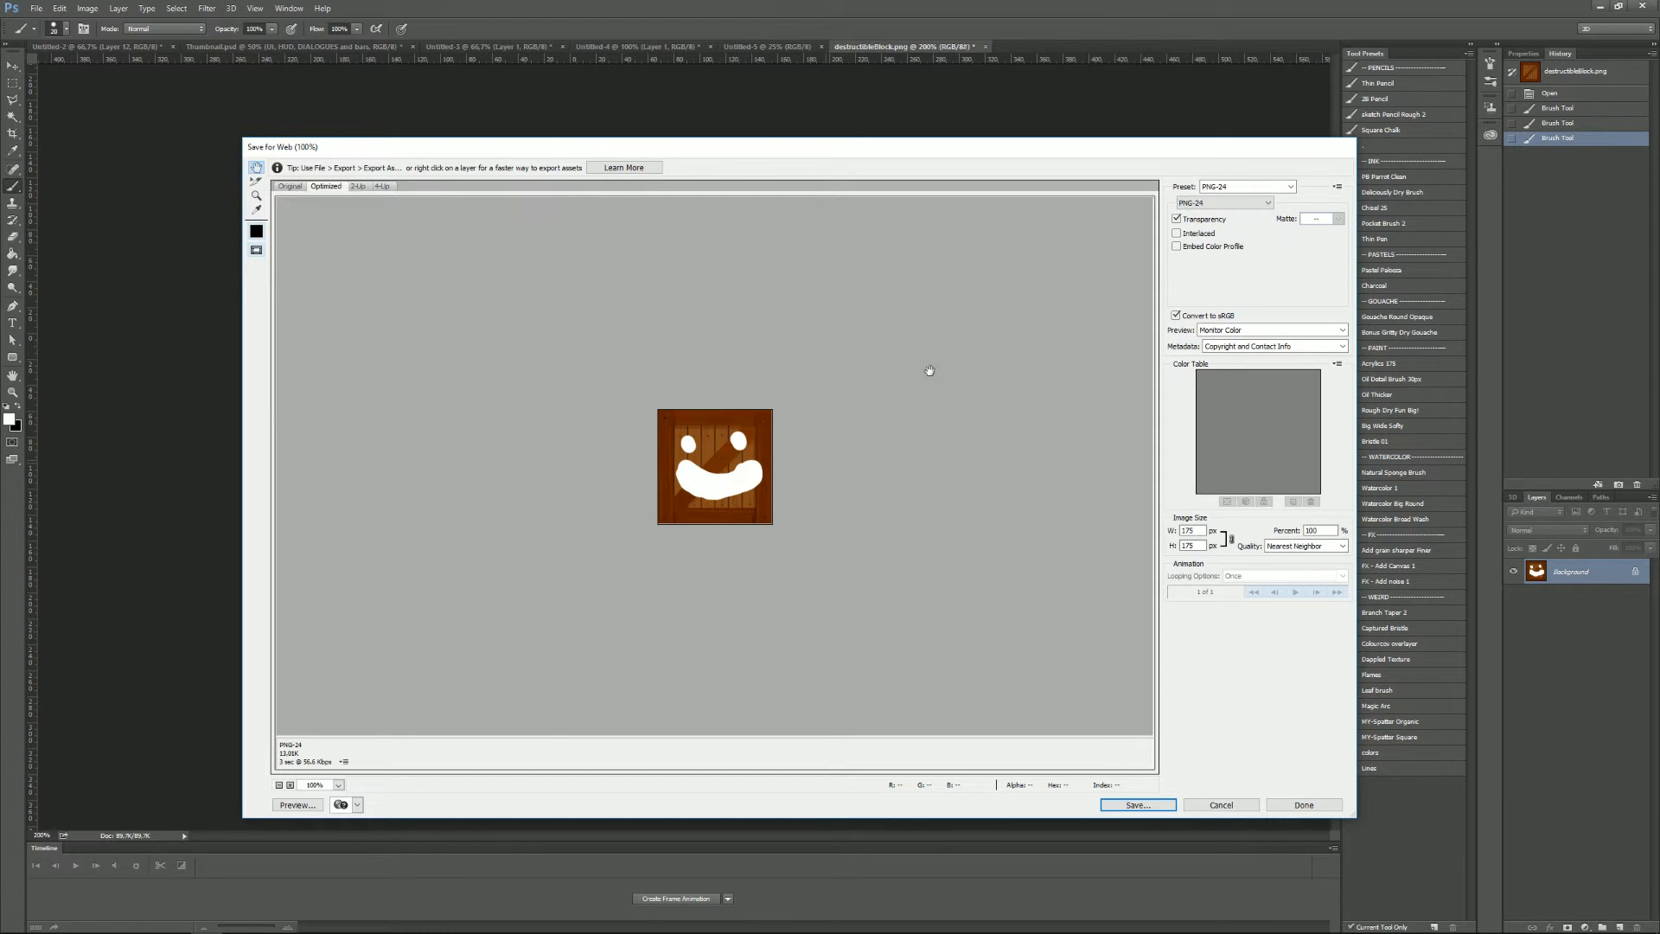
left_click(1137, 804)
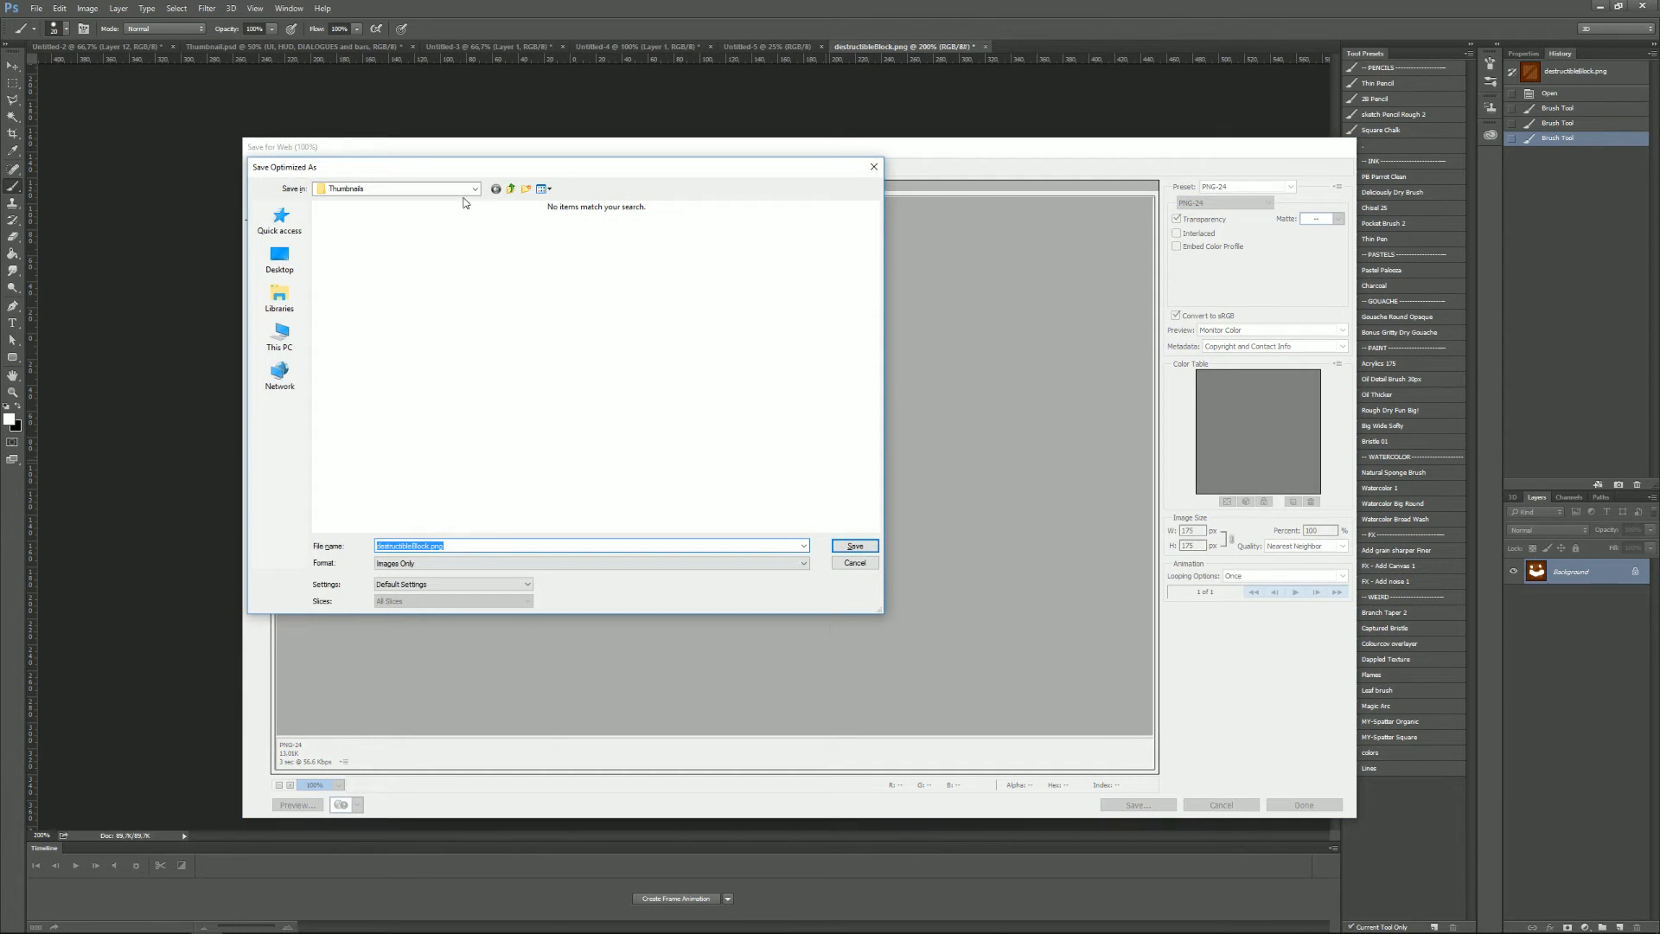
- Navigate the save dialog into CorgiEngine > Demos > Corgi2D > Sprites > Environment > Props
left_click(478, 189)
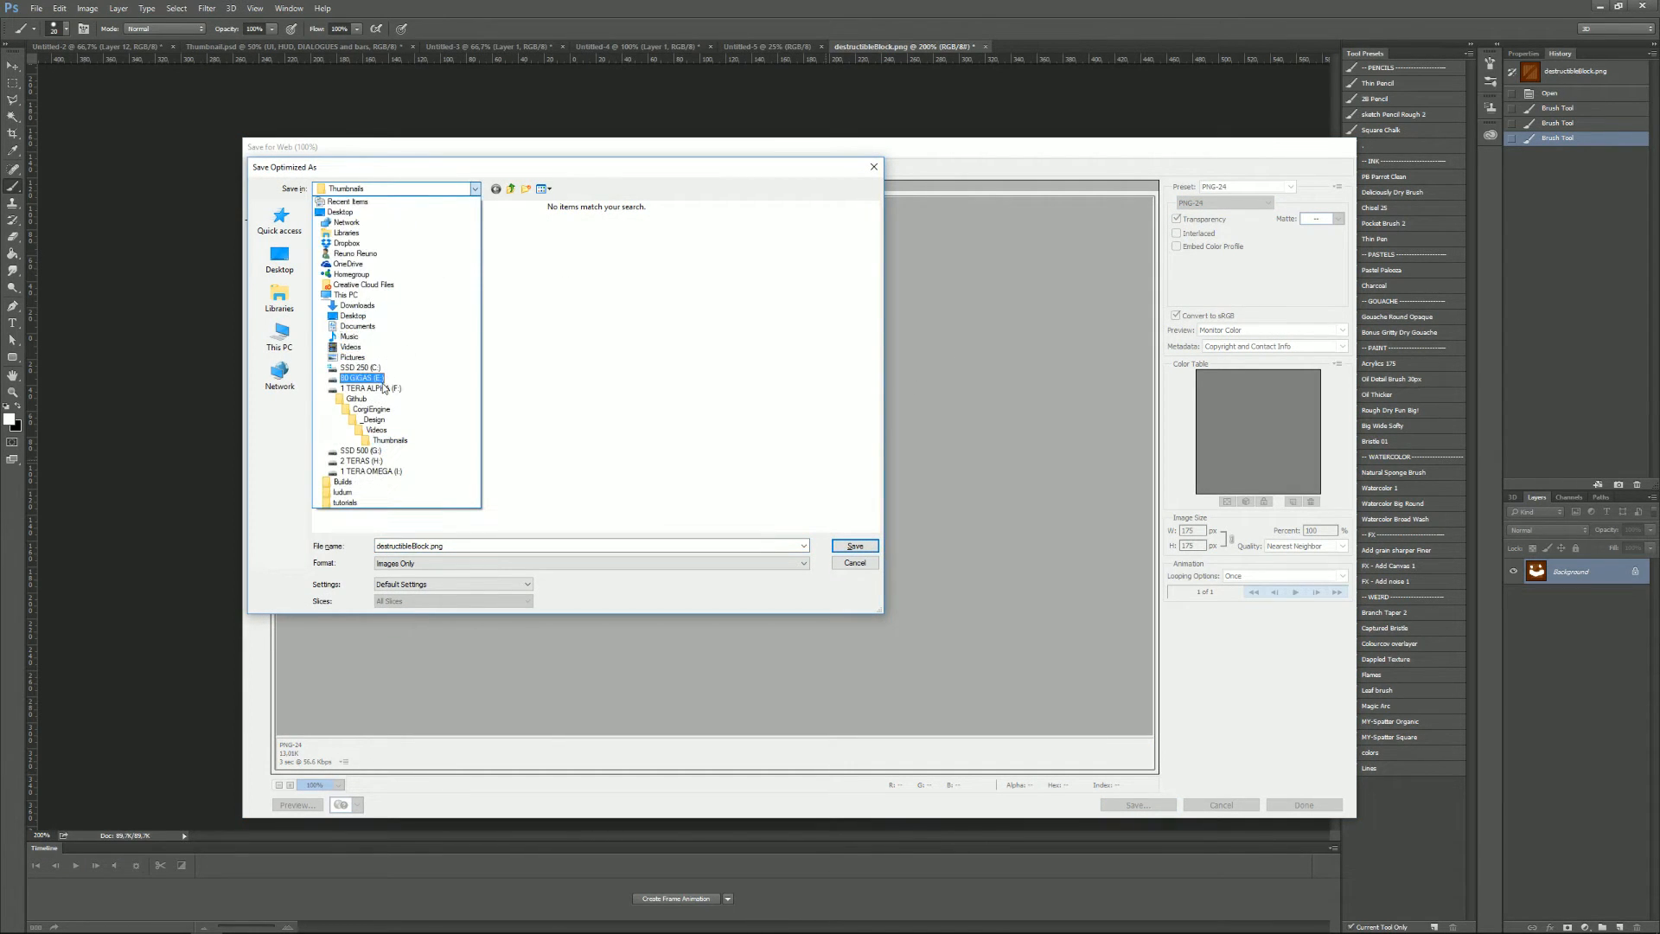
double_click(372, 408)
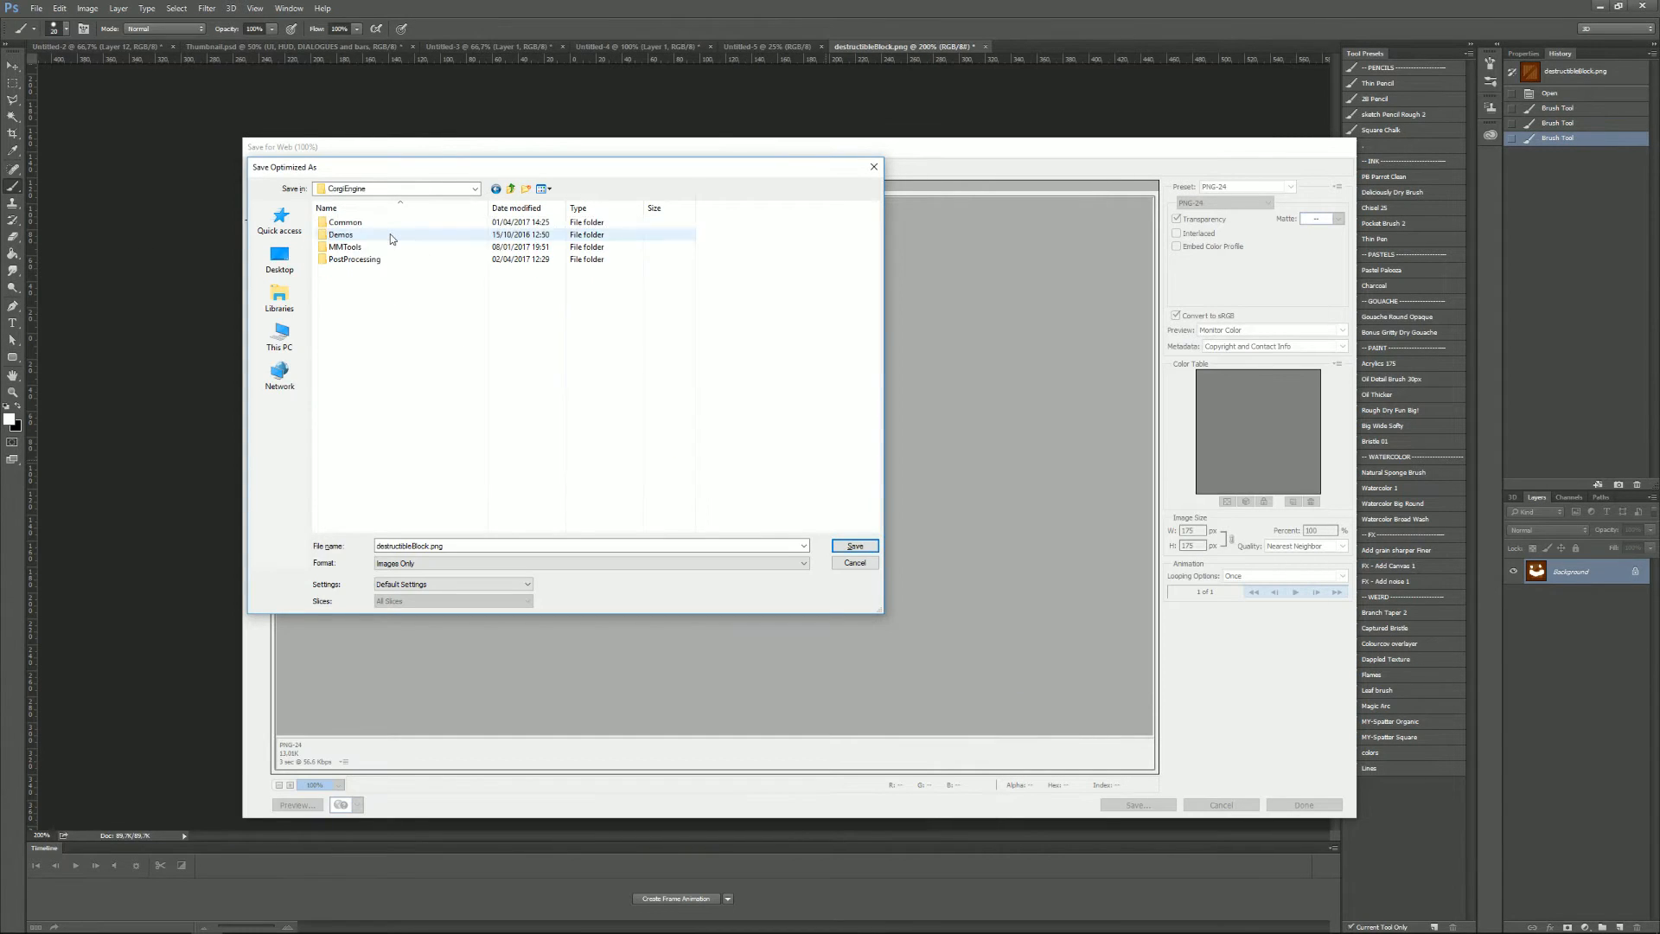
double_click(339, 234)
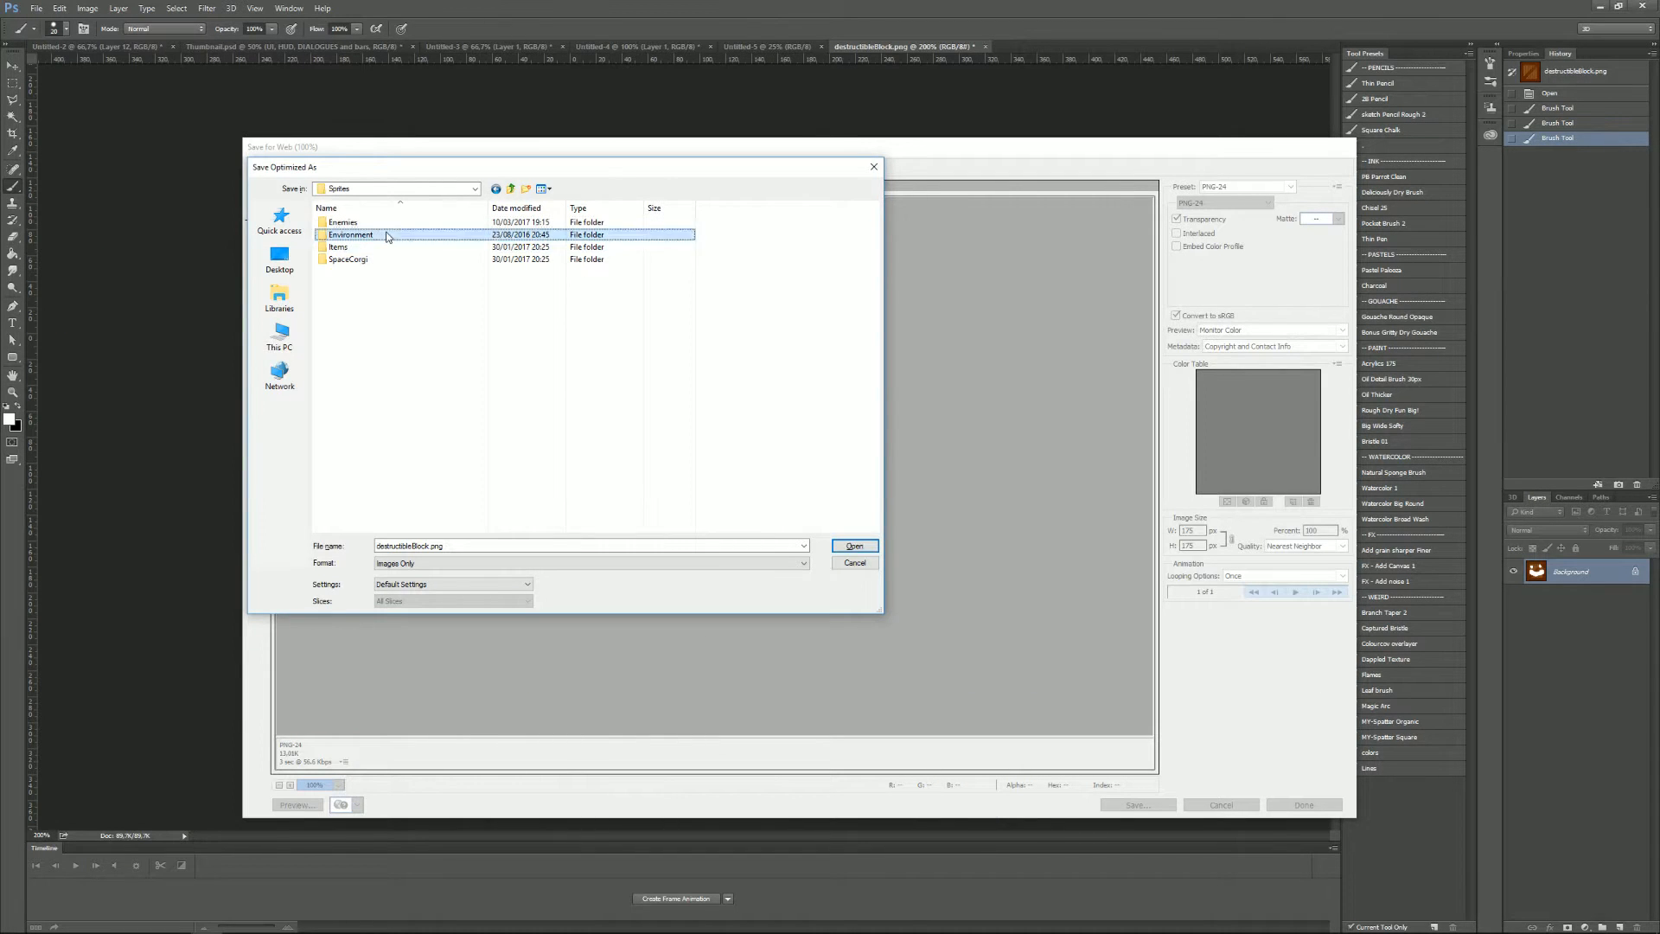
double_click(351, 234)
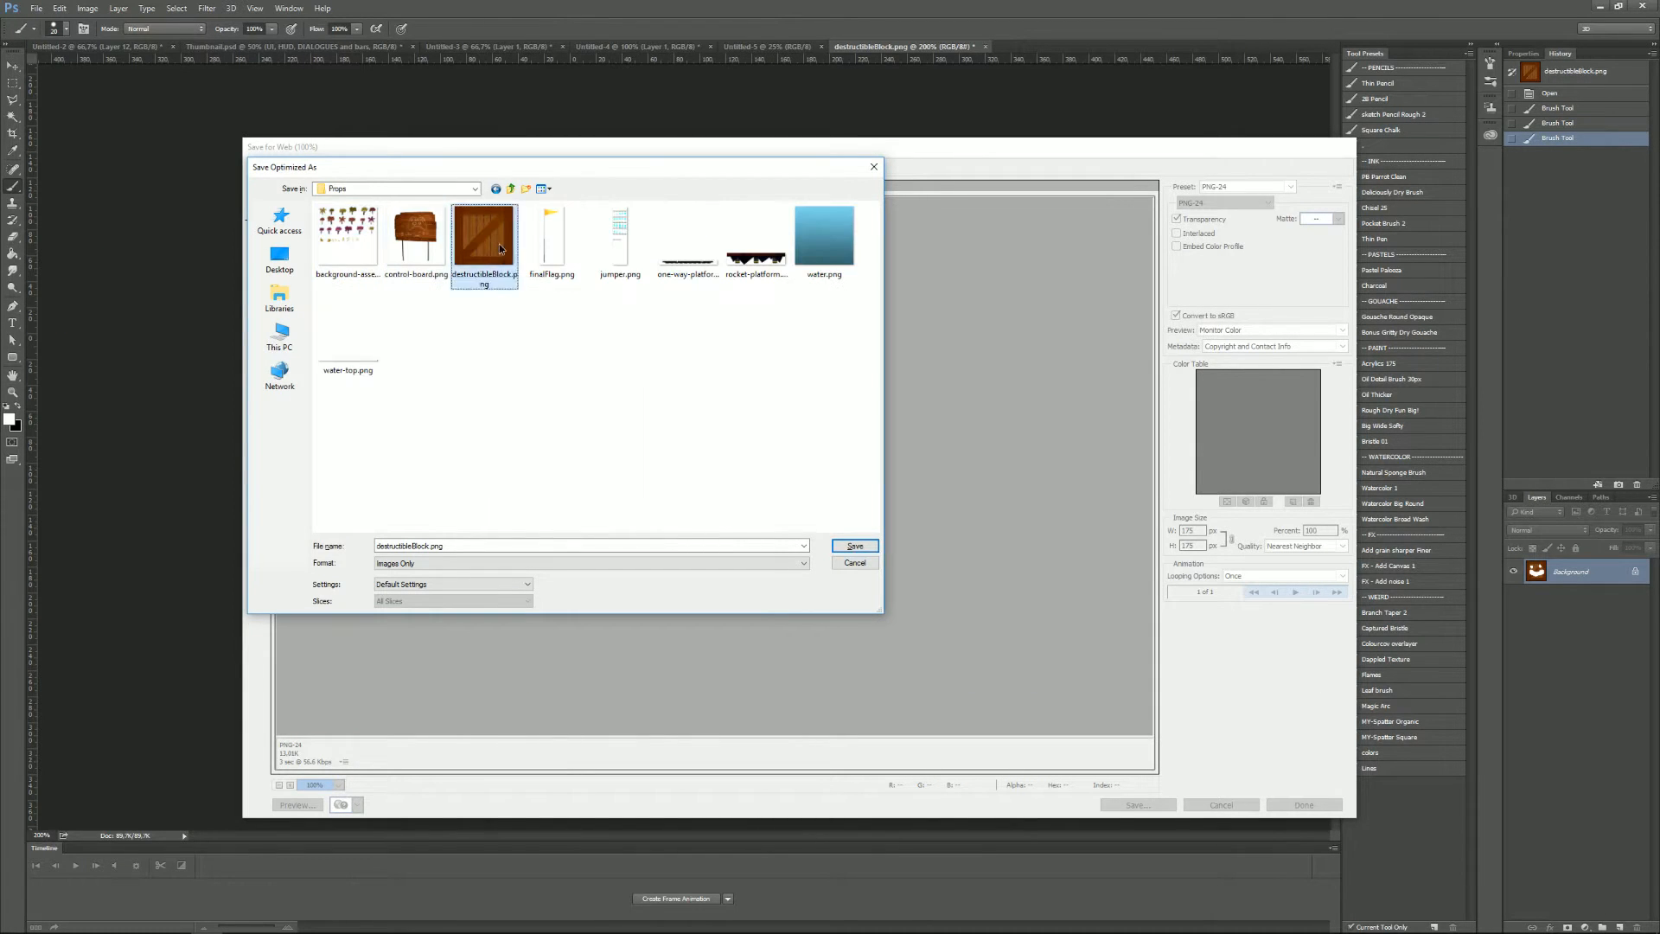
- Overwrite the existing destructibleBlock.png with the smiling crate and confirm the replace
left_click(854, 545)
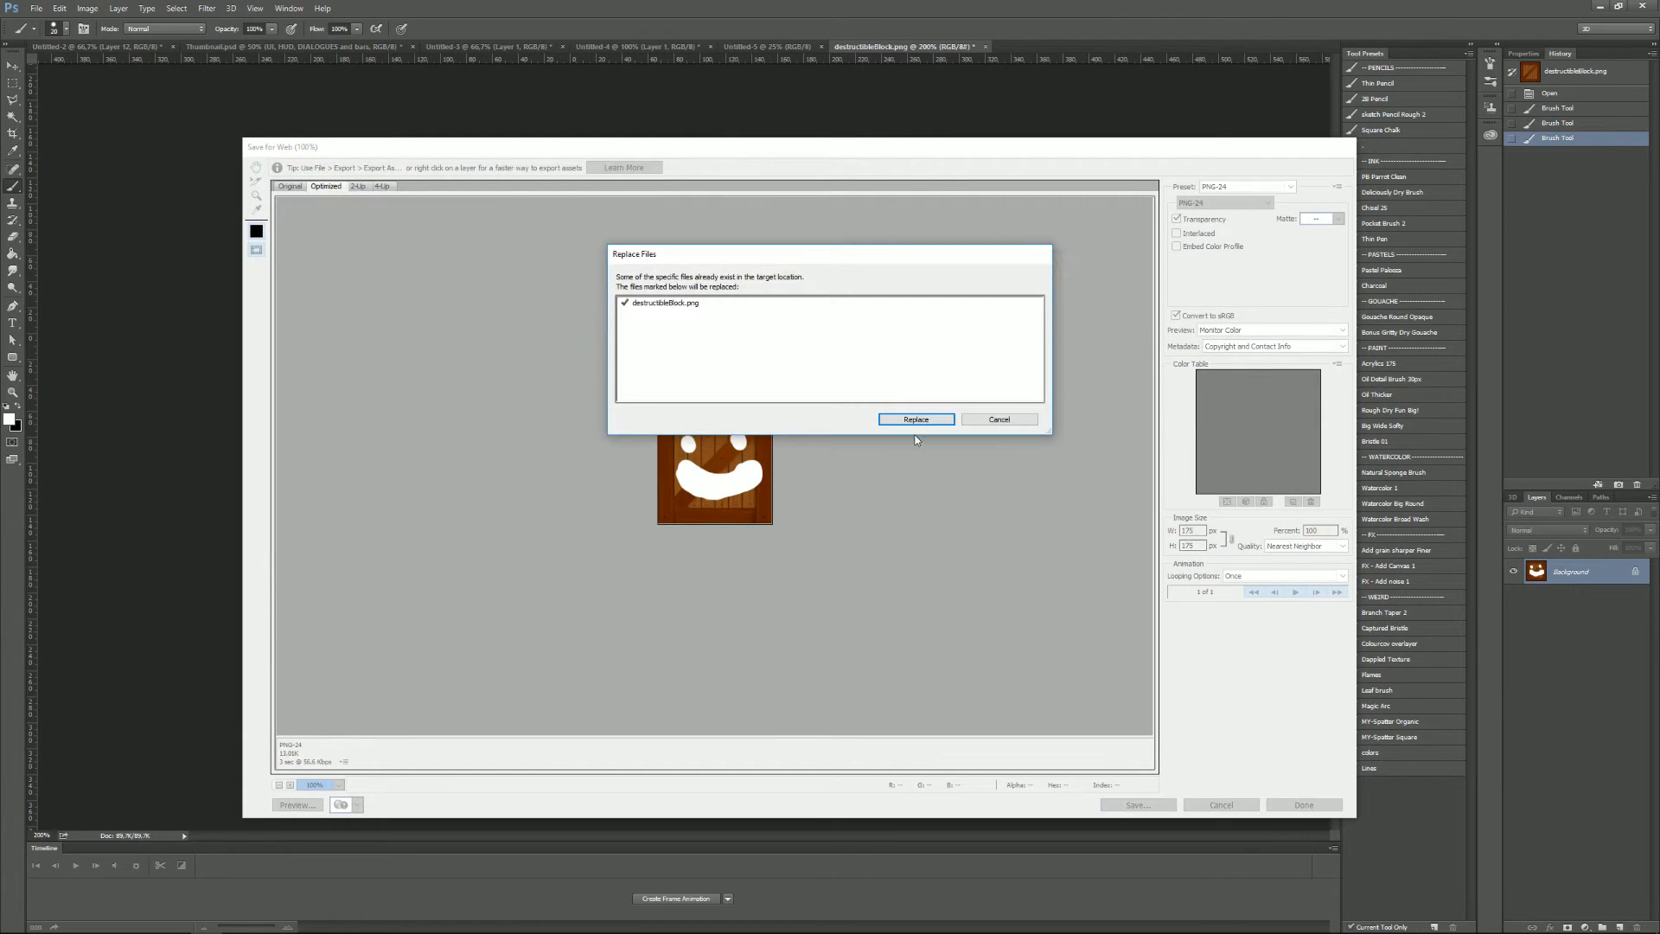
left_click(917, 418)
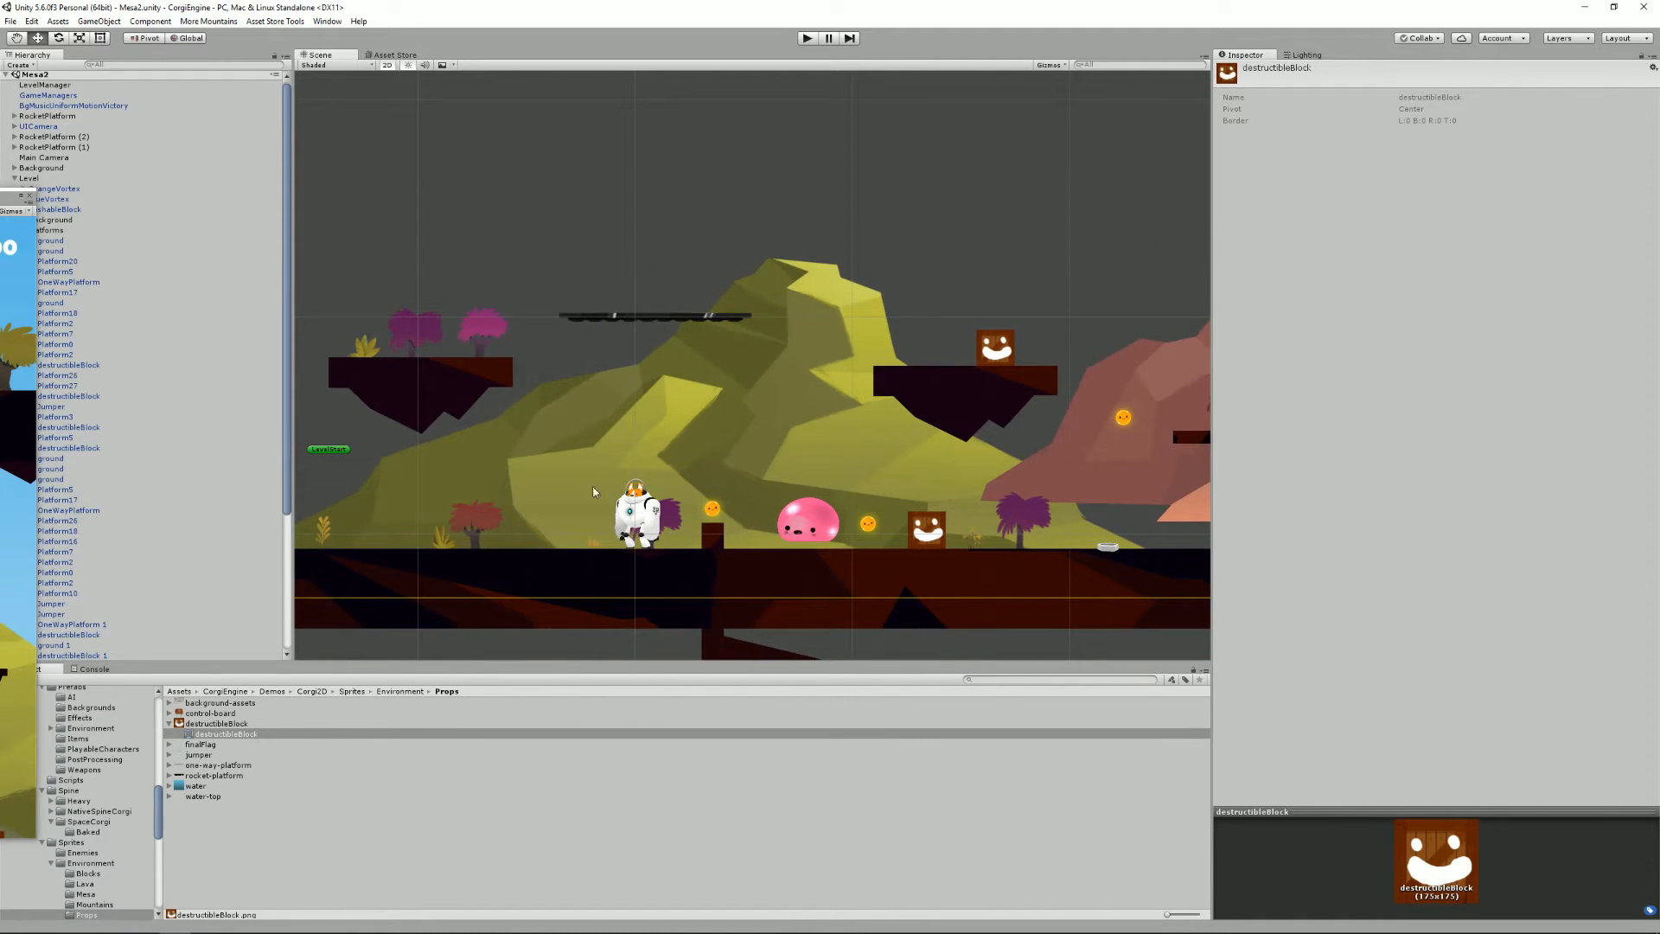
mouse_move(625, 442)
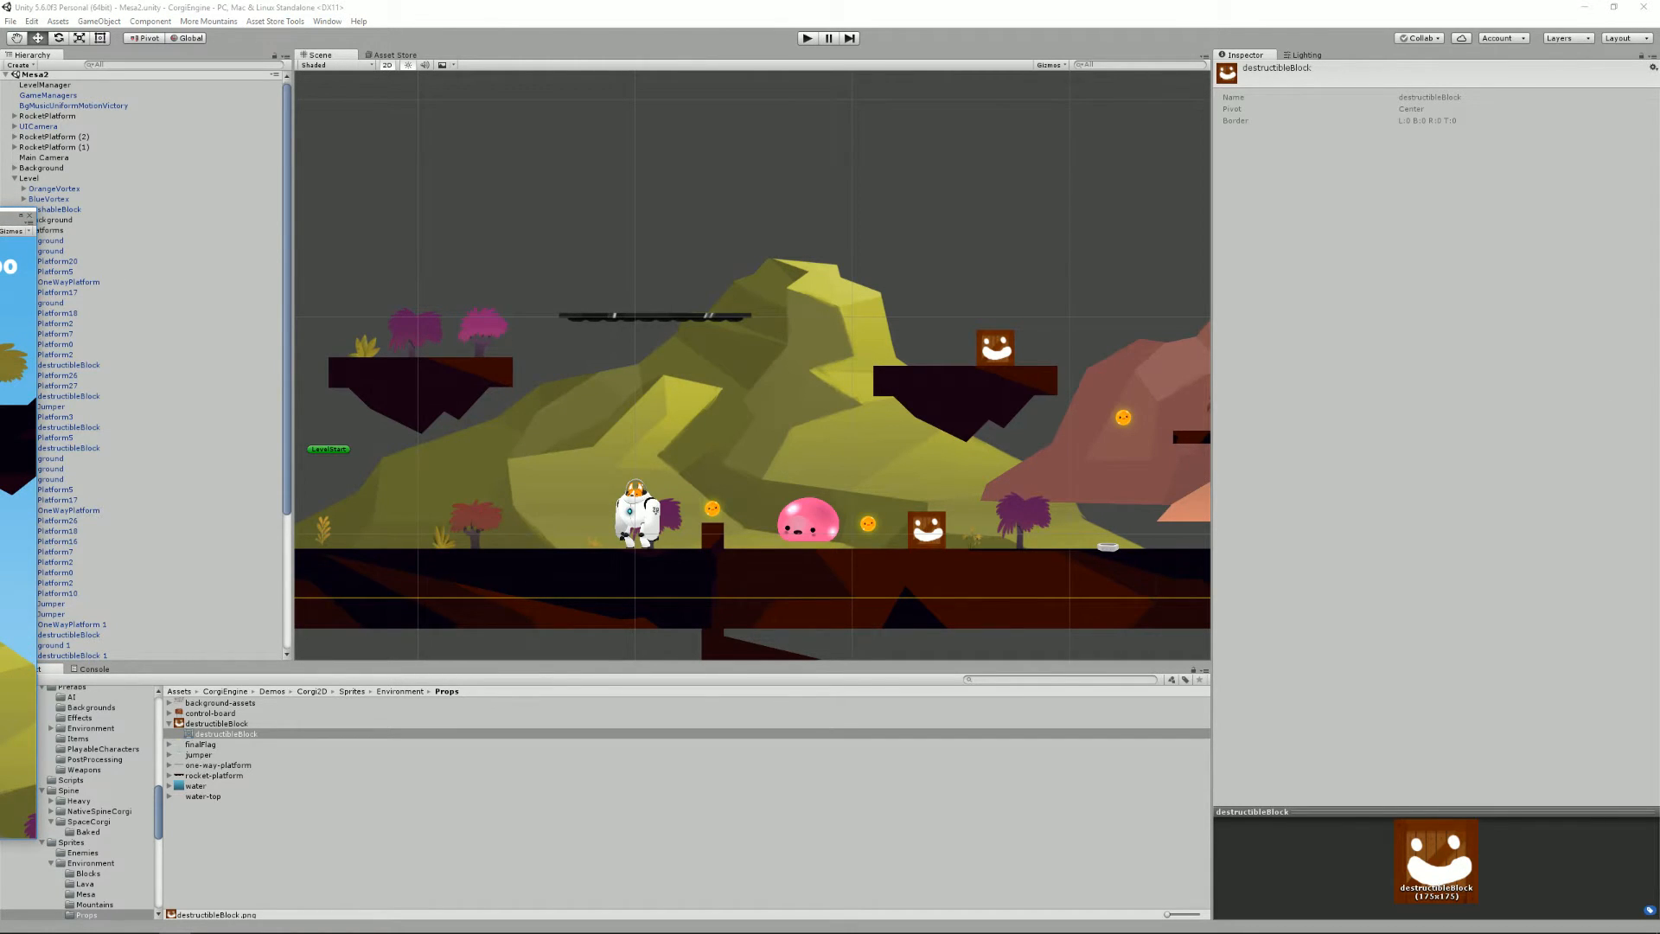
mouse_move(749, 445)
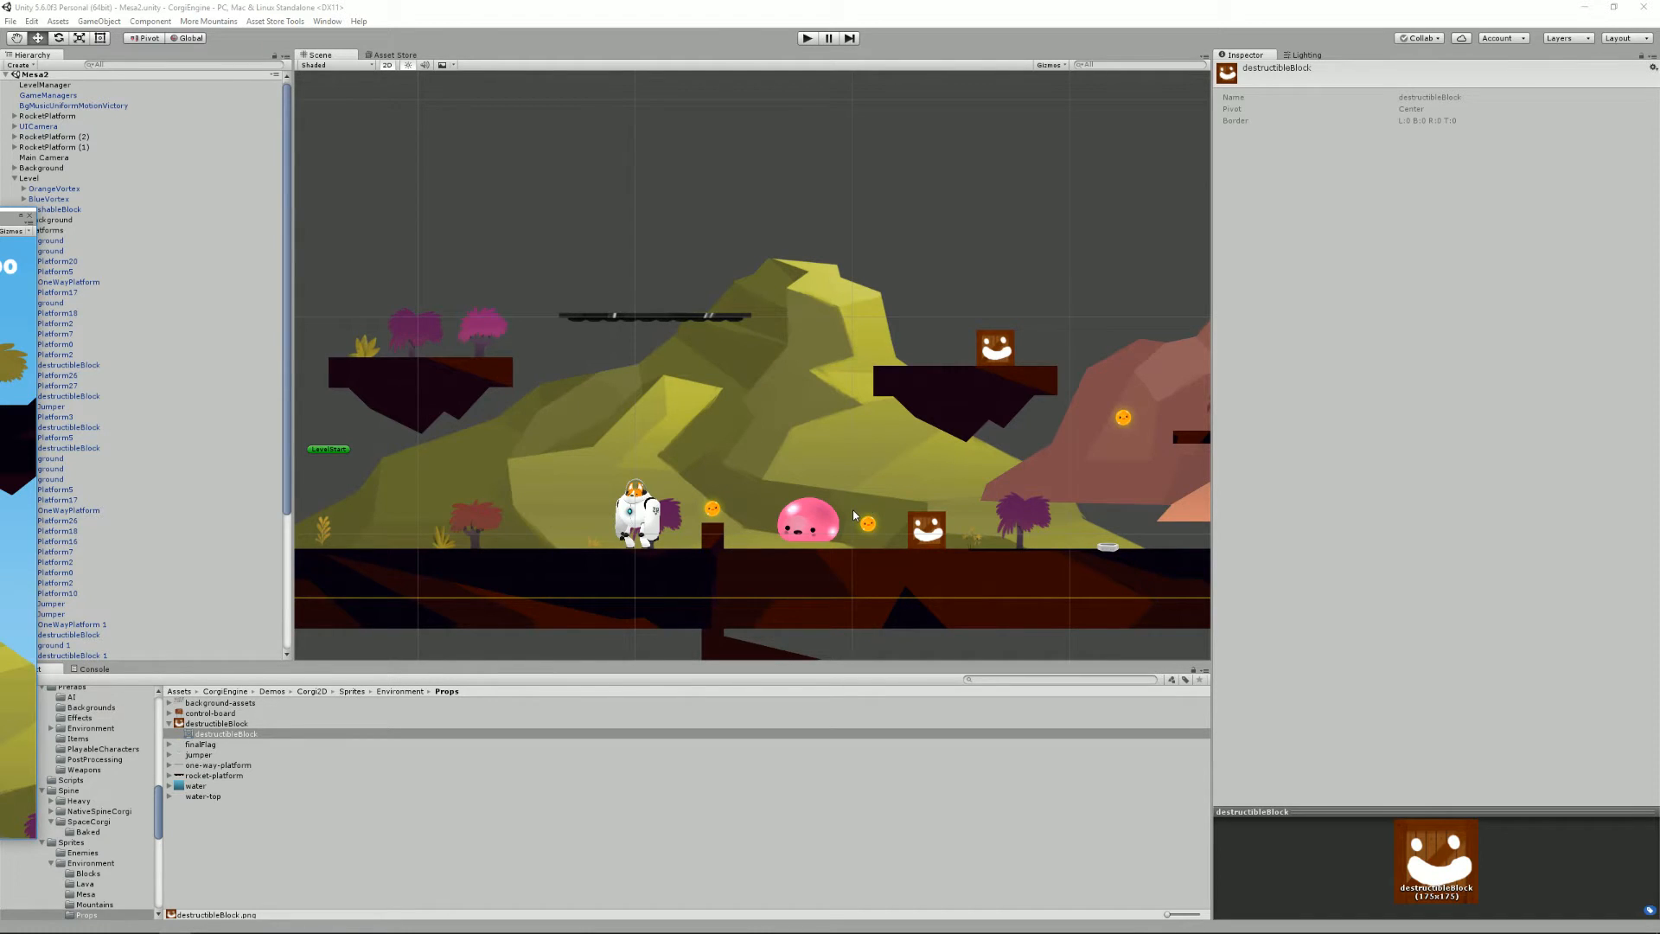
mouse_move(831, 518)
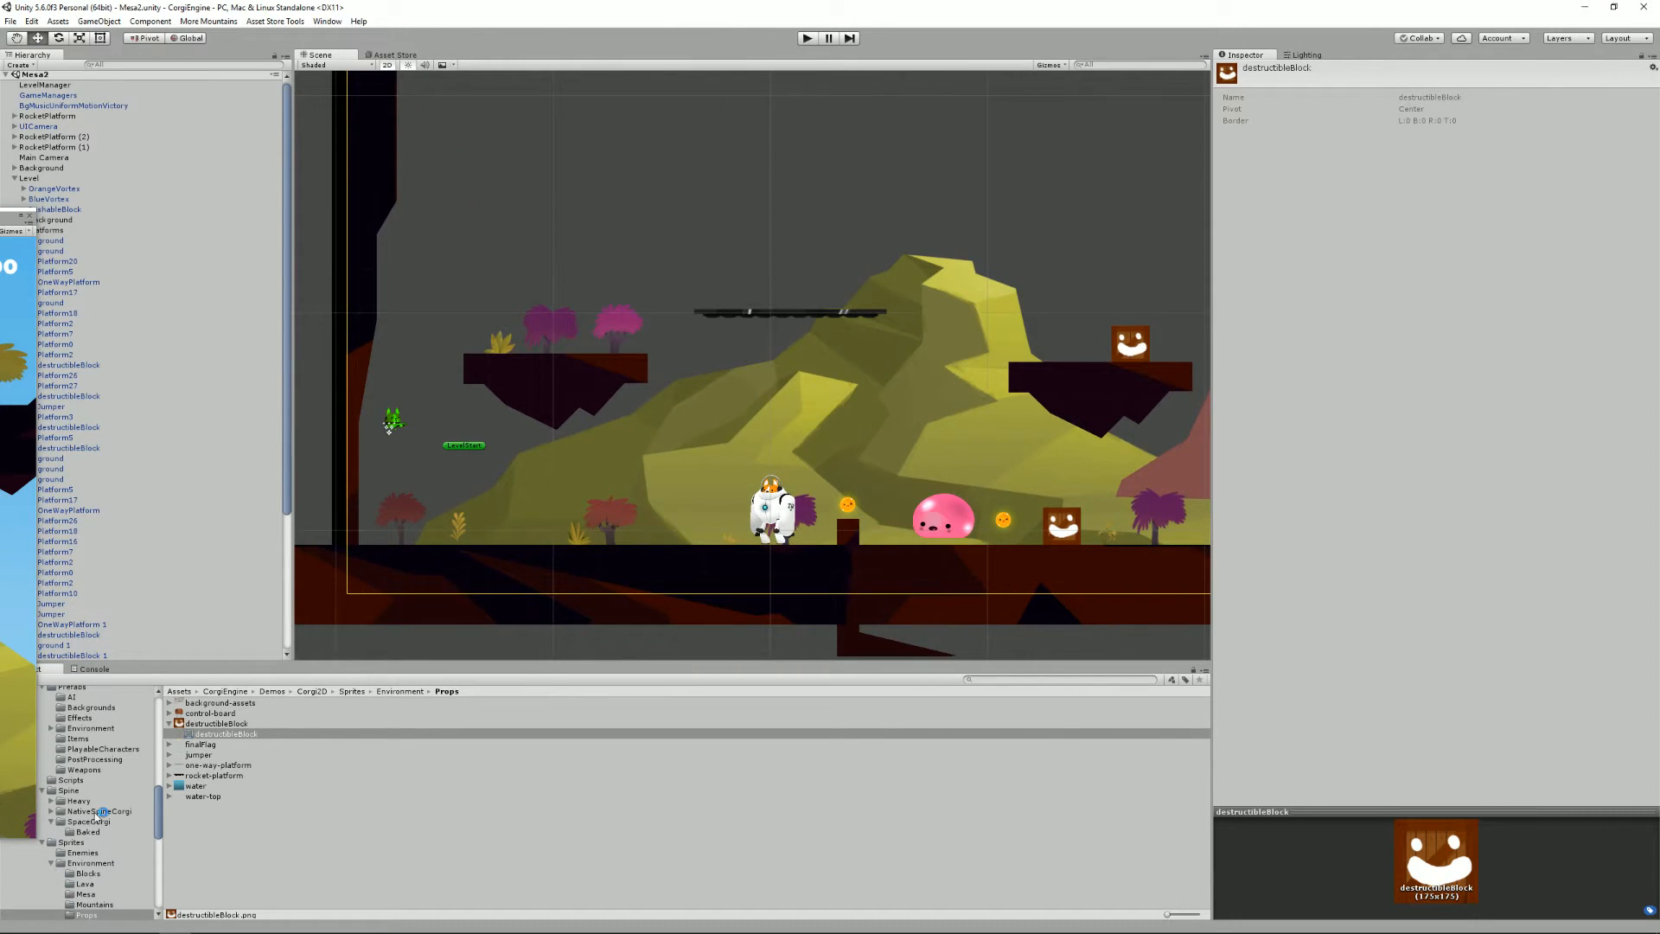
- Select the pink Blob enemy, then play the Mesa2 level and watch it in the Game window
left_click(941, 517)
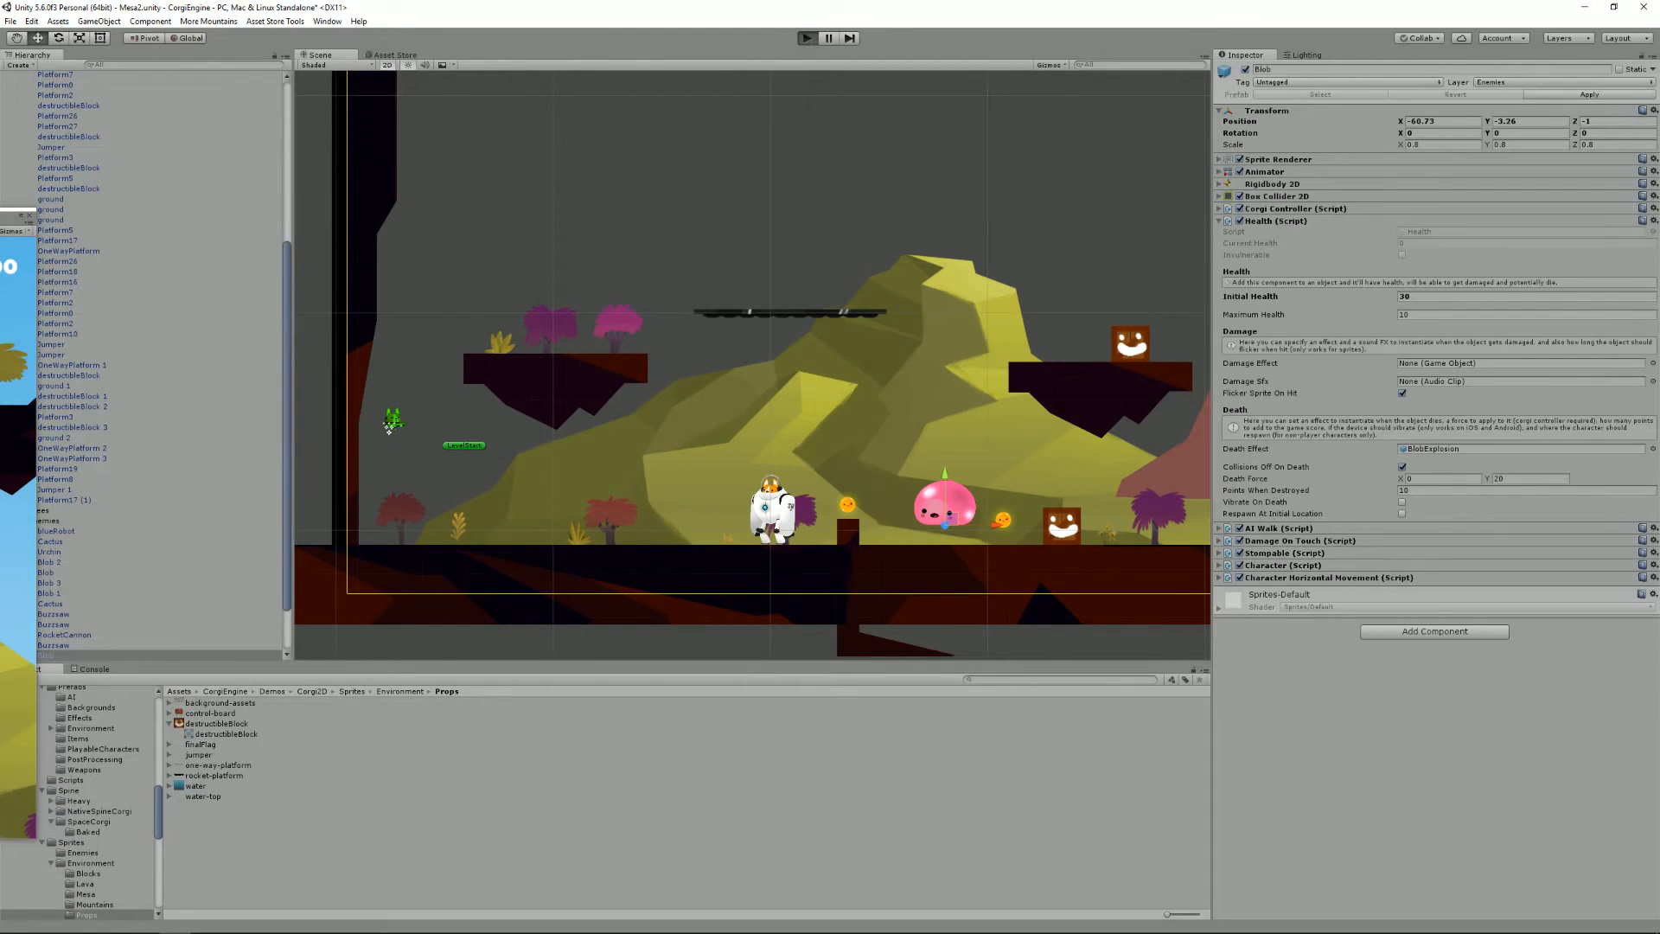
left_click(807, 38)
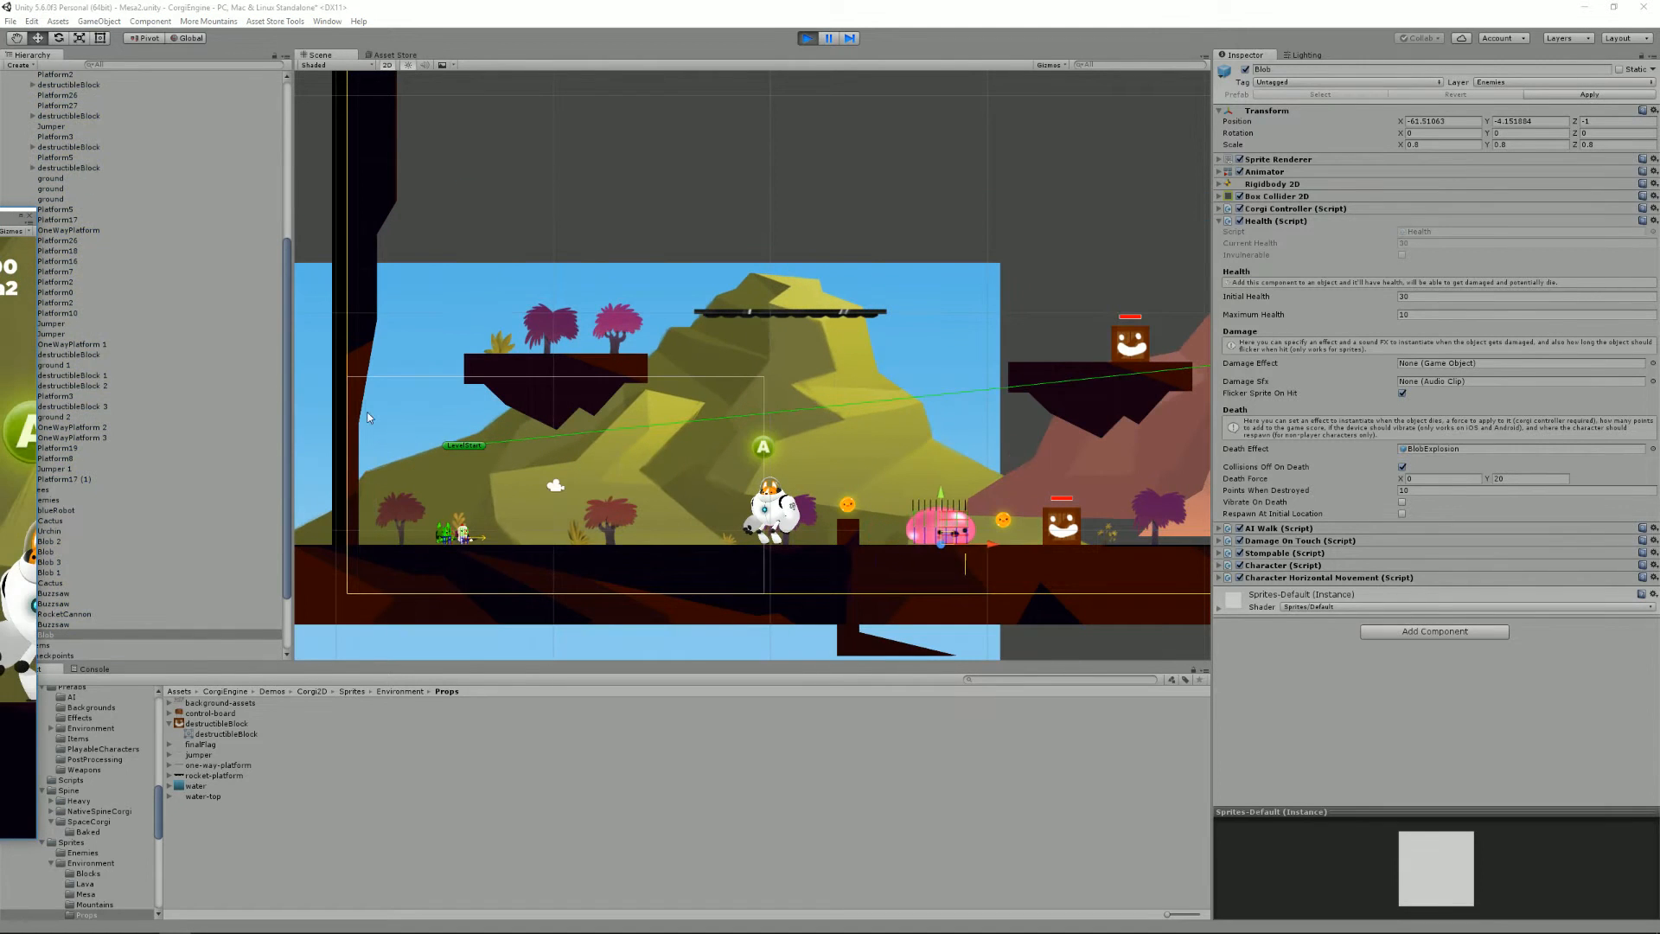
left_click(806, 37)
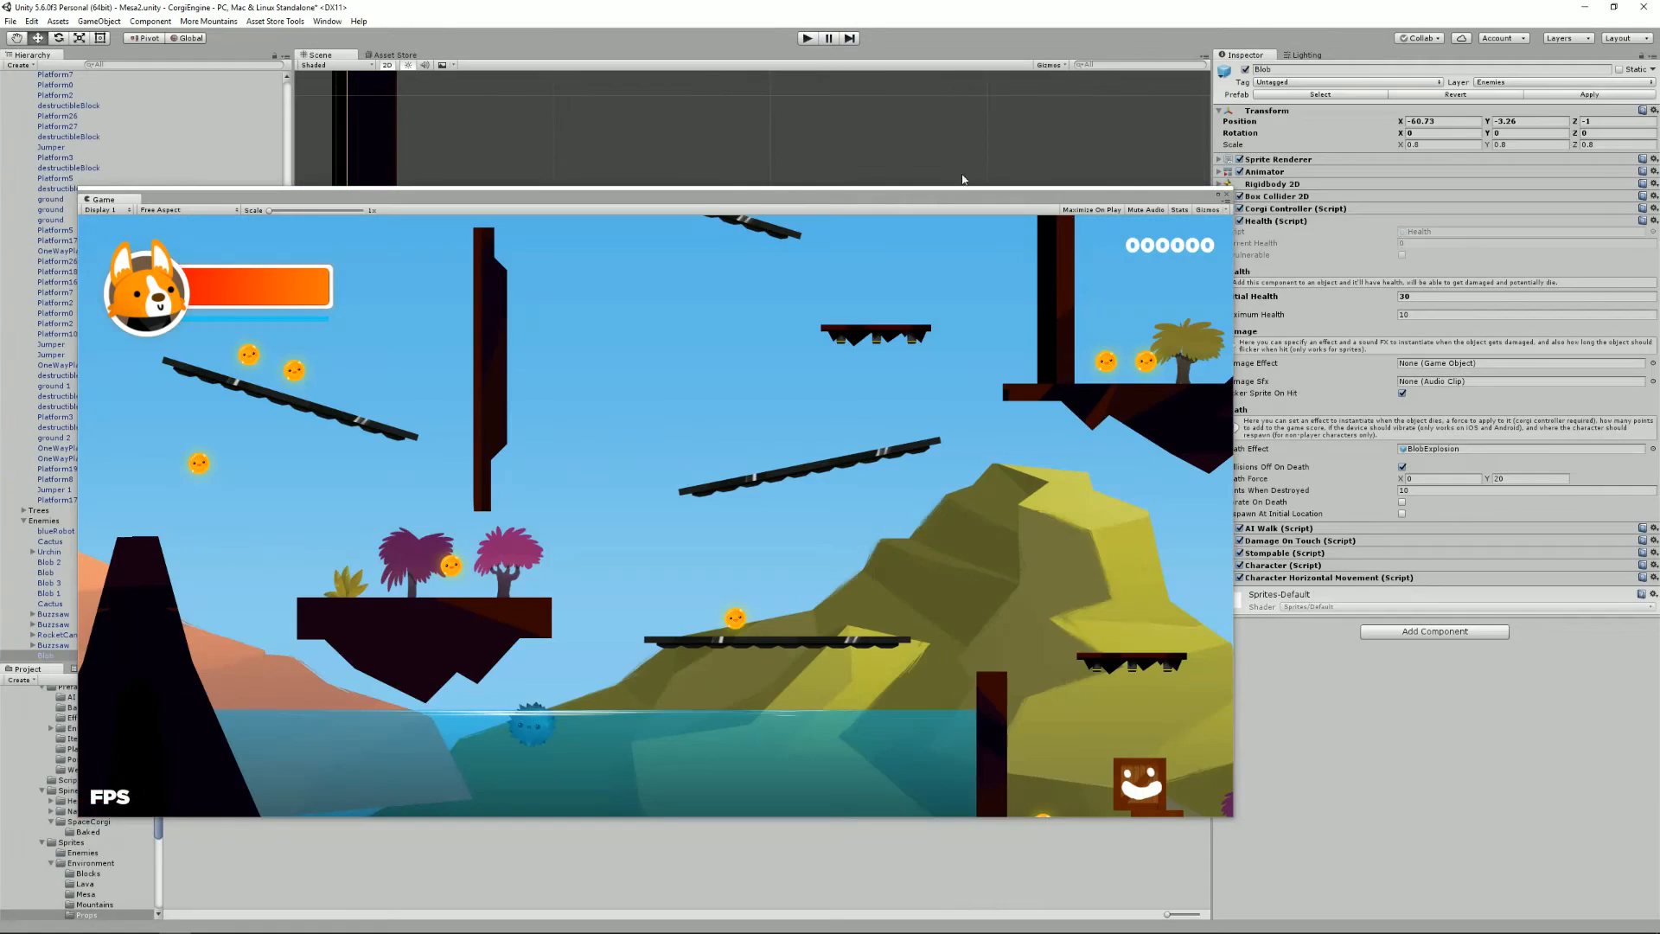
- Stop play, set the Blob's AI Walk behaviour to Patrol, and stop the test play
left_click(809, 38)
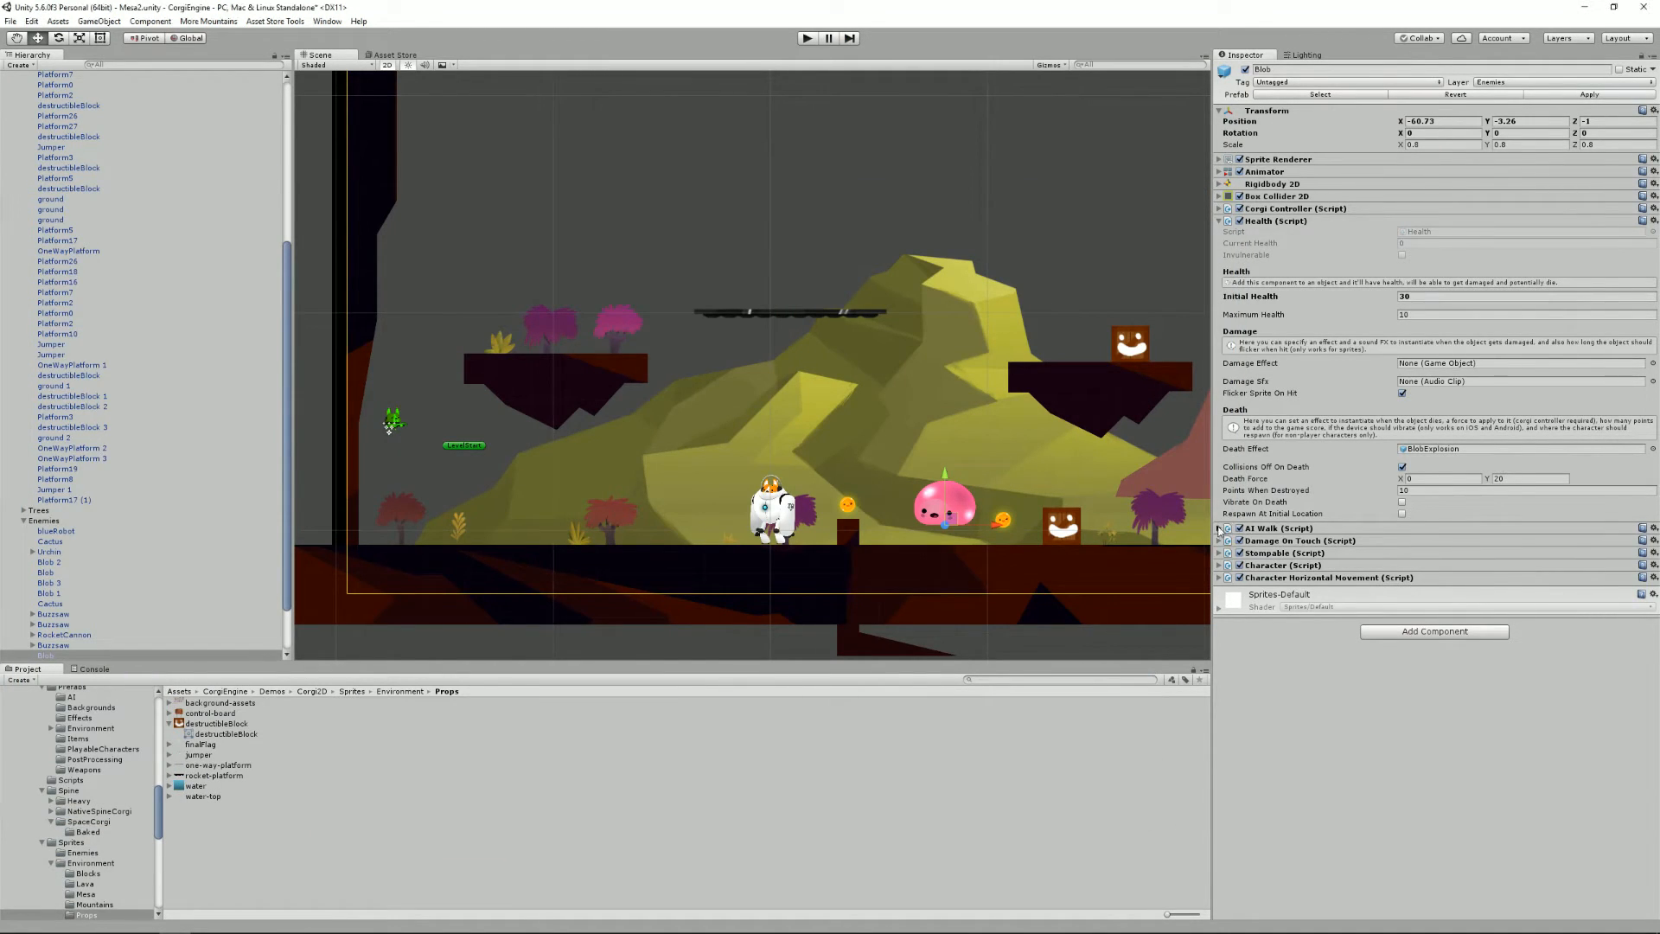
left_click(1220, 528)
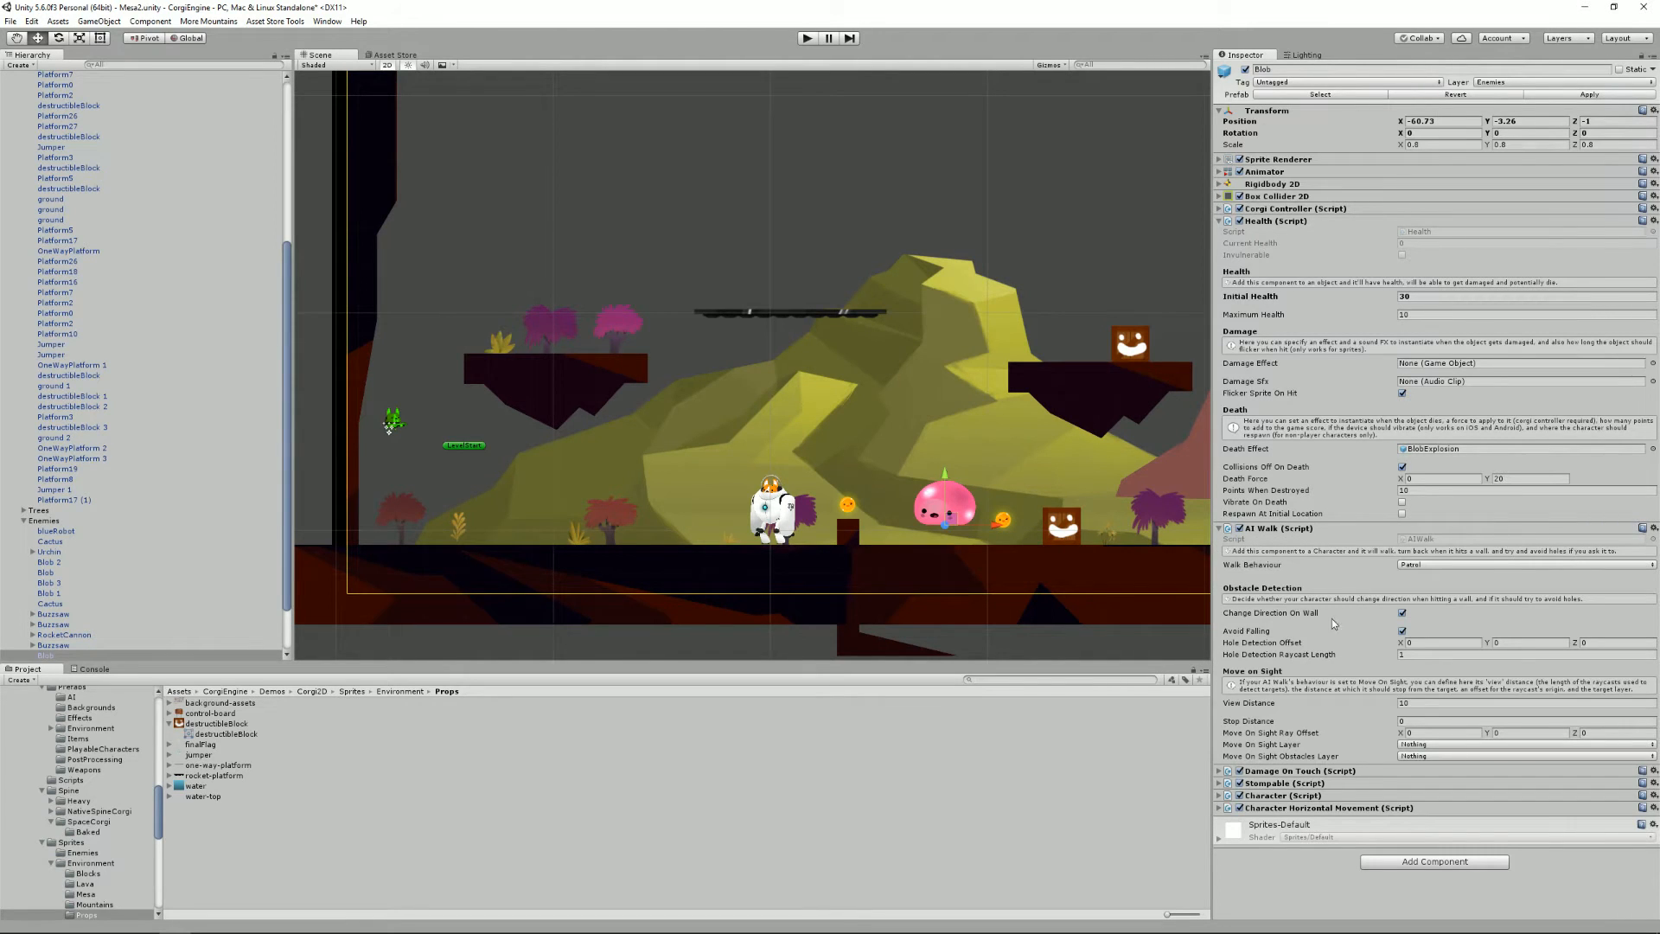
mouse_move(1427, 565)
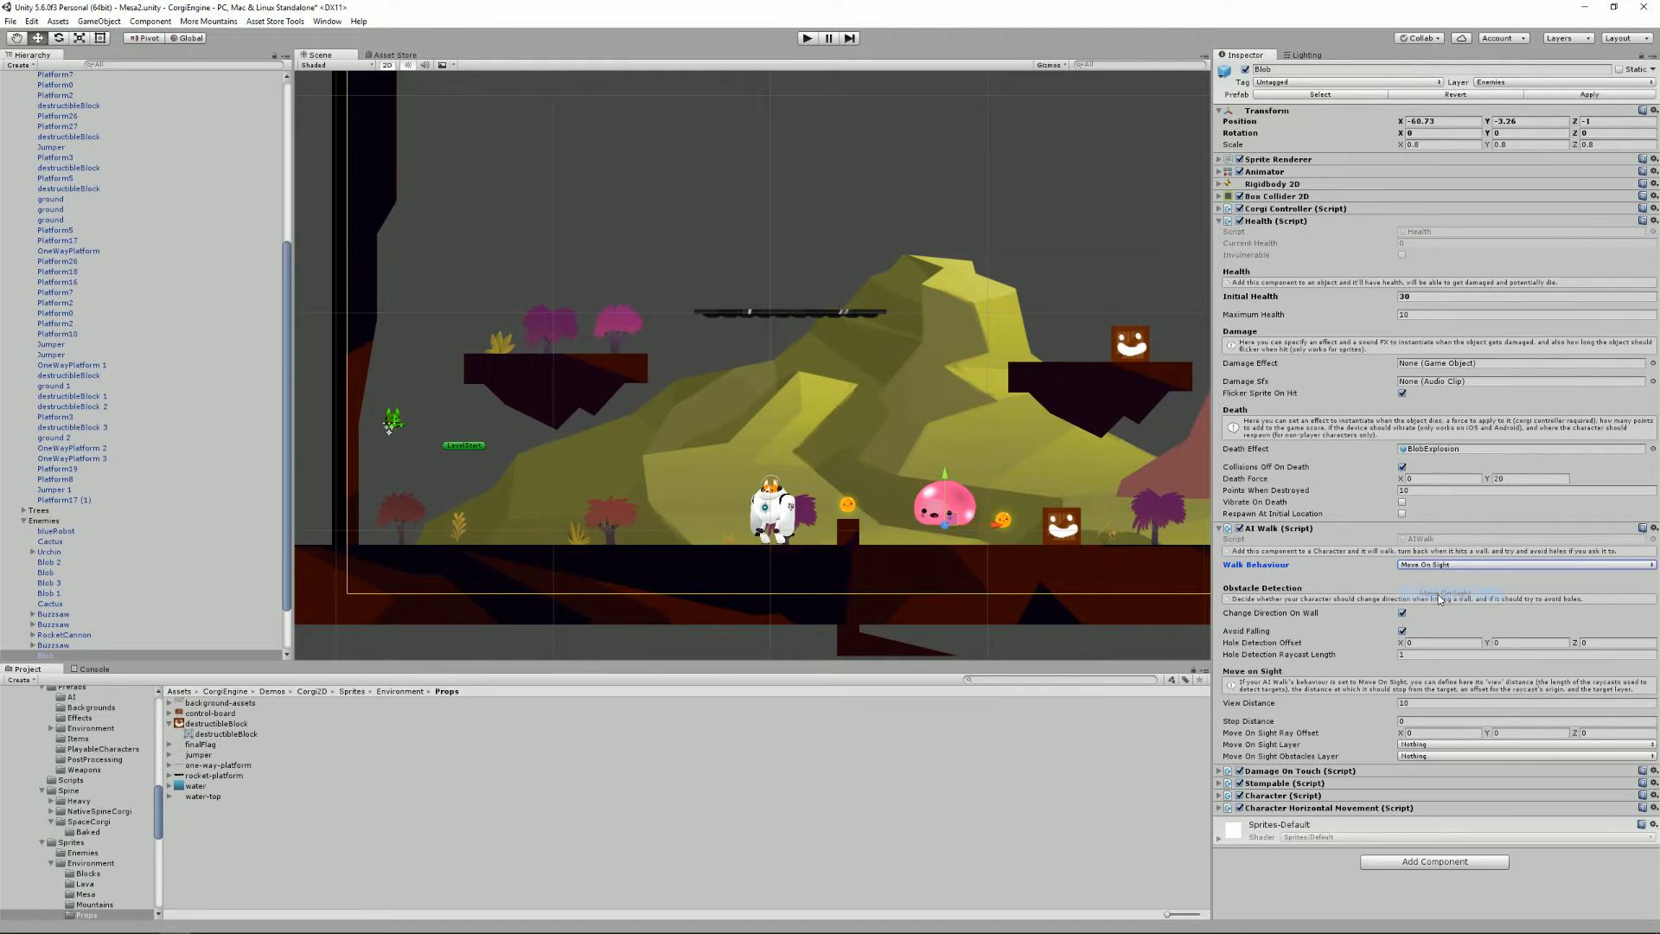
left_click(1526, 563)
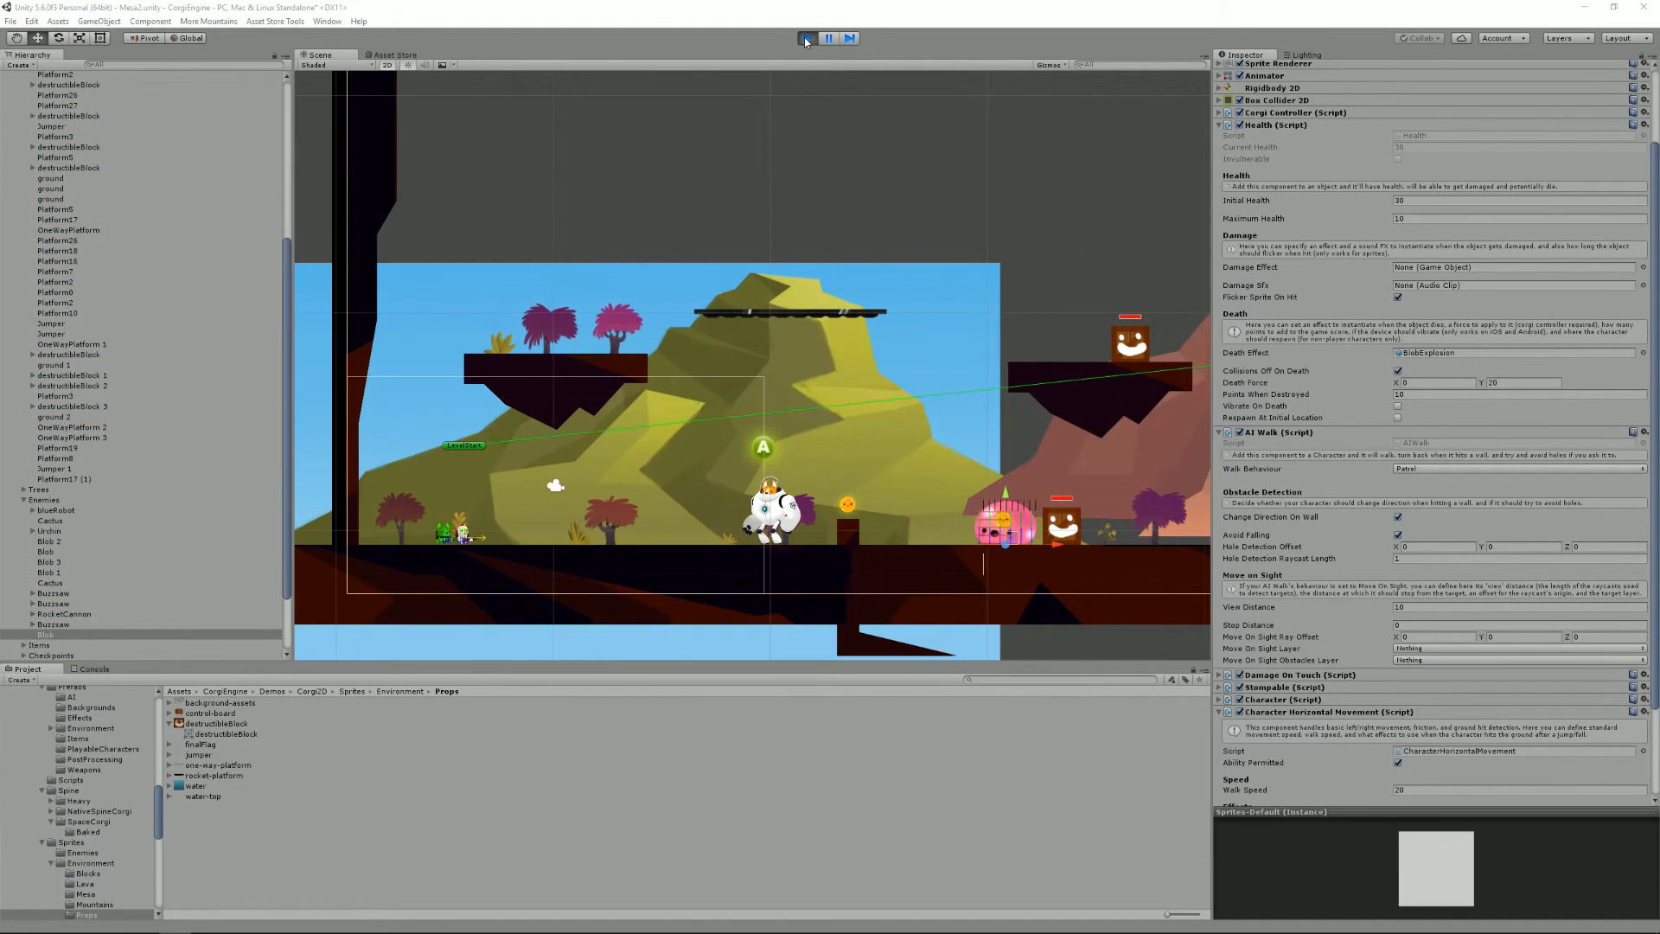
left_click(807, 38)
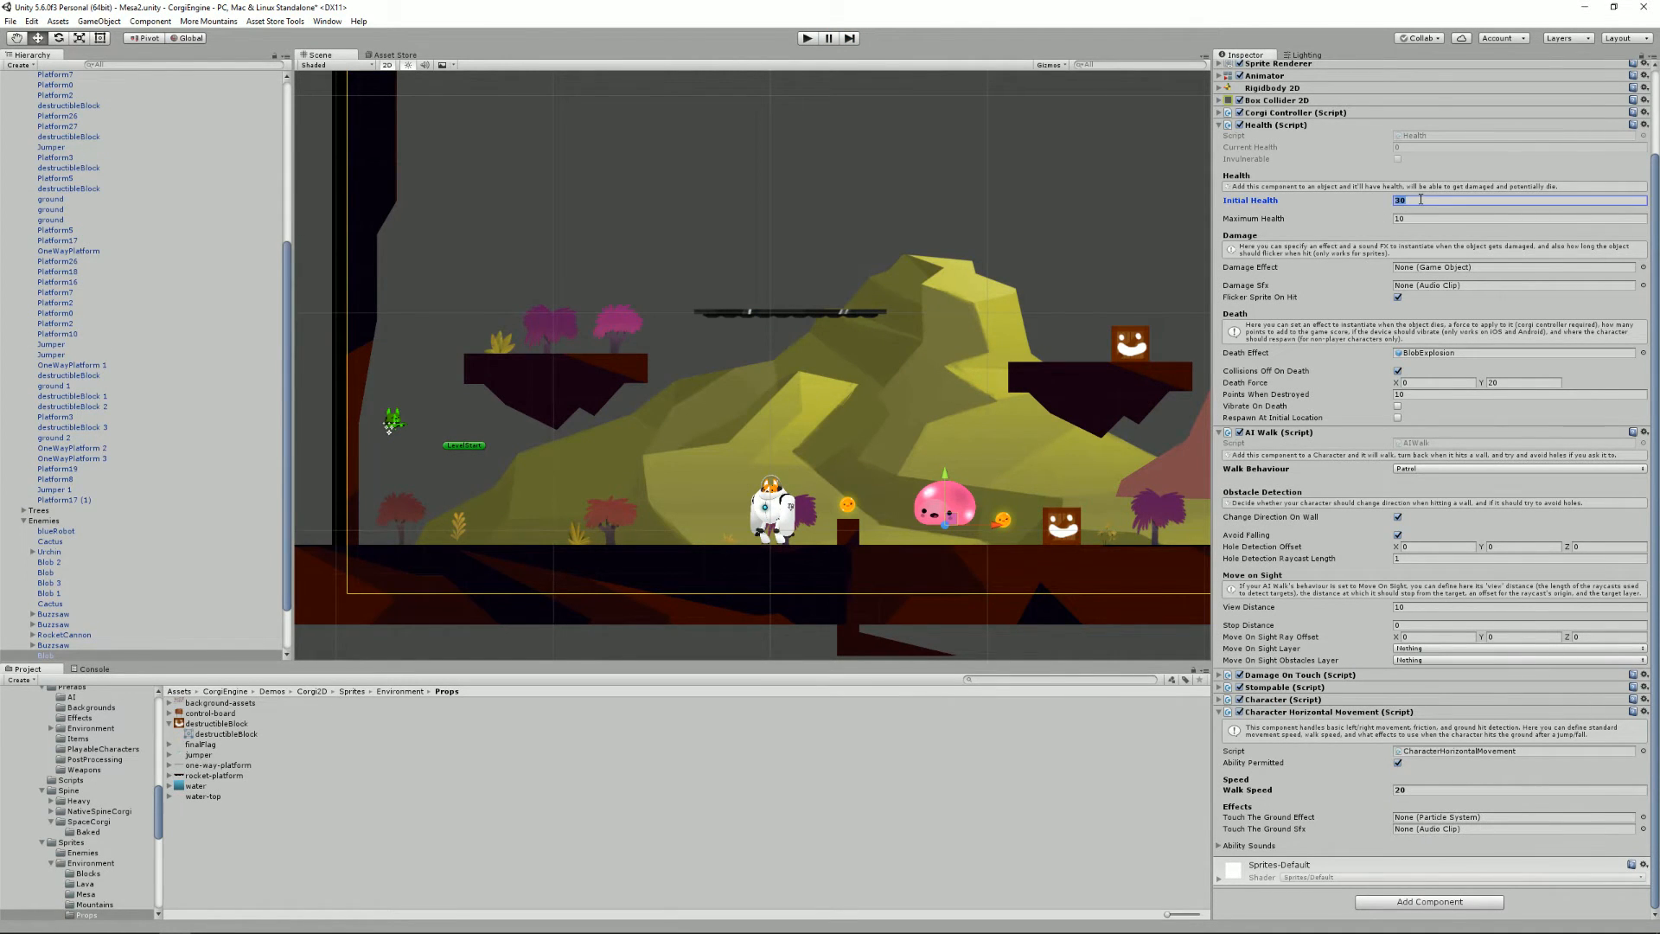
- Set the Blob's health to 200 and pick BlobExplosion as its damage effect
left_click(1519, 218)
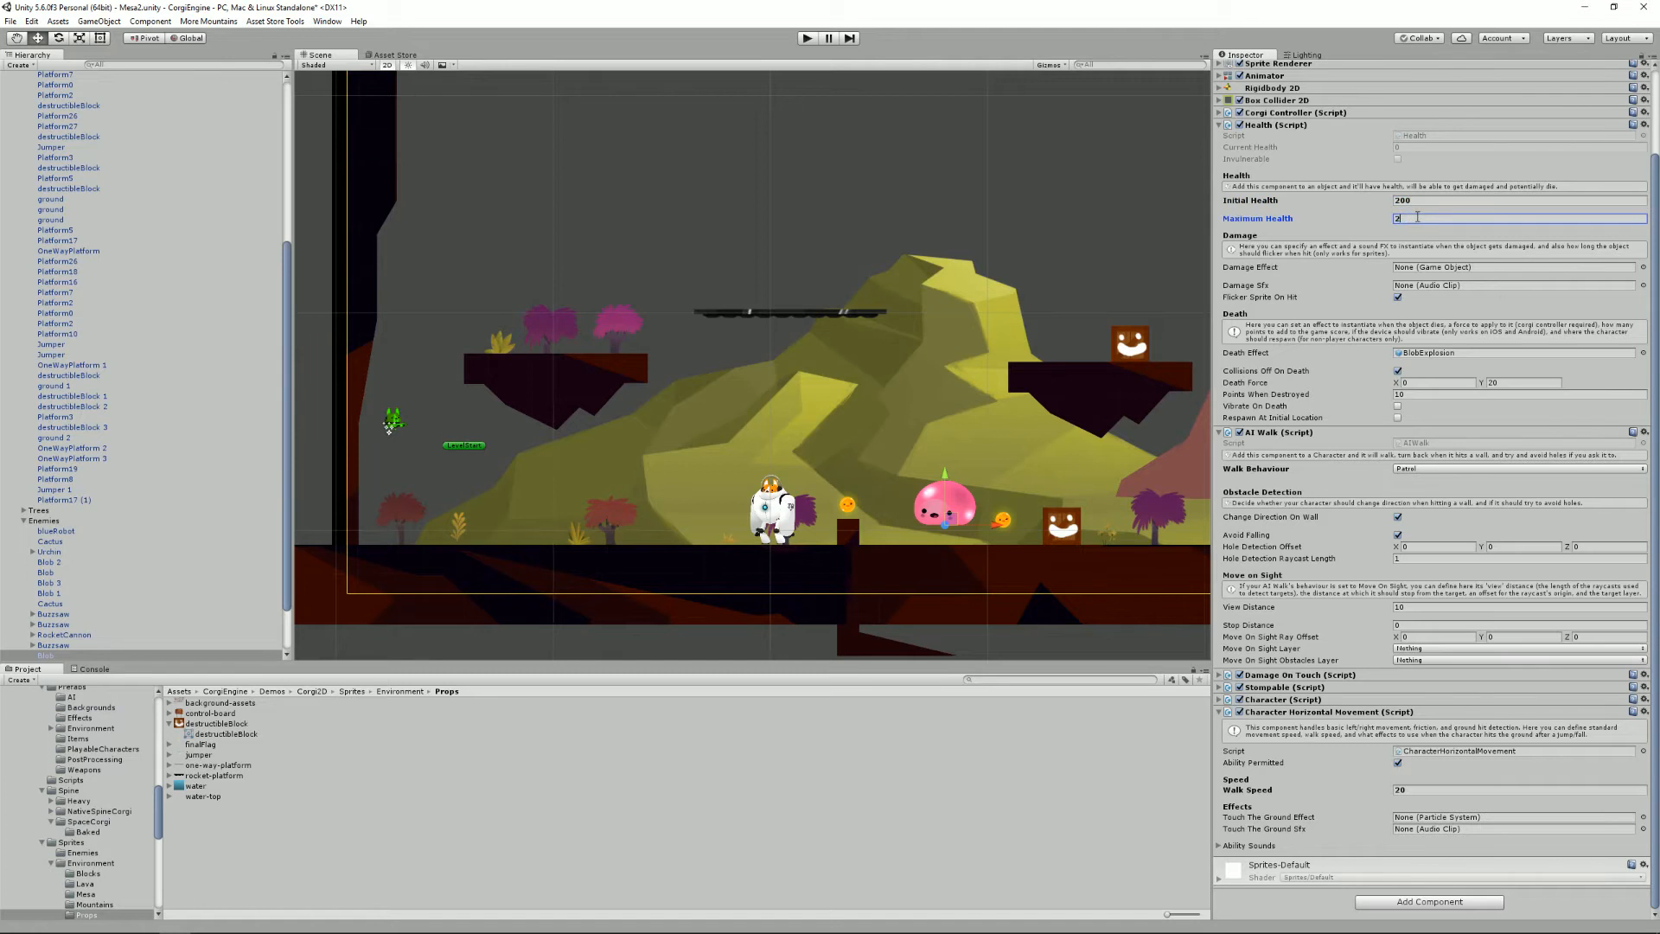
type("00")
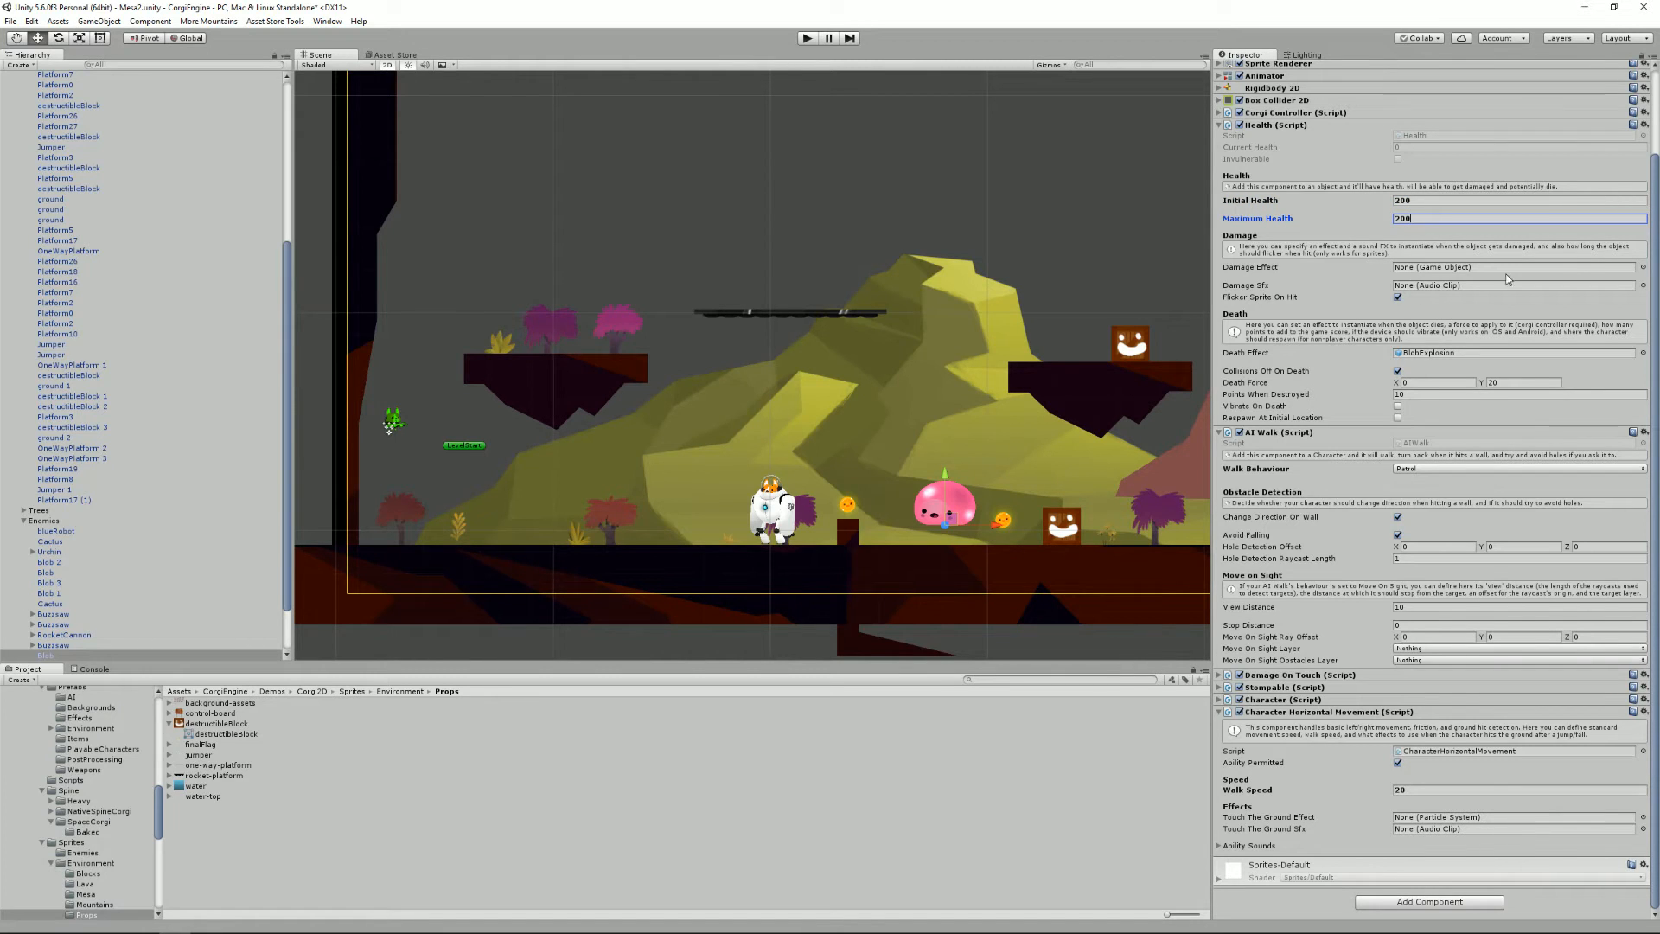
left_click(1642, 267)
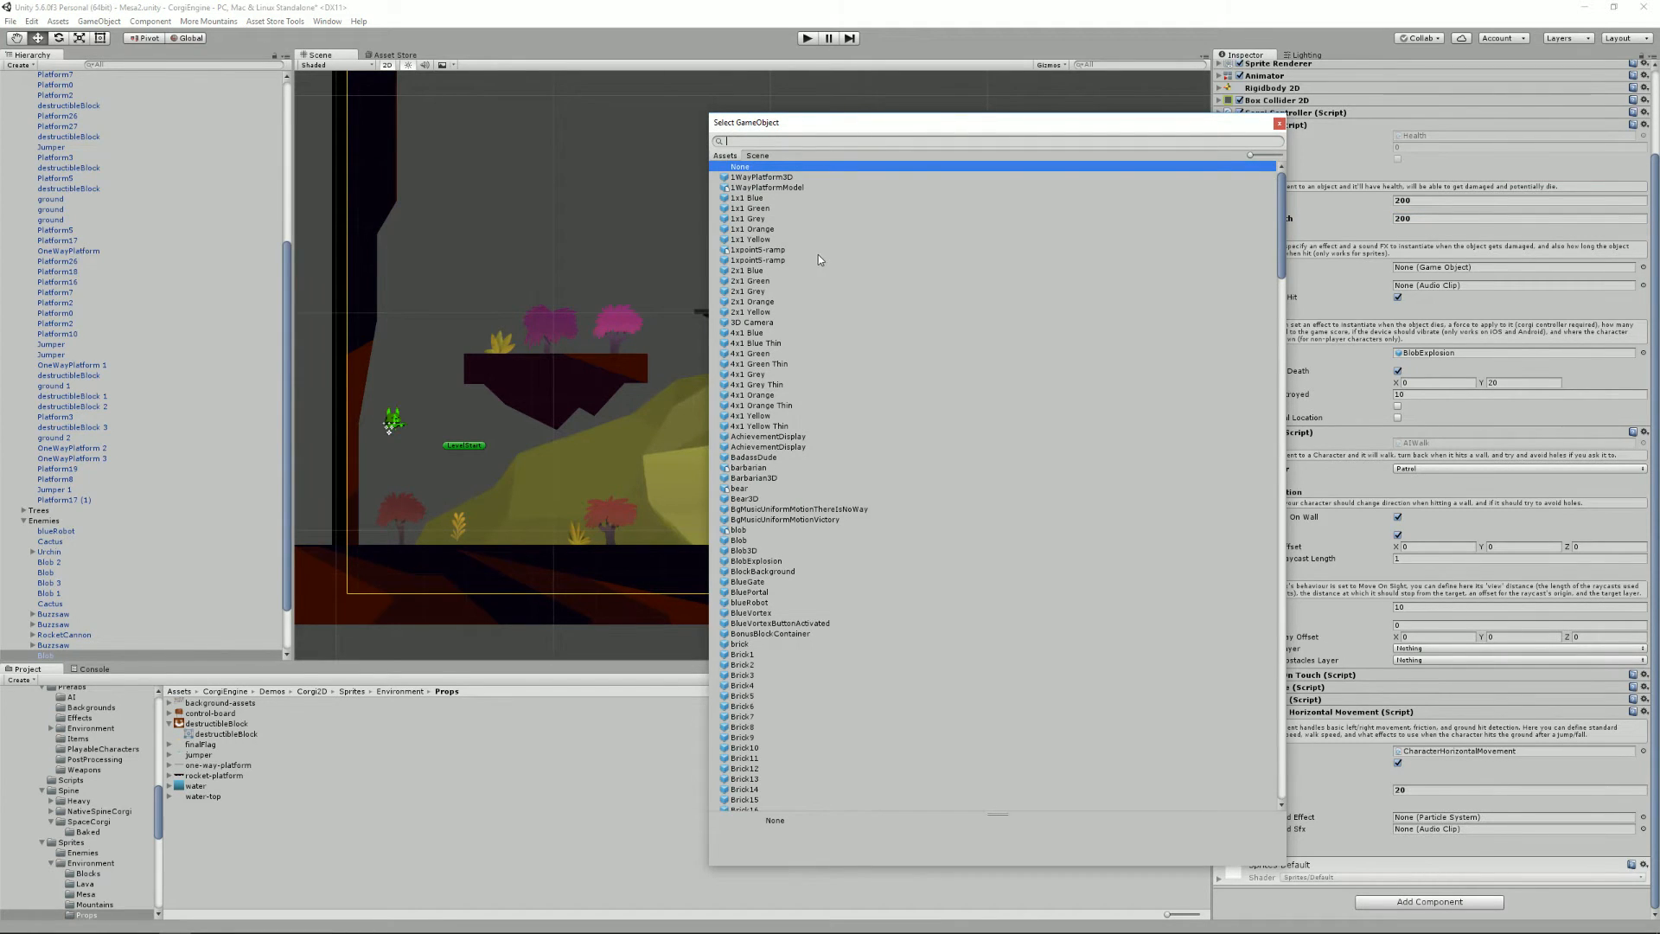
type("e")
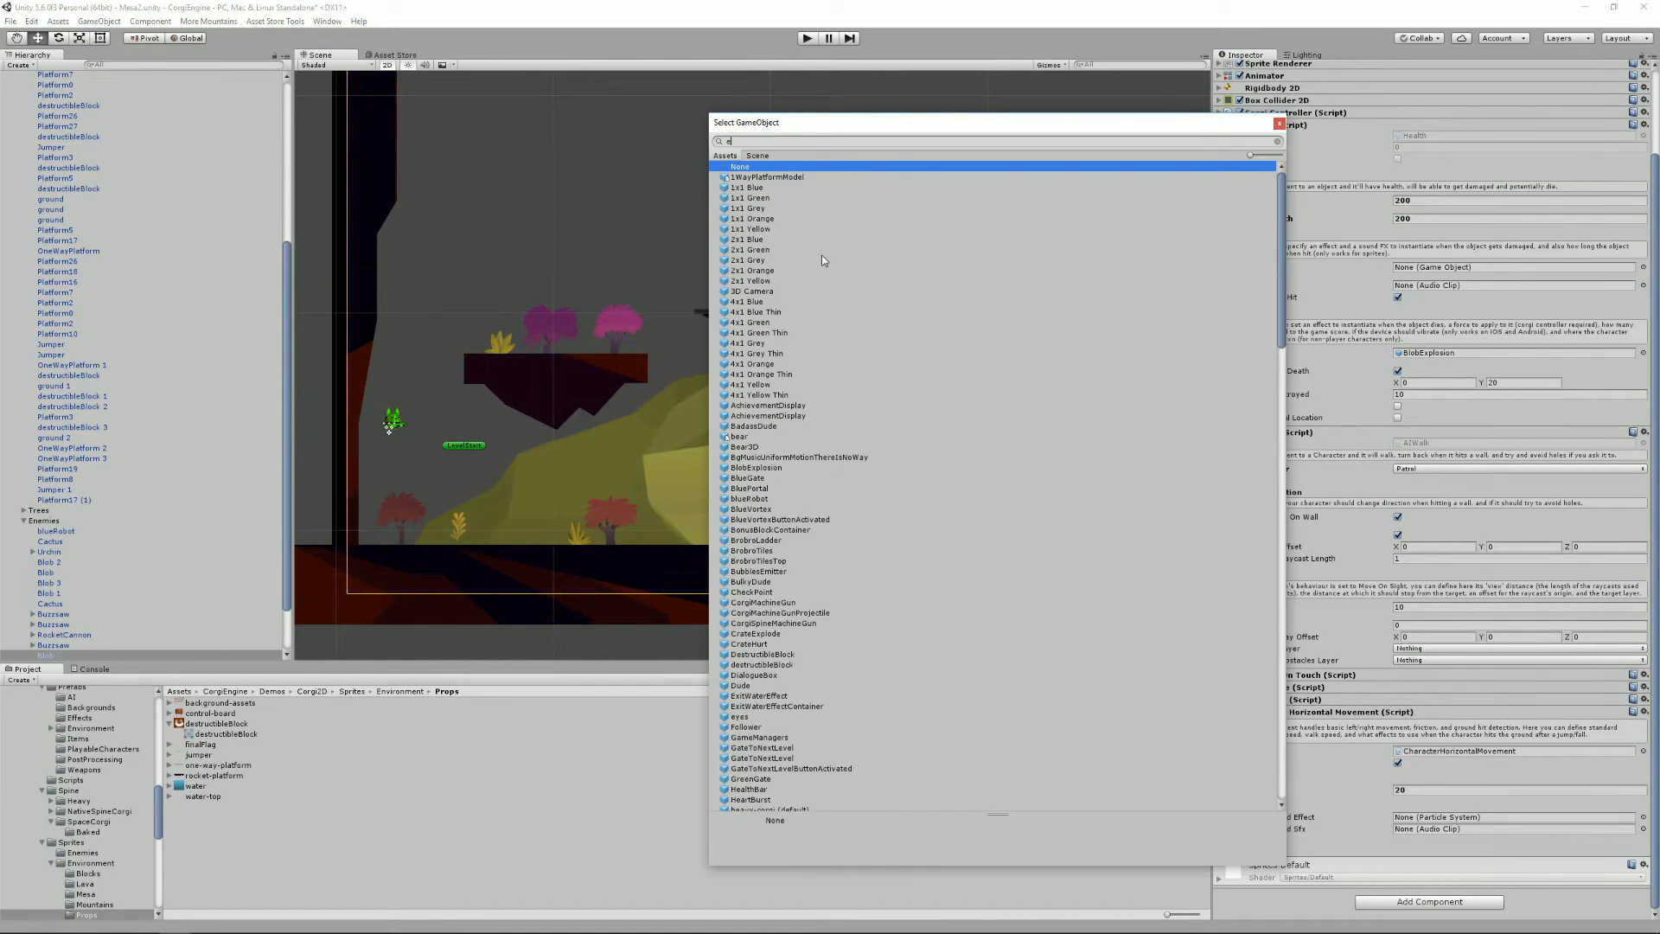
type("xpl")
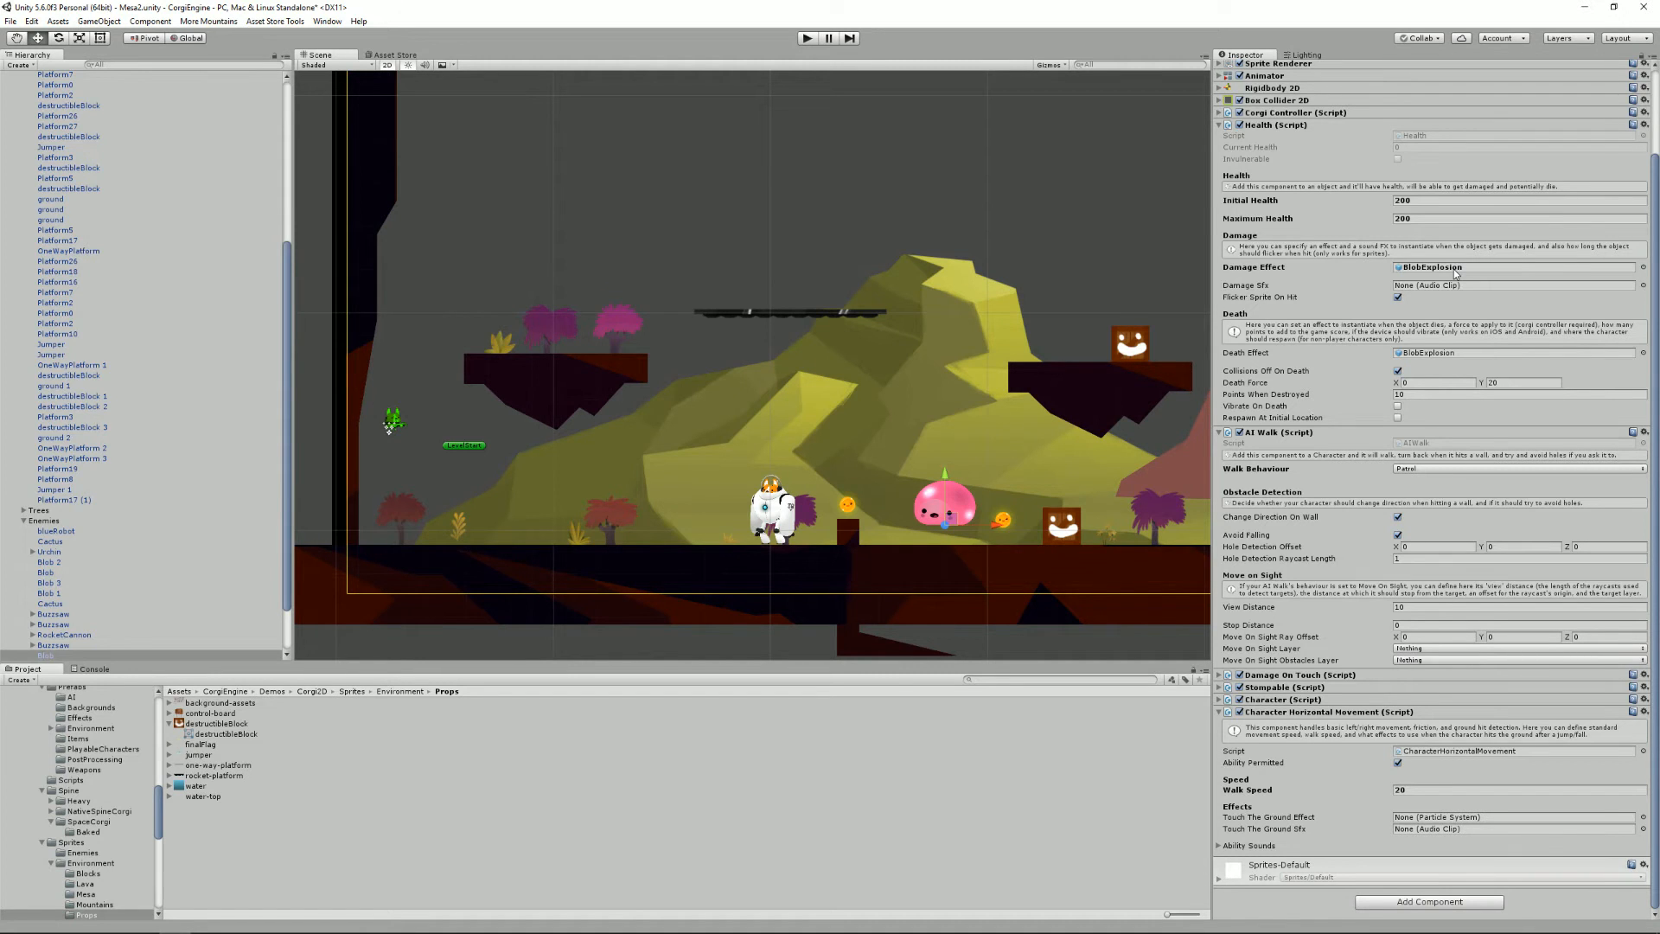
- Run the Lava demo level in Play mode from the toolbar
left_click(806, 38)
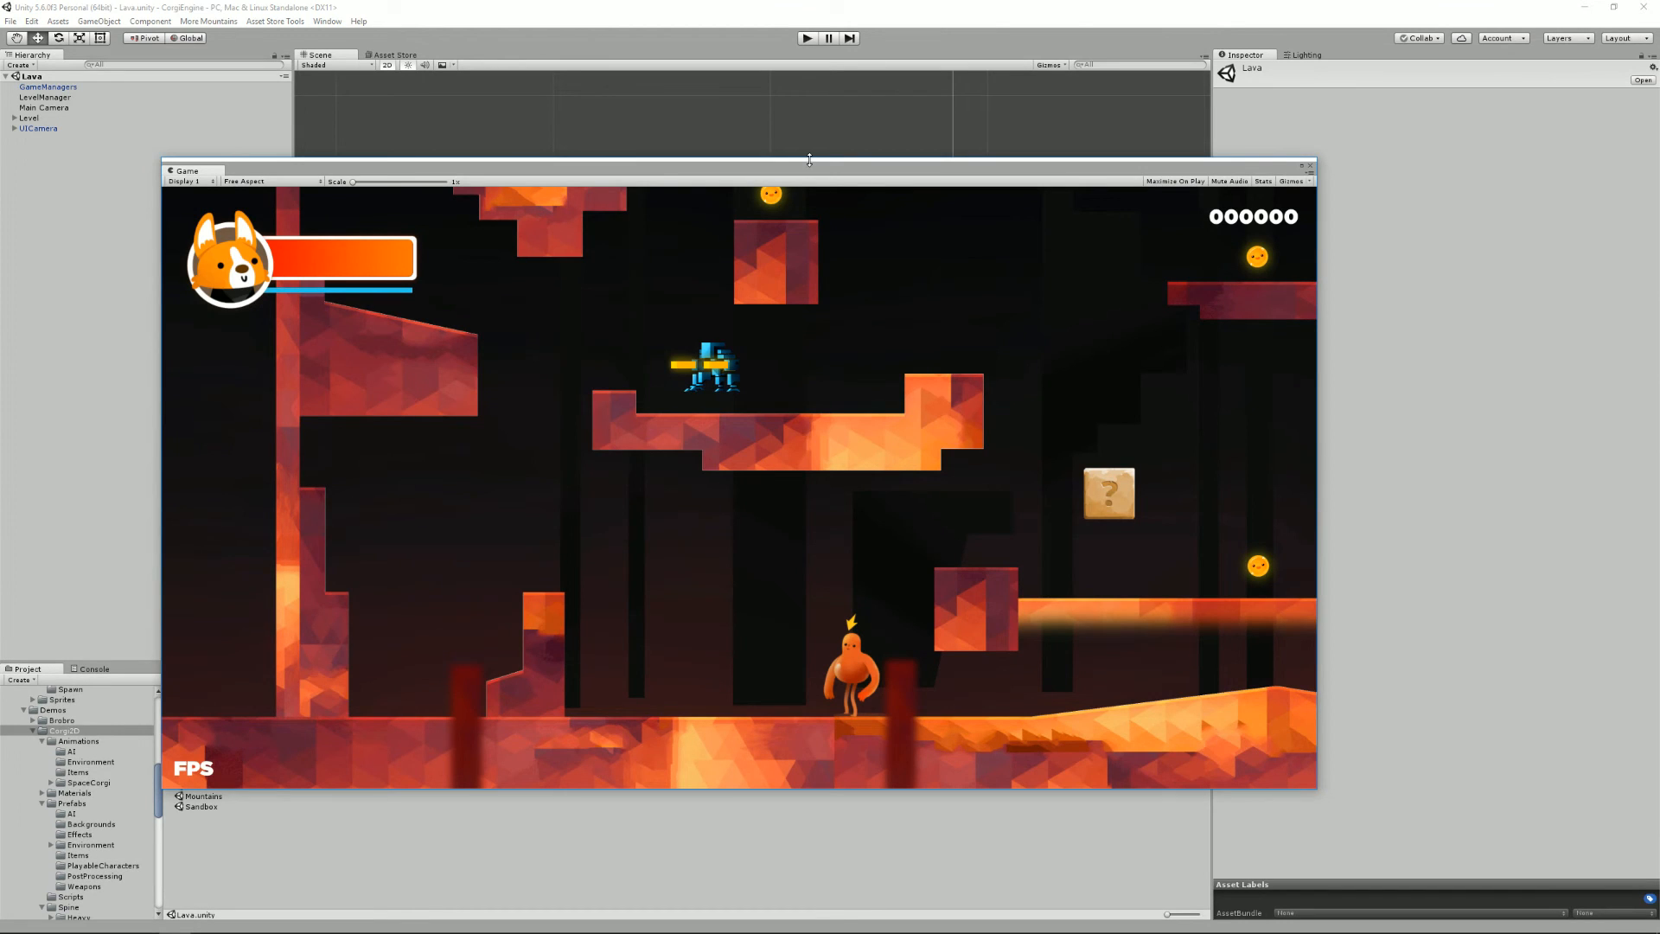
mouse_move(1014, 167)
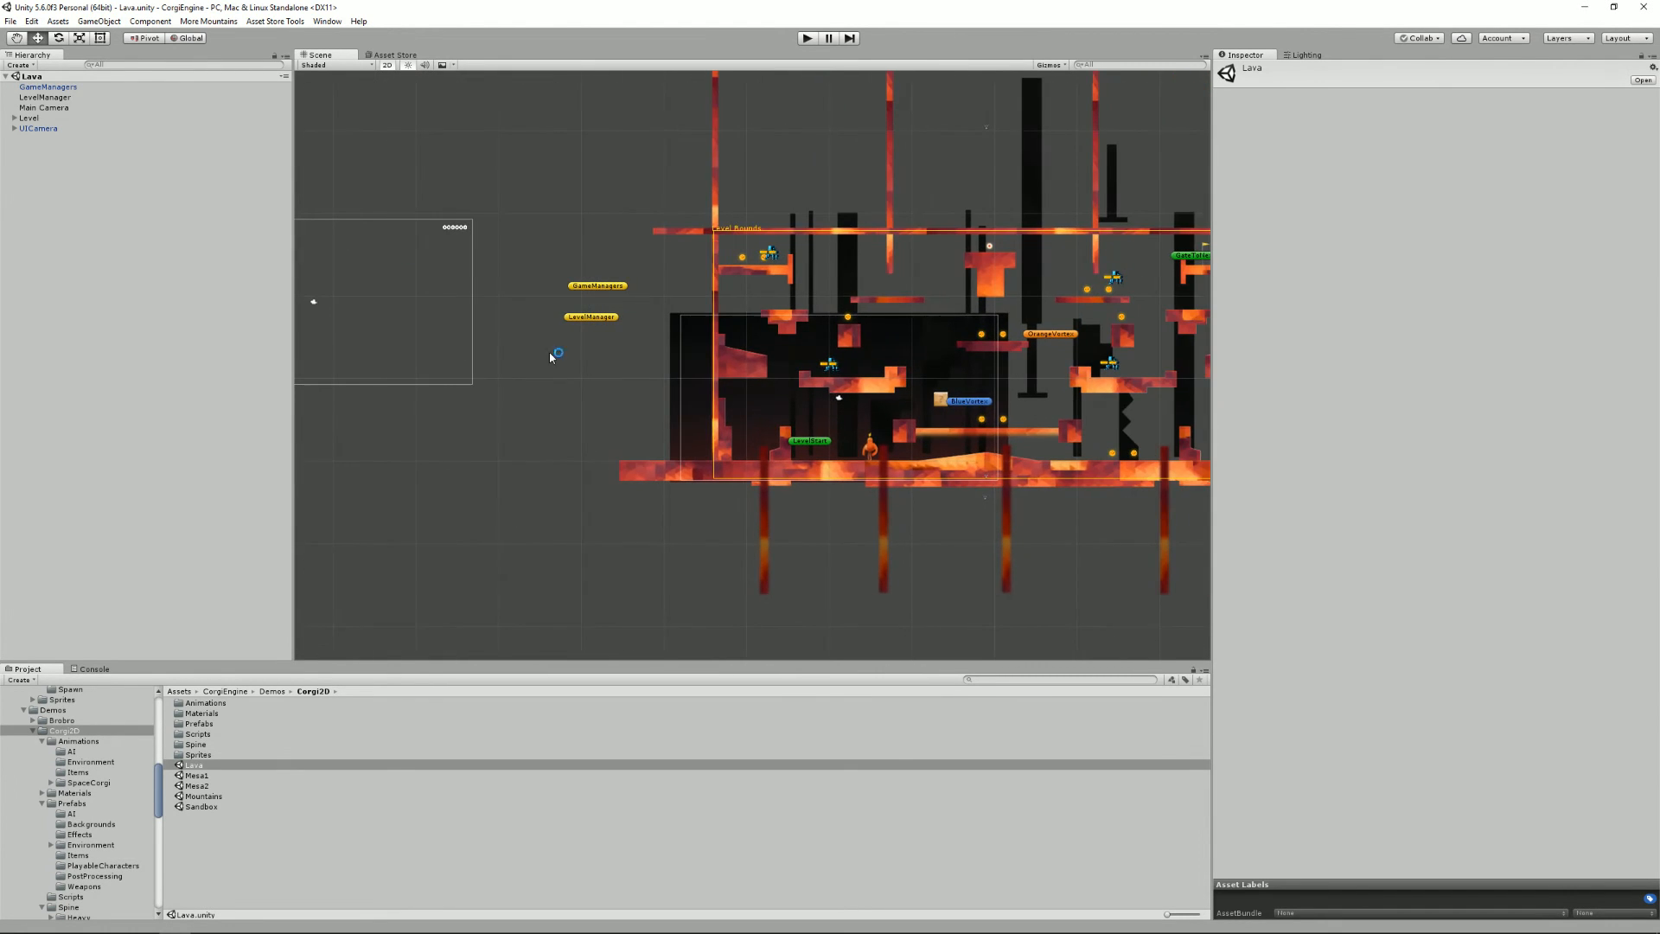
- Select the blueRobot enemy and bring its CharacterHorizontalMovement script up in MonoDevelop
left_click(52, 210)
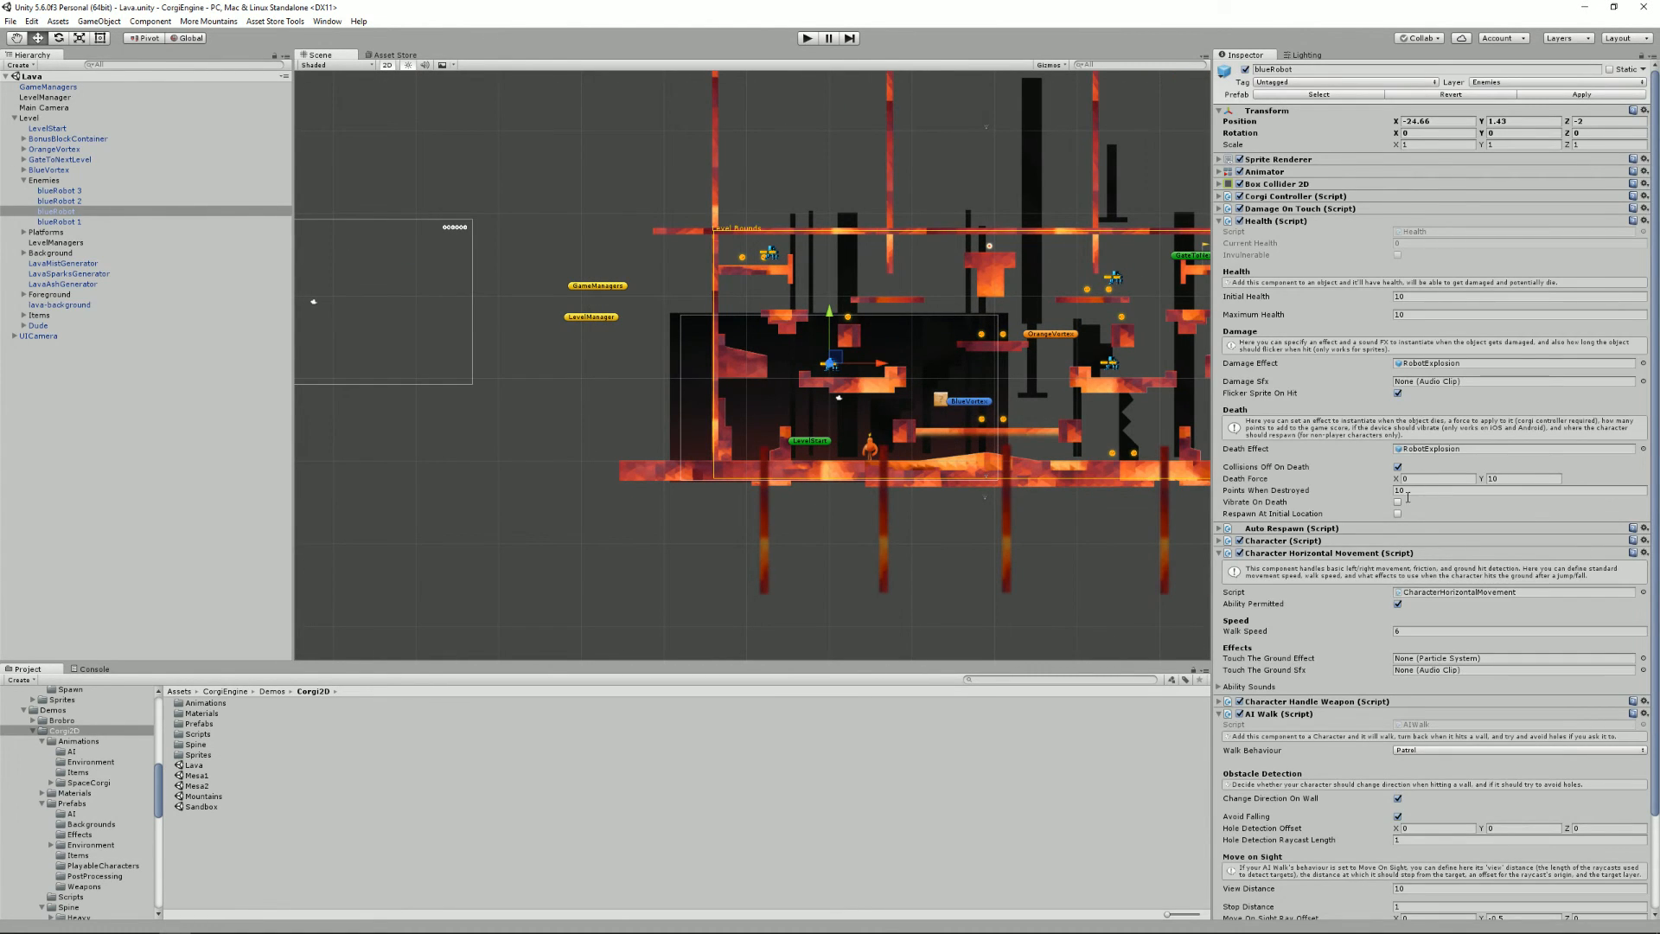
mouse_move(1370, 618)
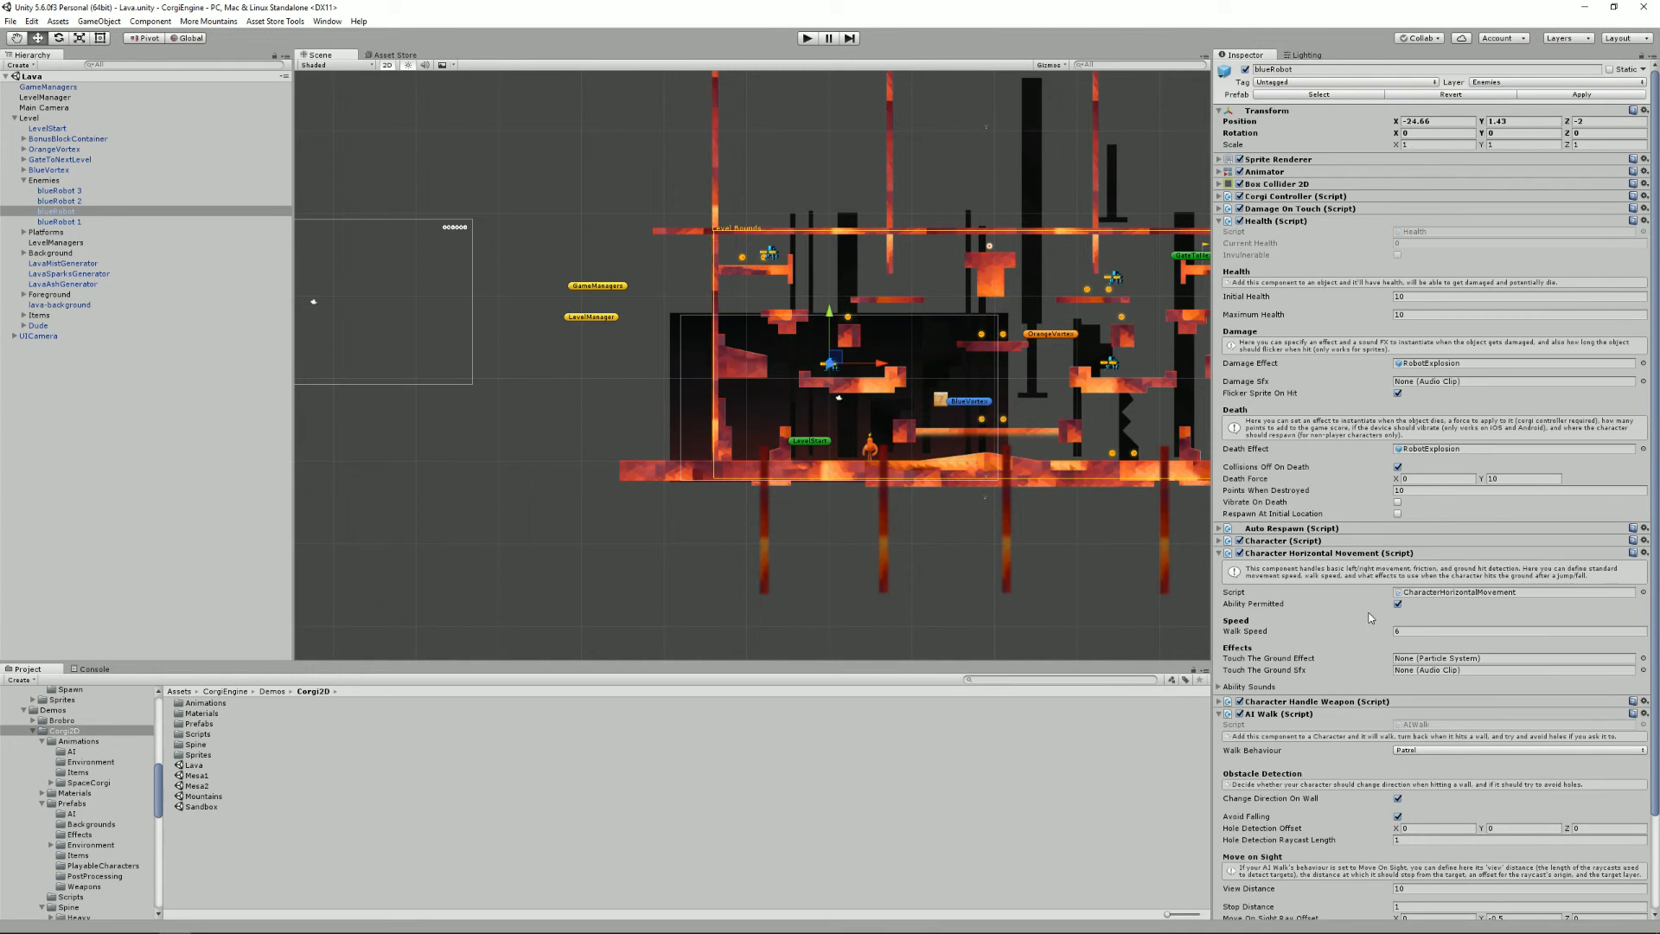
double_click(1457, 591)
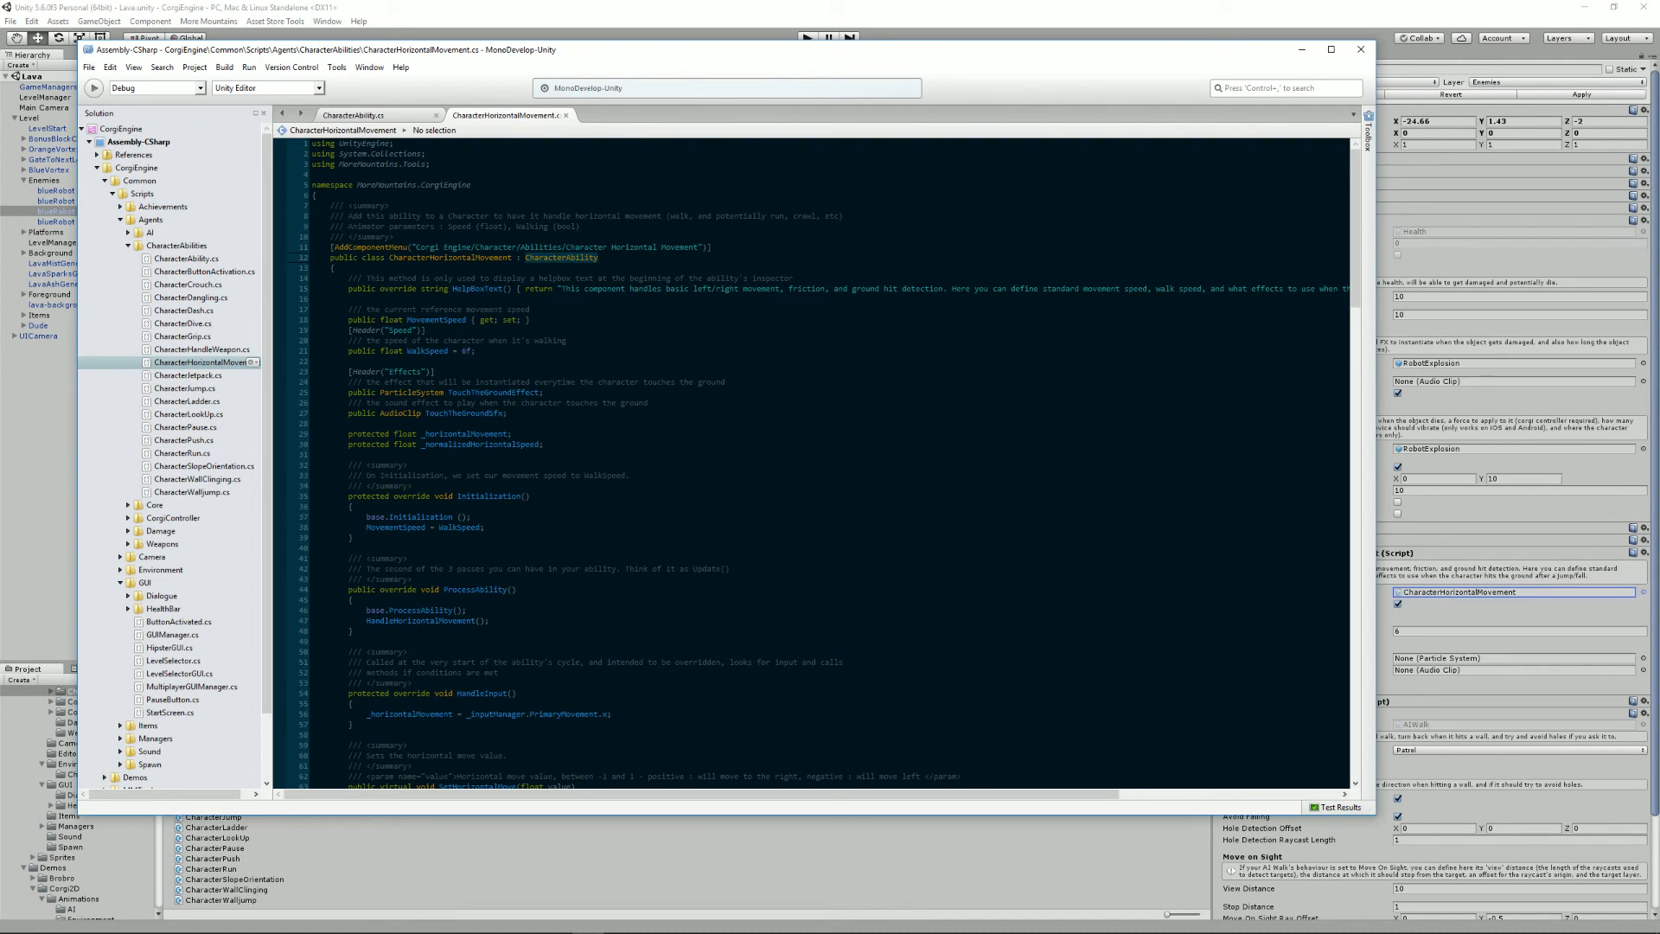
- Review the CharacterAbility.cs base class, then return to CharacterHorizontalMovement.cs
left_click(352, 115)
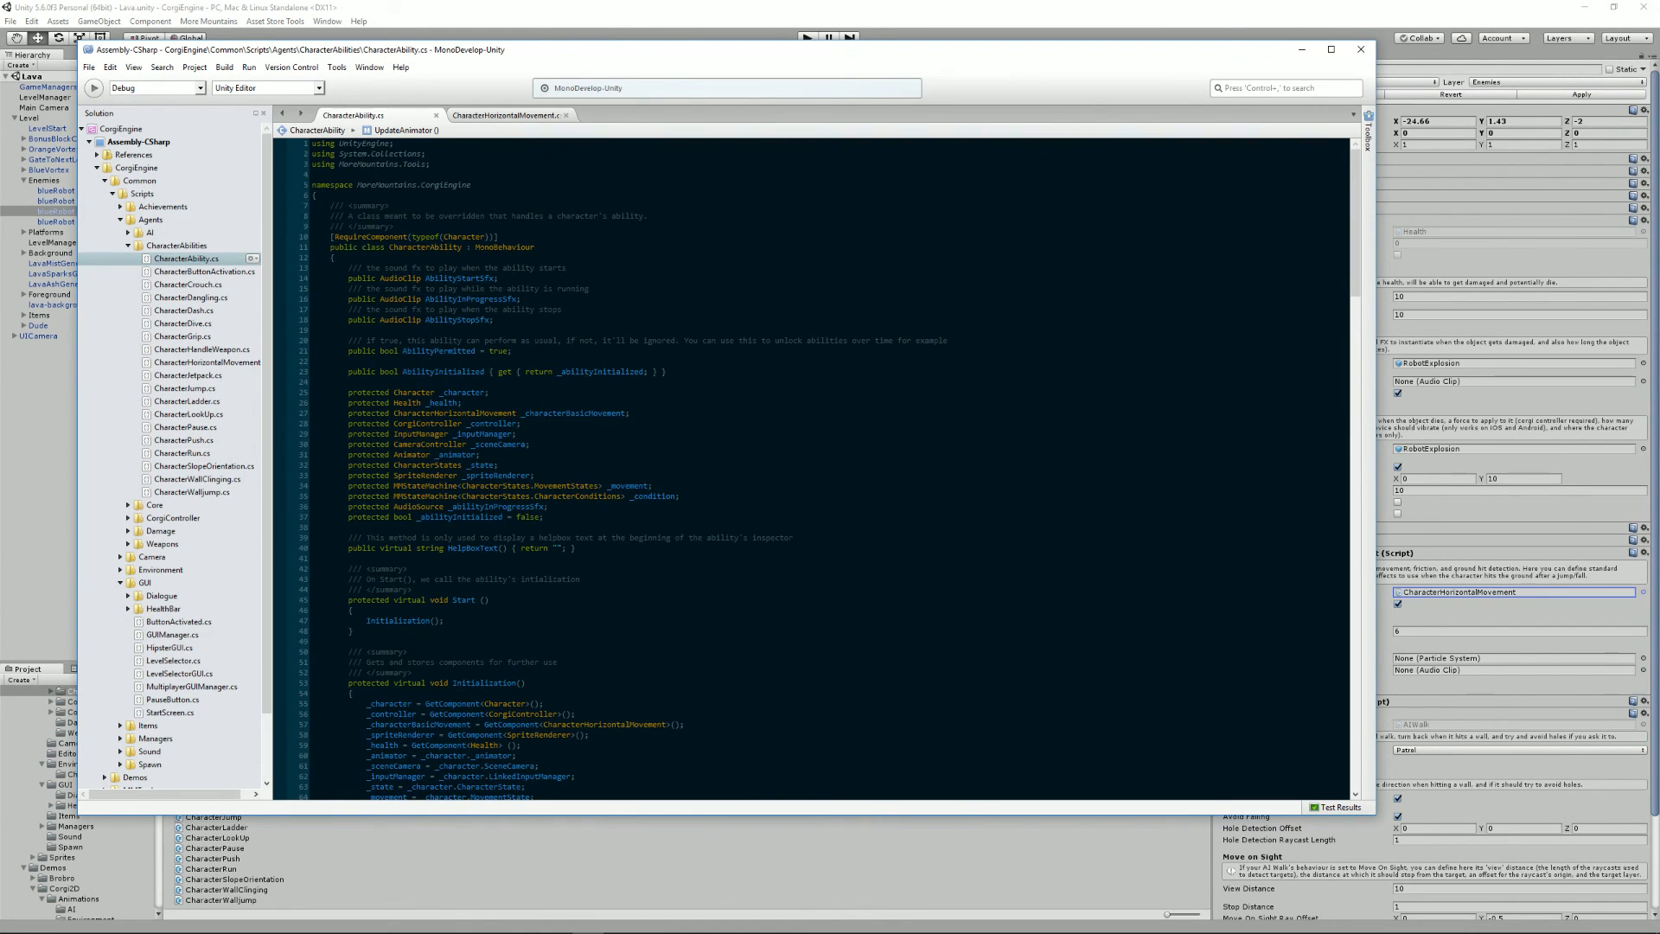
left_click(506, 114)
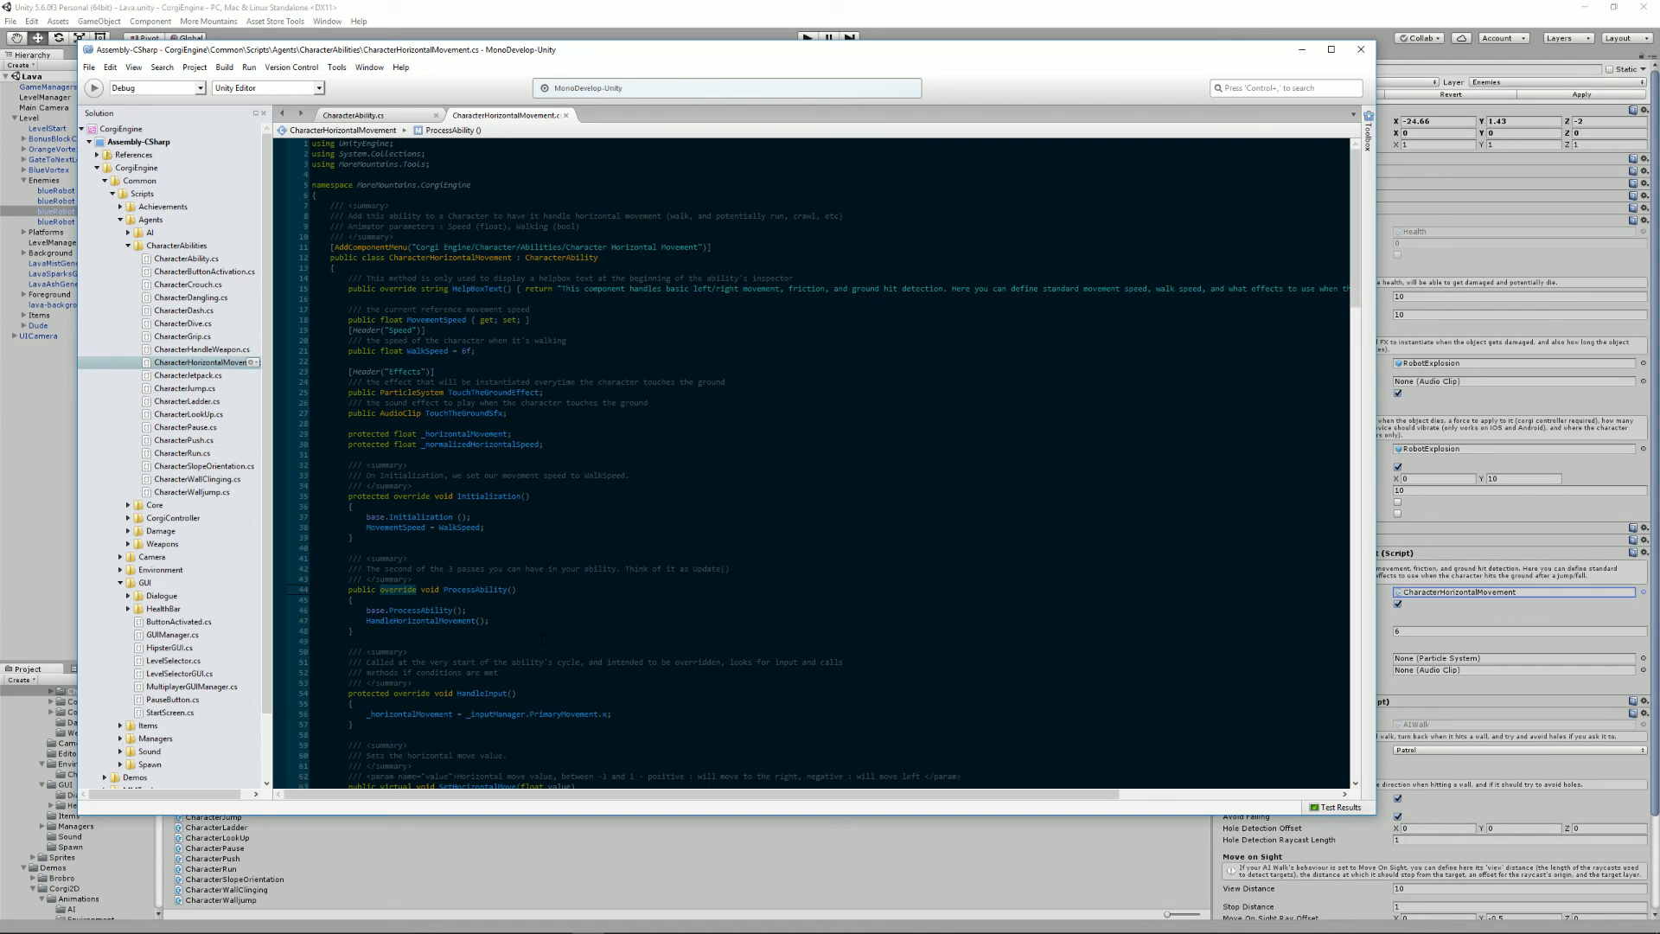
mouse_move(368, 129)
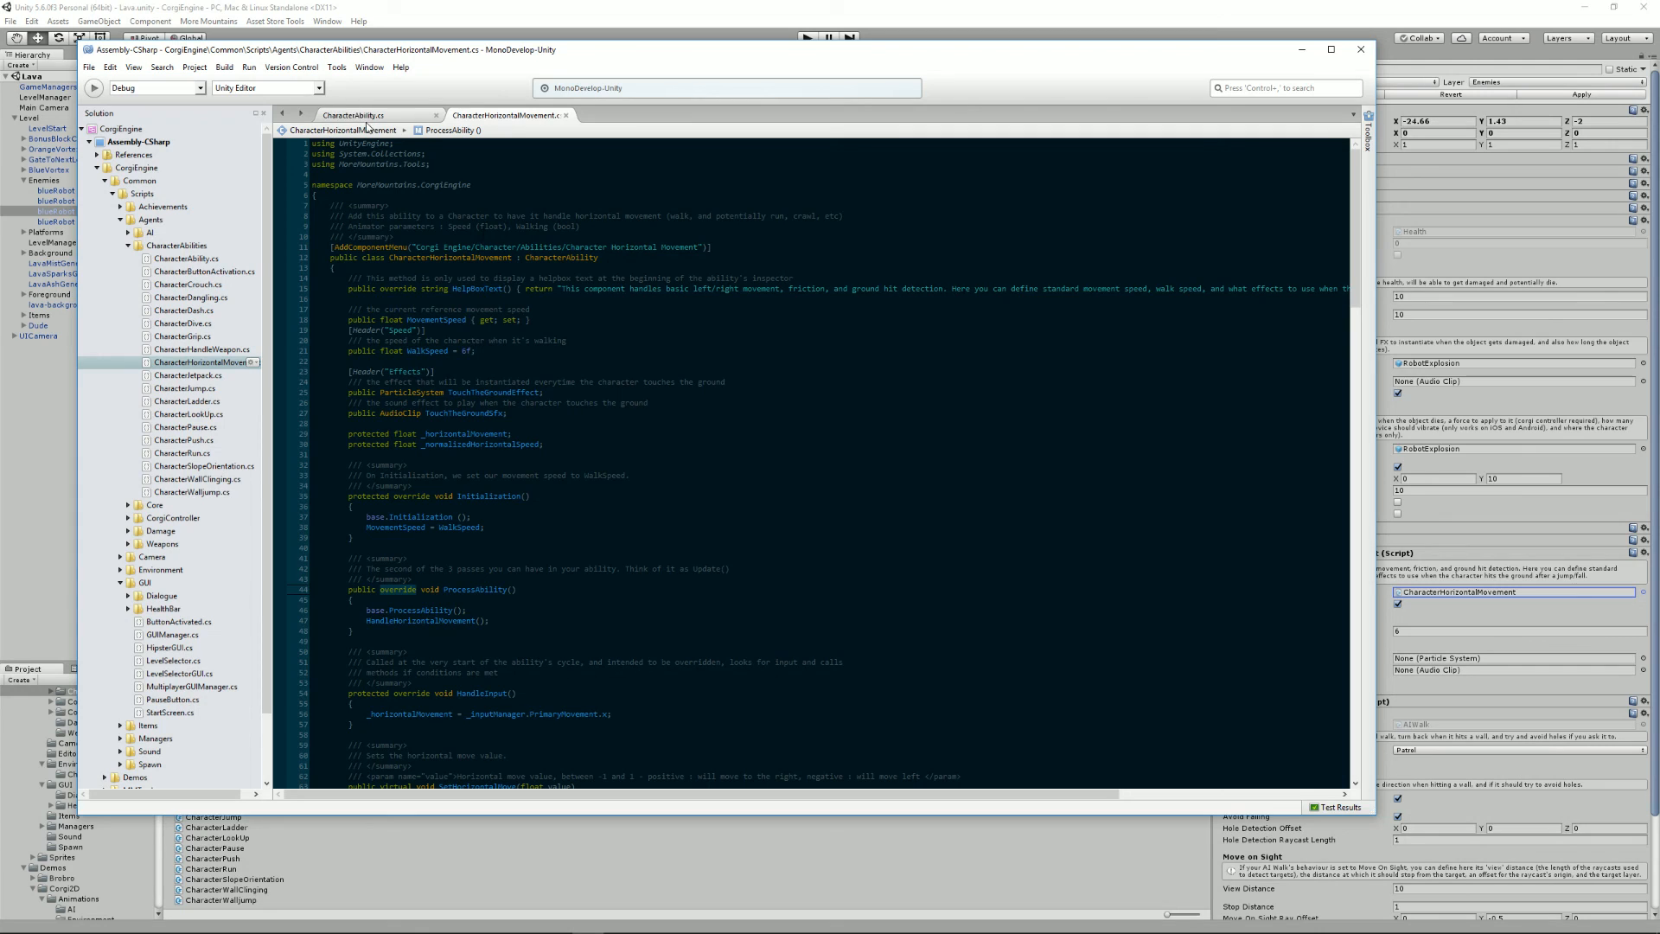